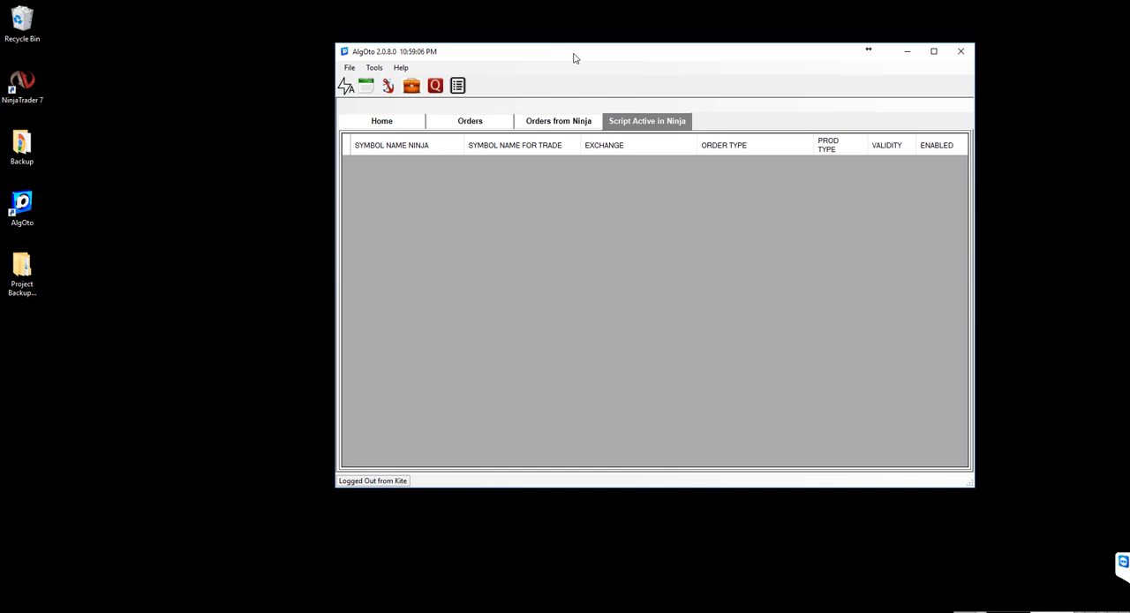
# - Download KiteBridge.exe from the NTBridge page and run the downloaded installer
pyautogui.click(514, 145)
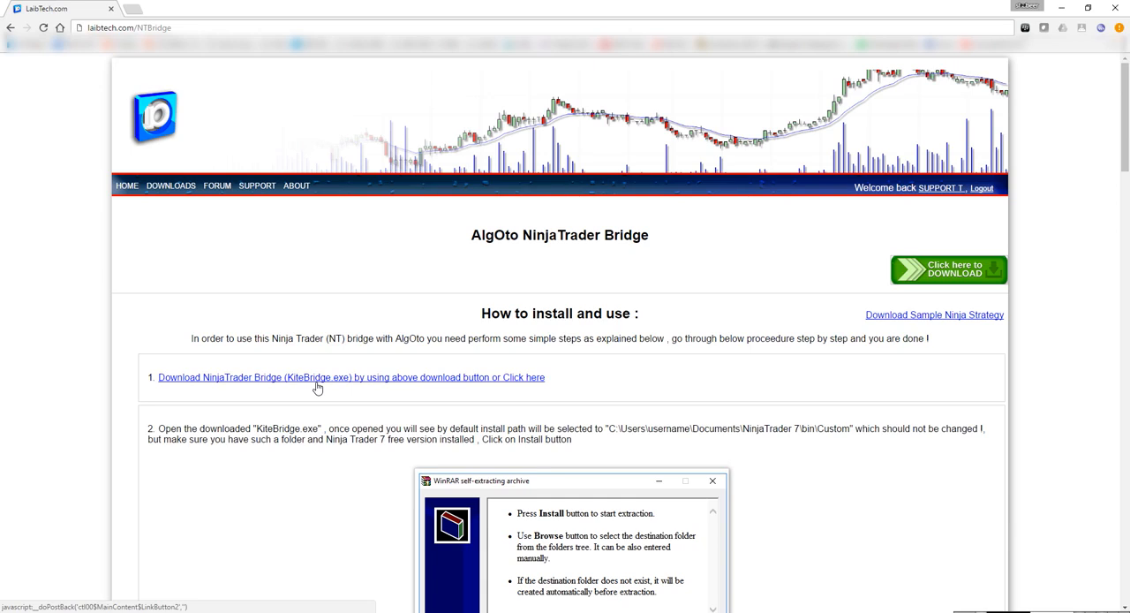
pyautogui.moveTo(279, 385)
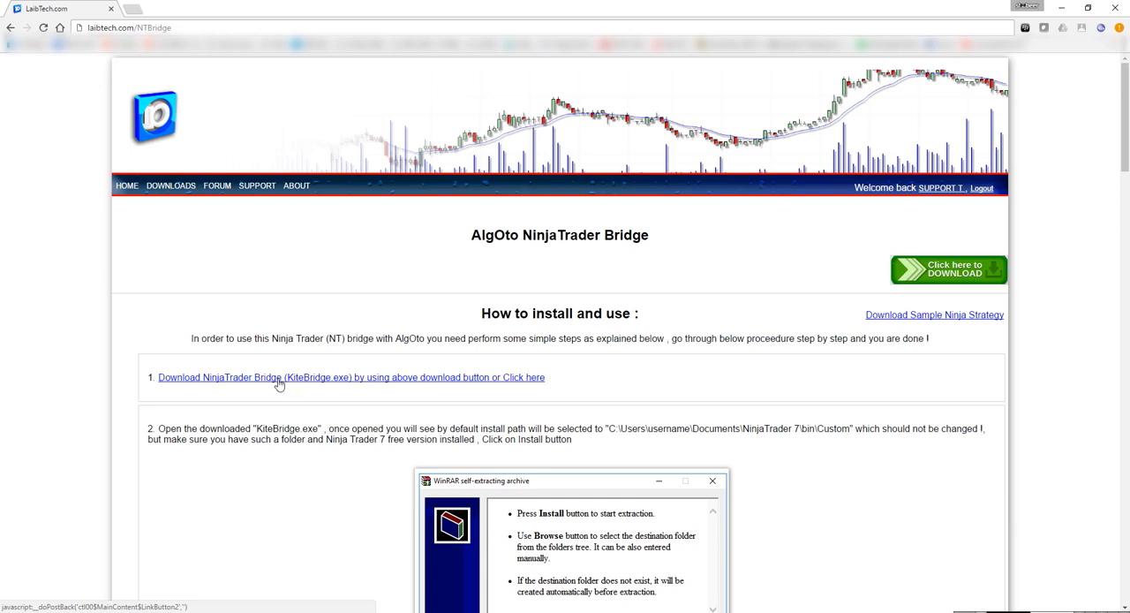
pyautogui.click(171, 186)
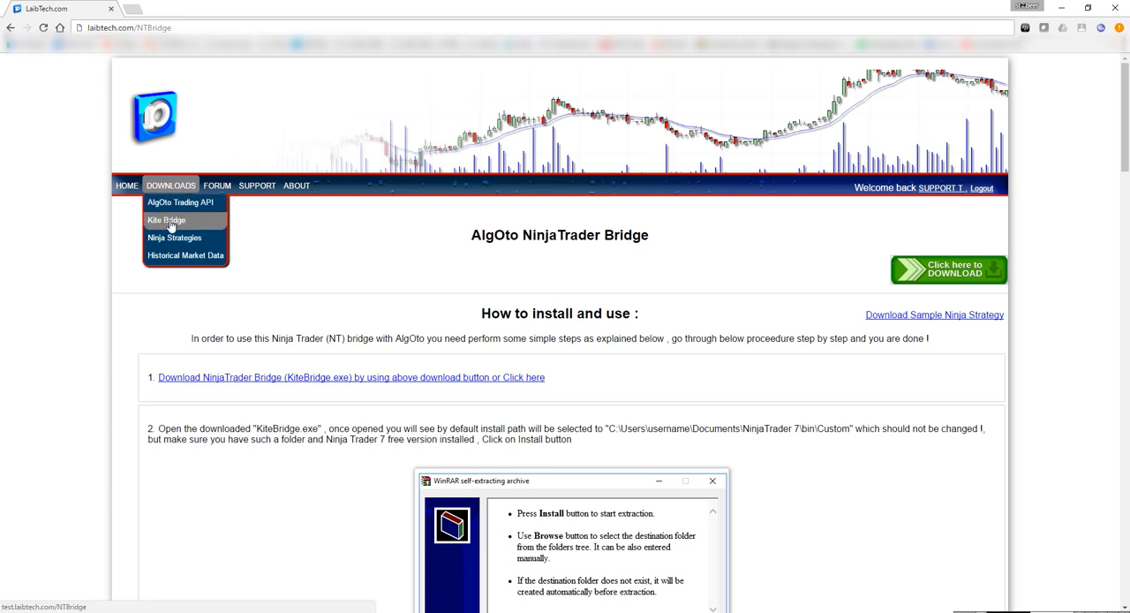
pyautogui.moveTo(316, 362)
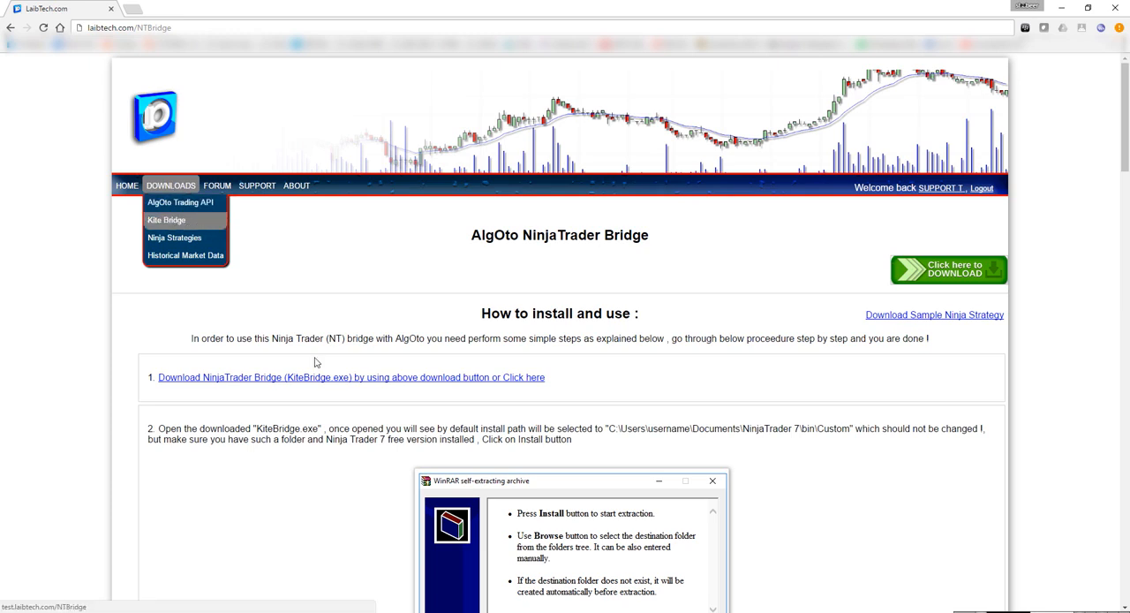
pyautogui.moveTo(300, 382)
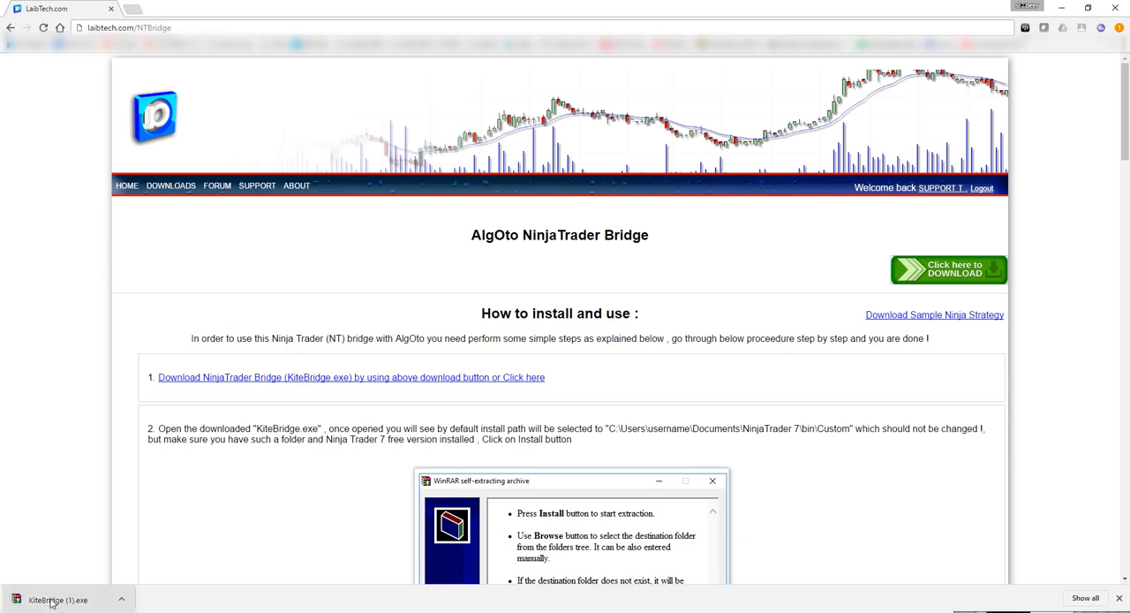
pyautogui.click(53, 599)
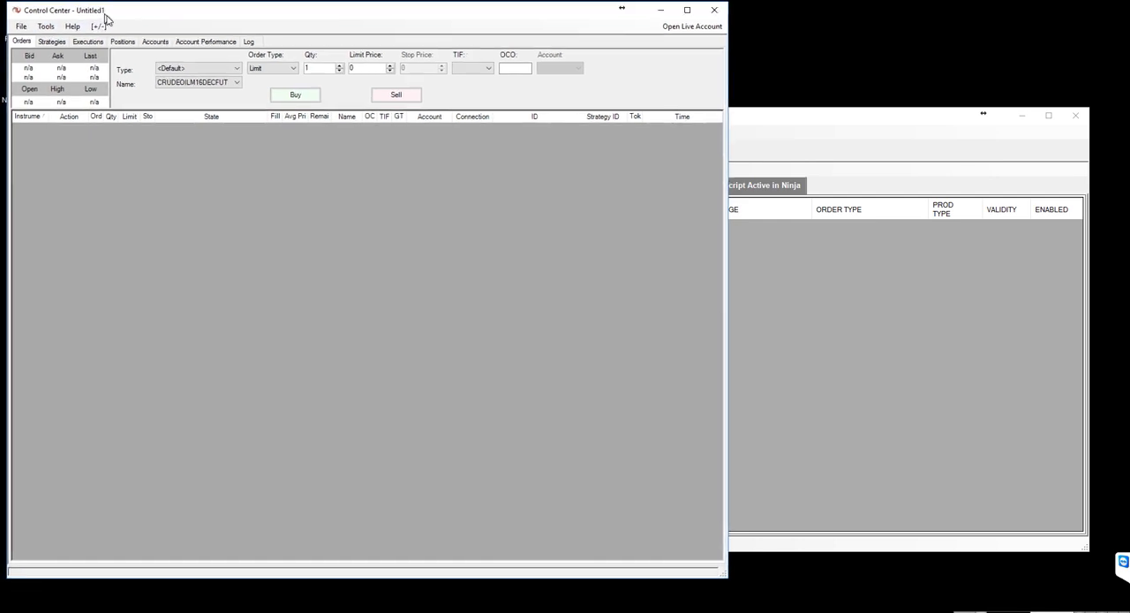
# - Add KiteBridge.dll from bin\Custom to the SampleMultiInstrument strategy's assembly references
pyautogui.click(51, 27)
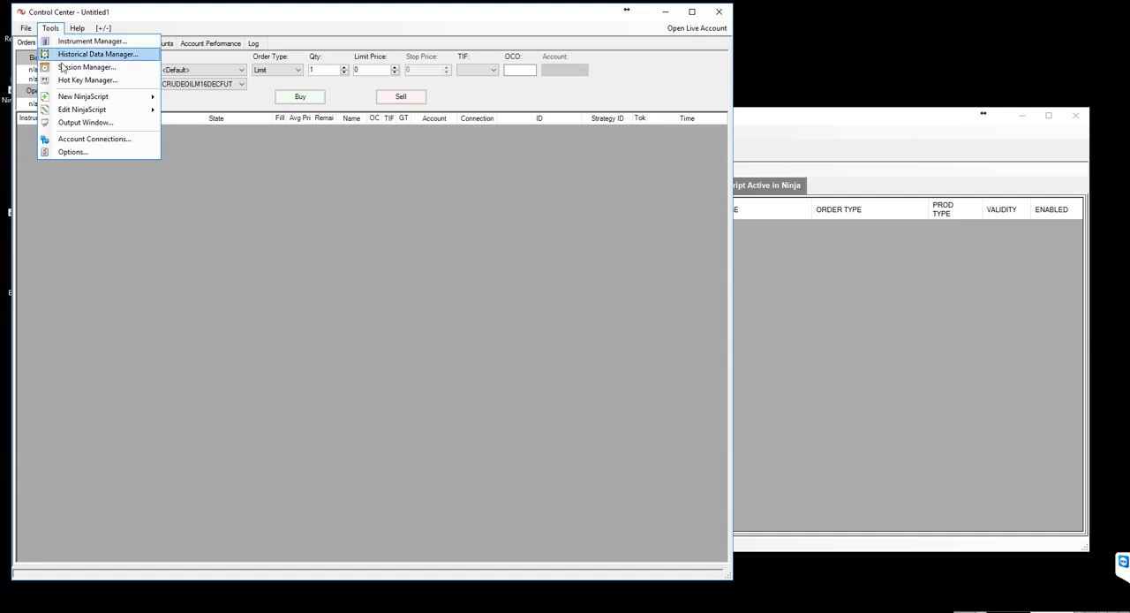
pyautogui.moveTo(81, 109)
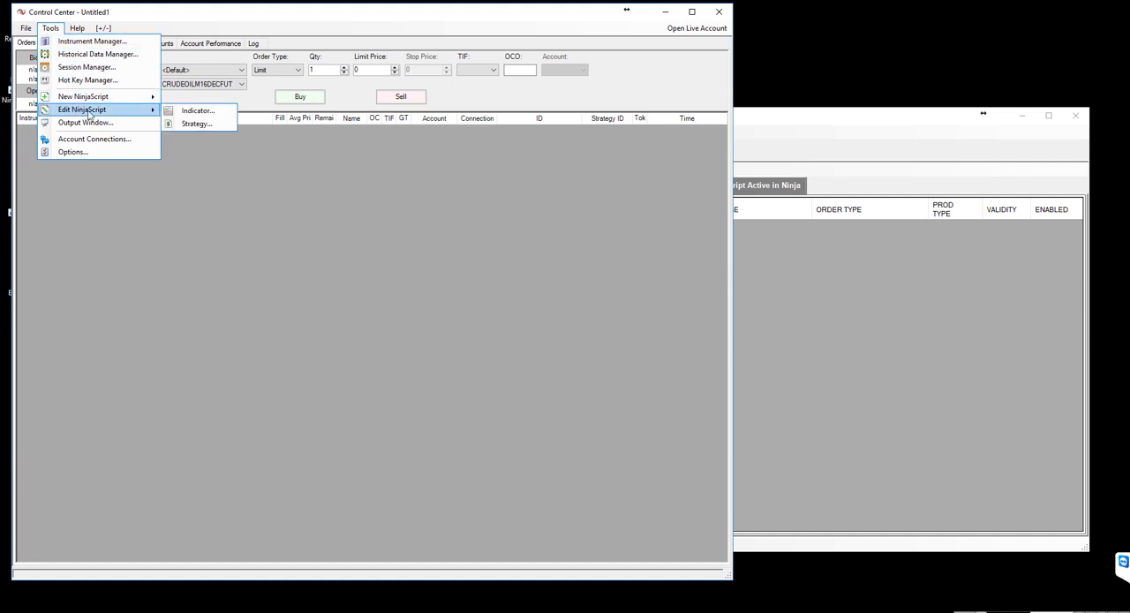
pyautogui.moveTo(196, 124)
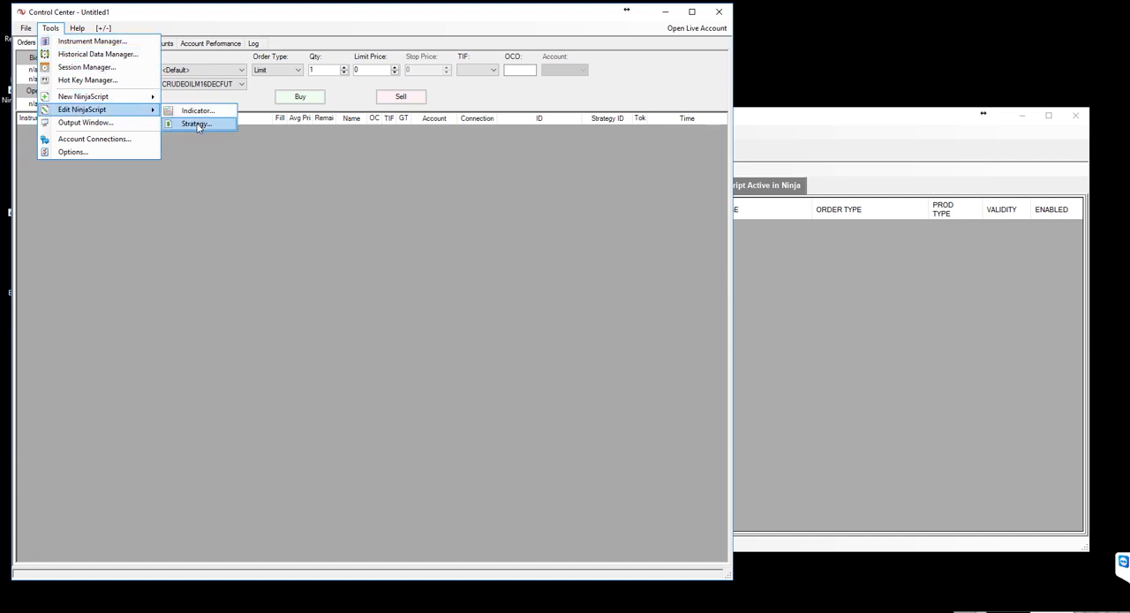
pyautogui.click(196, 123)
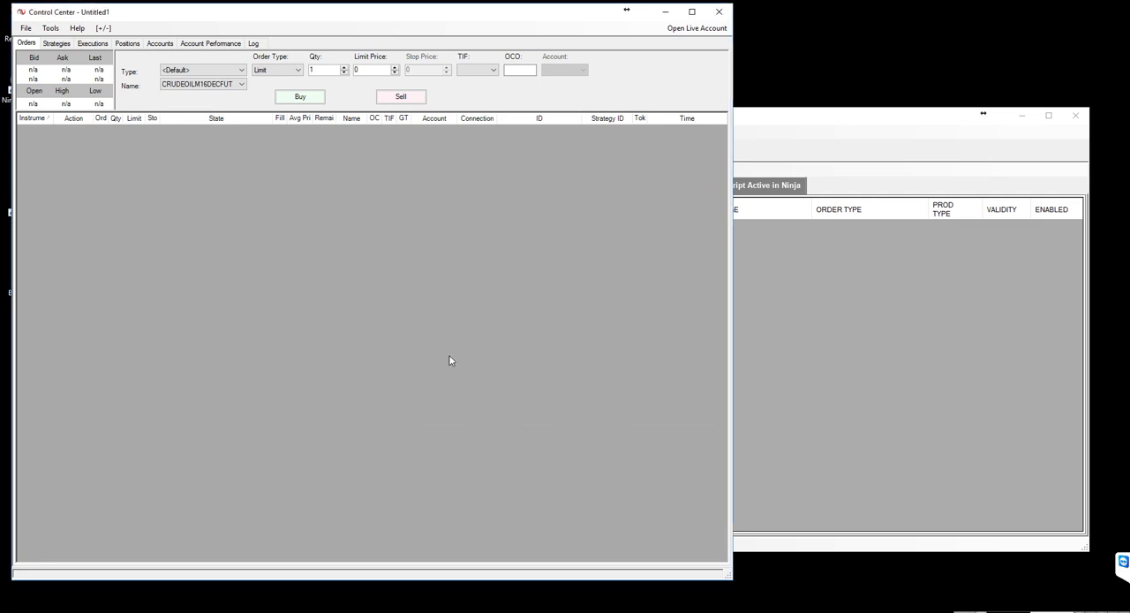
pyautogui.moveTo(316, 240)
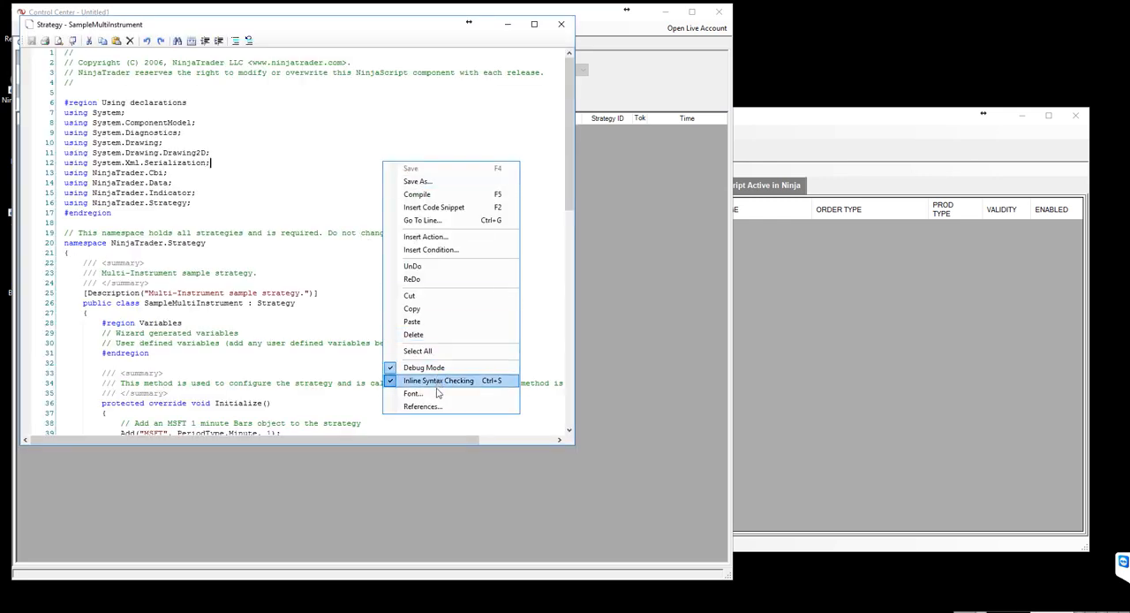
pyautogui.moveTo(422, 407)
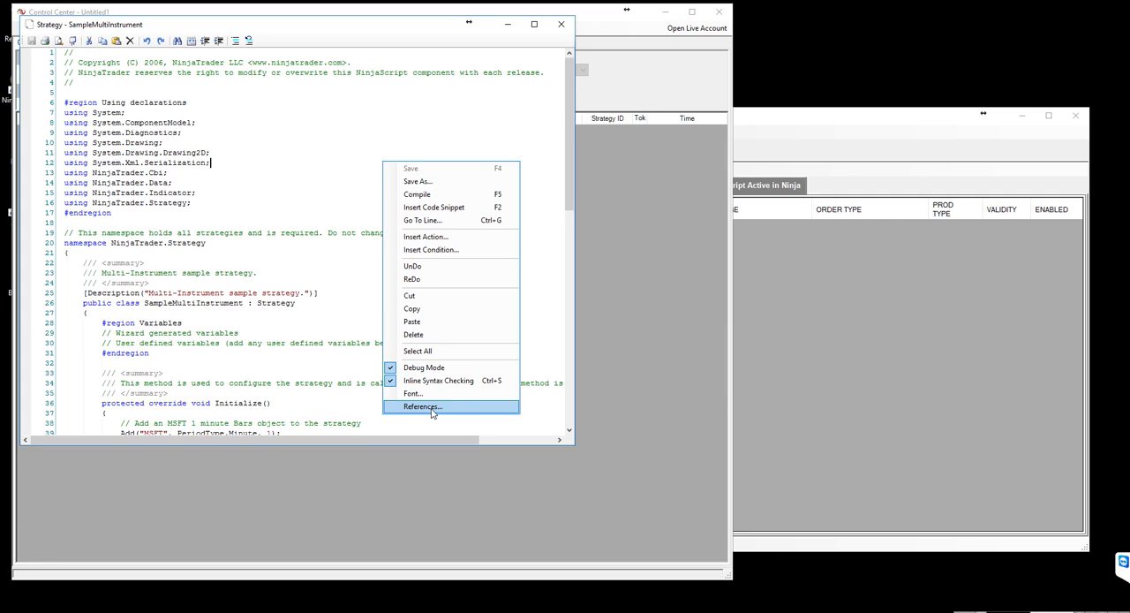
pyautogui.click(422, 406)
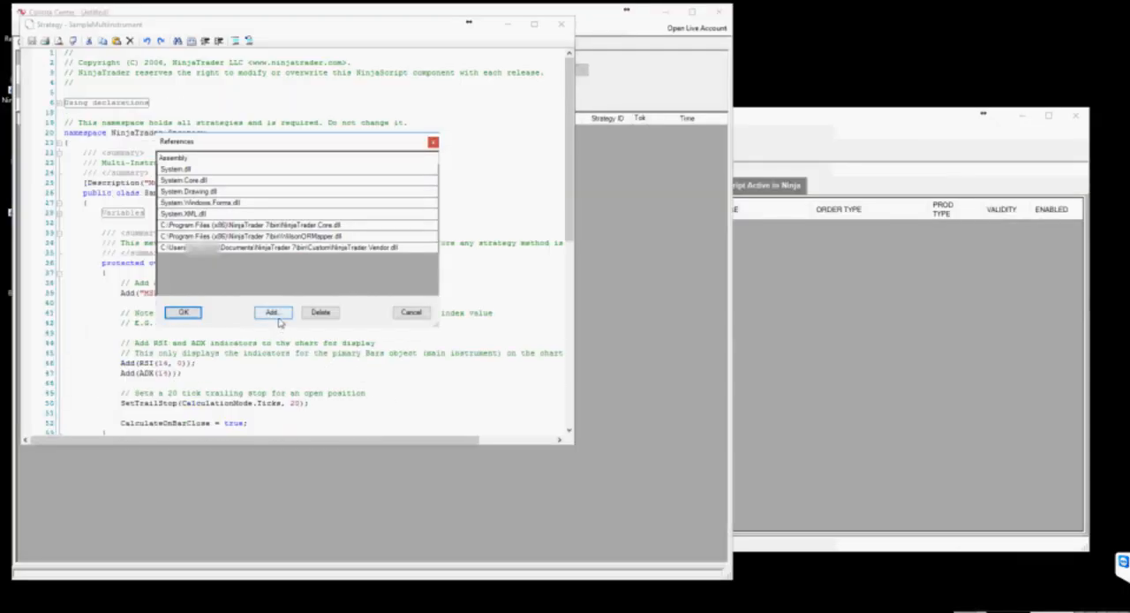
pyautogui.click(272, 312)
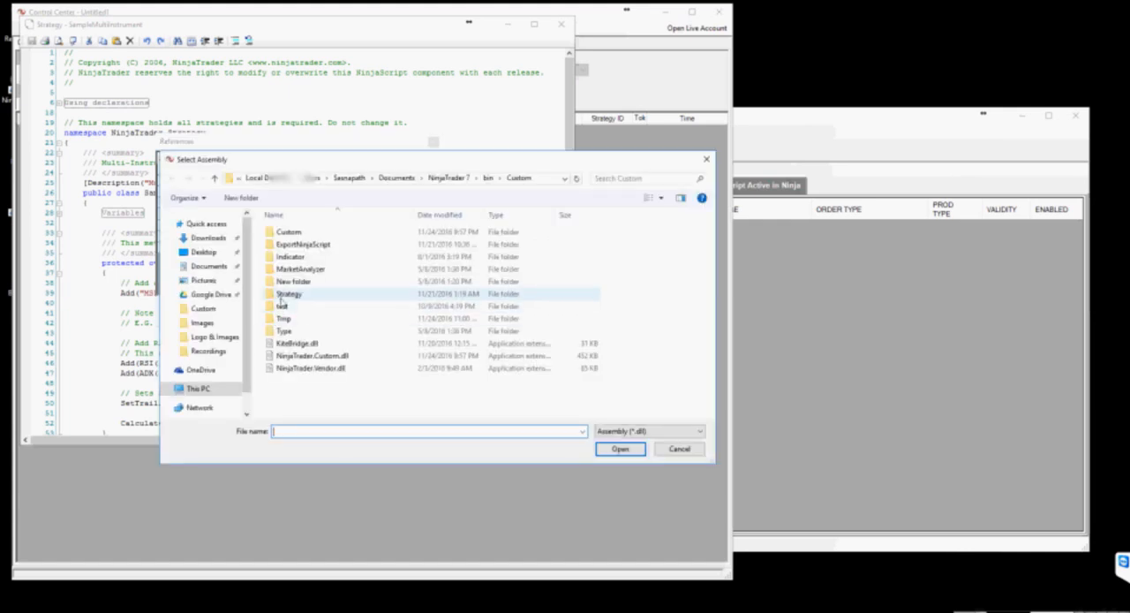
pyautogui.click(297, 342)
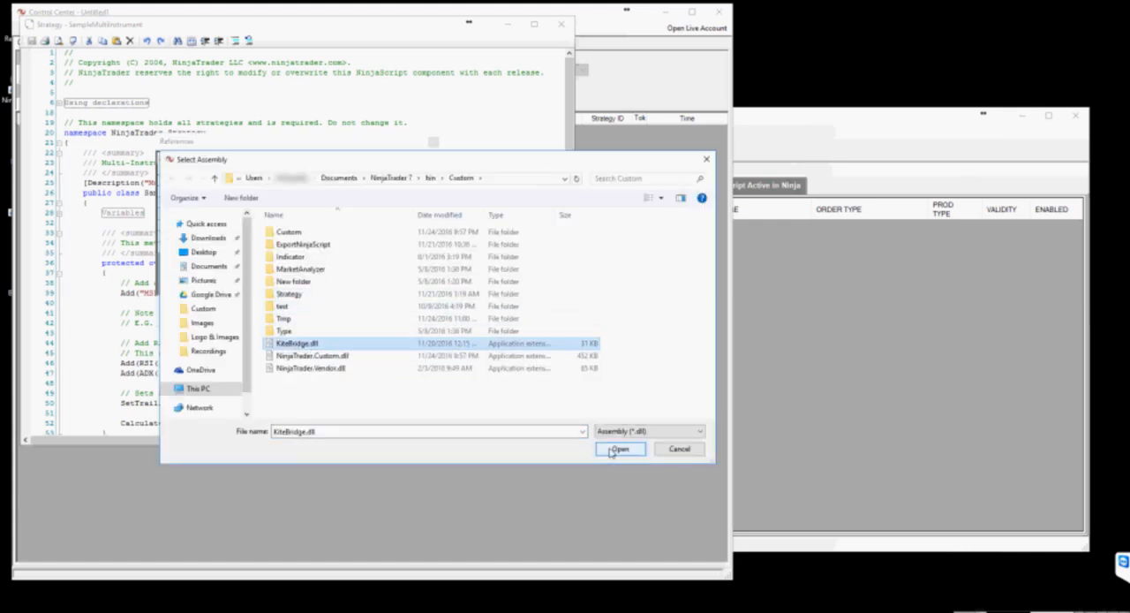
pyautogui.click(620, 449)
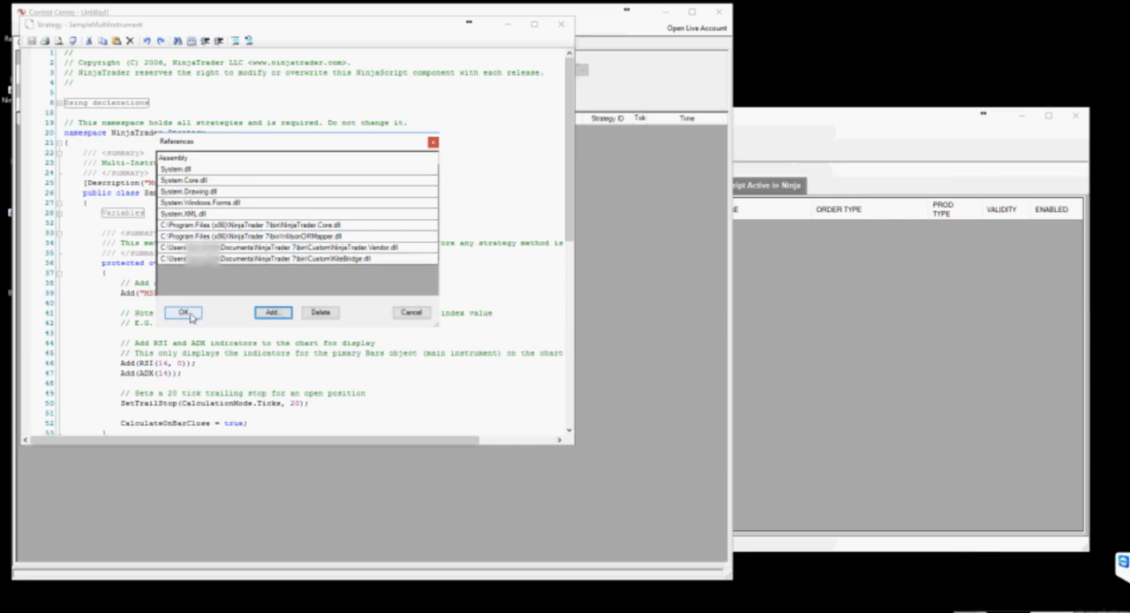
pyautogui.click(183, 312)
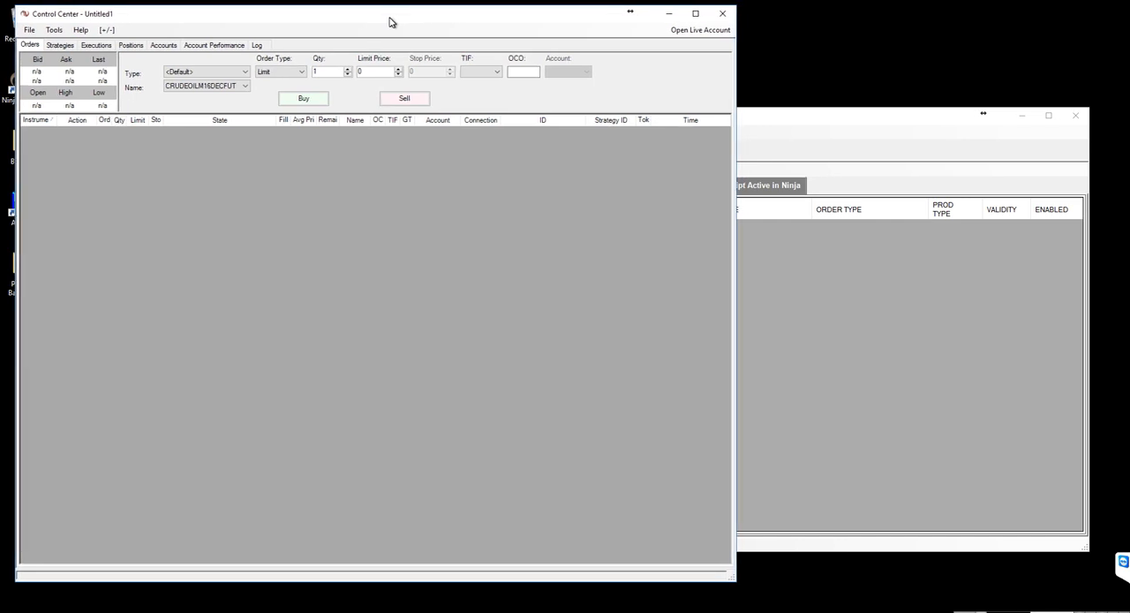
pyautogui.moveTo(337, 167)
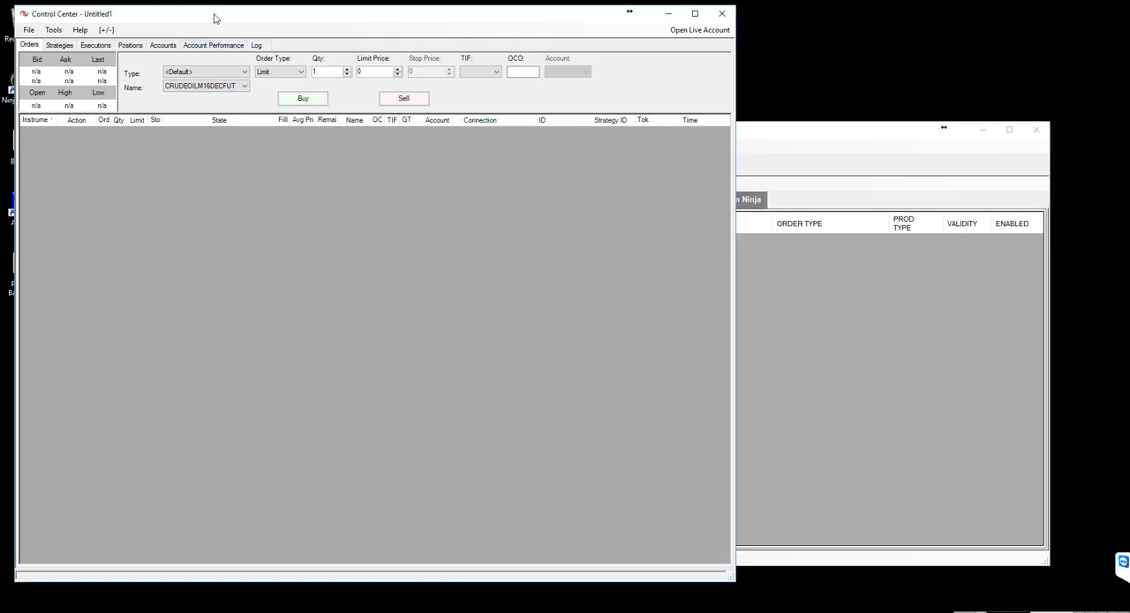
pyautogui.click(53, 29)
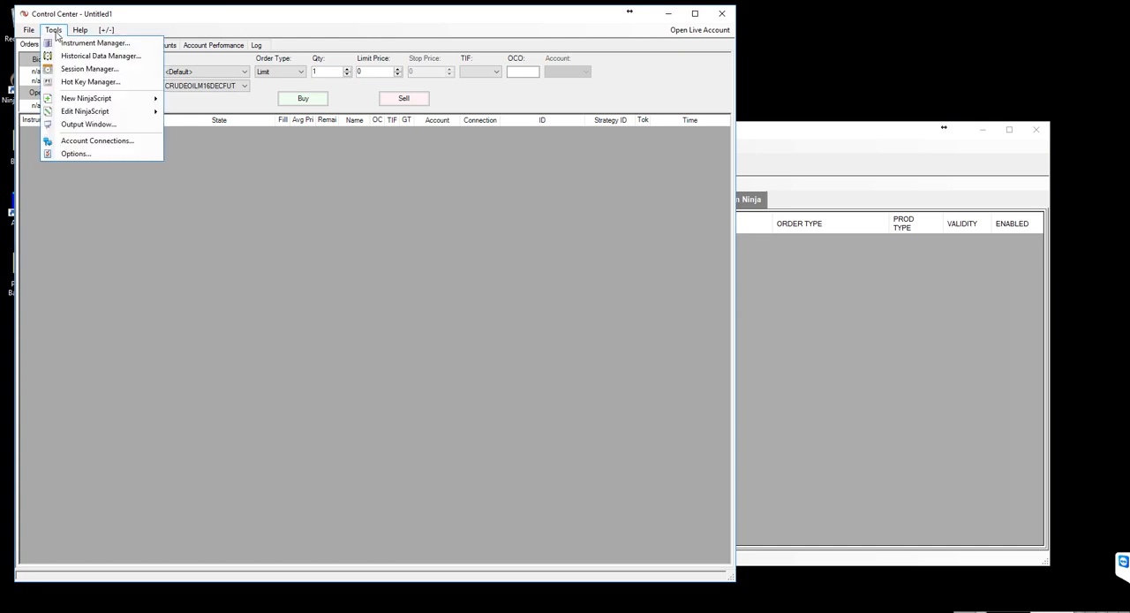
pyautogui.moveTo(86, 98)
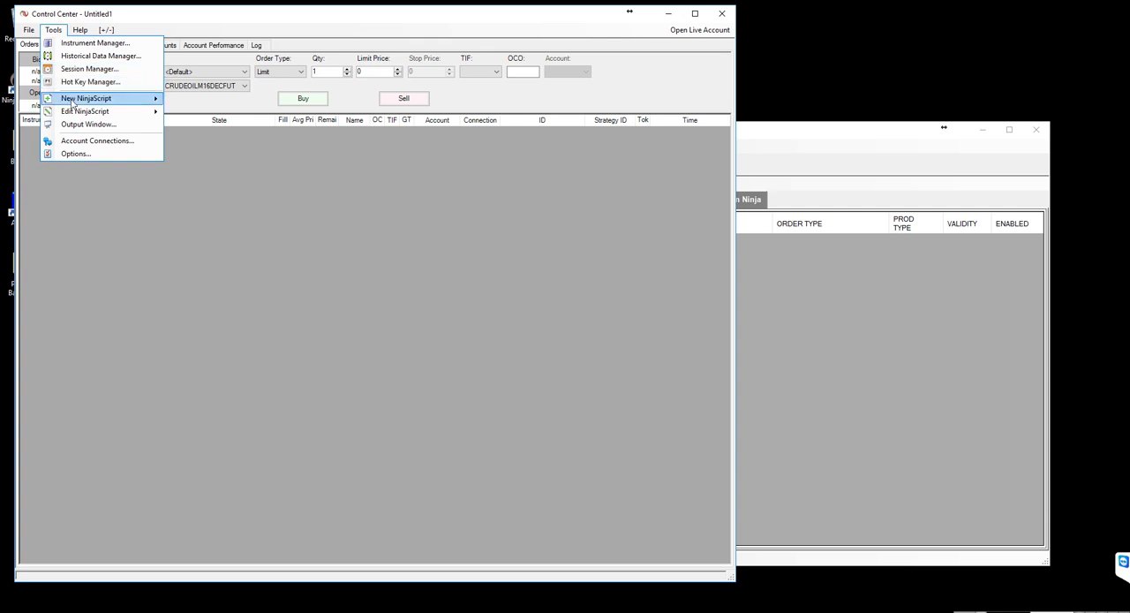
pyautogui.moveTo(85, 110)
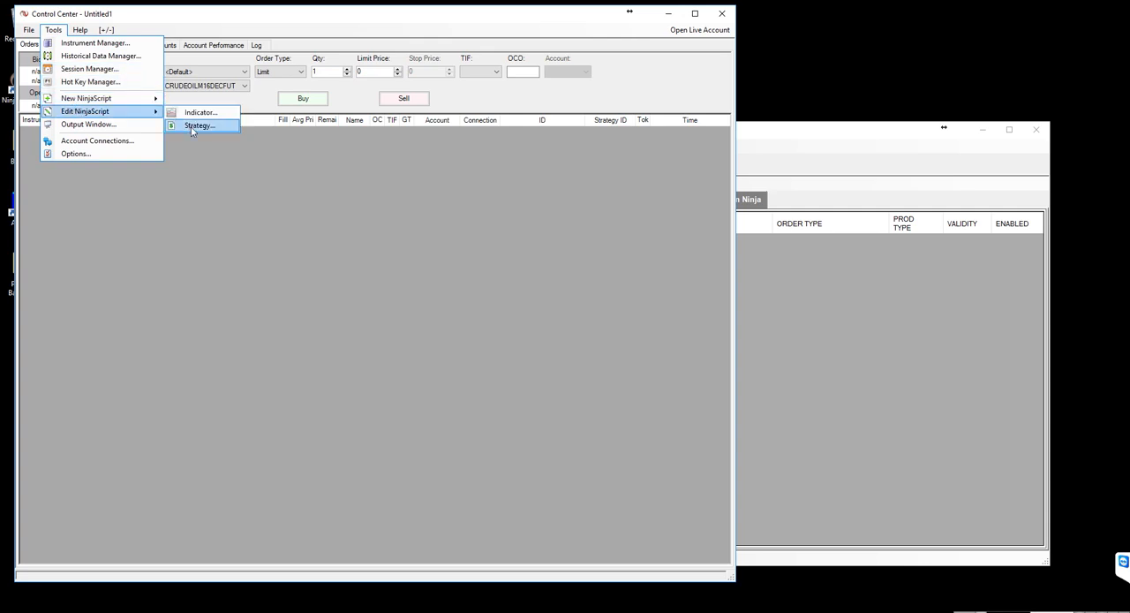
pyautogui.click(199, 126)
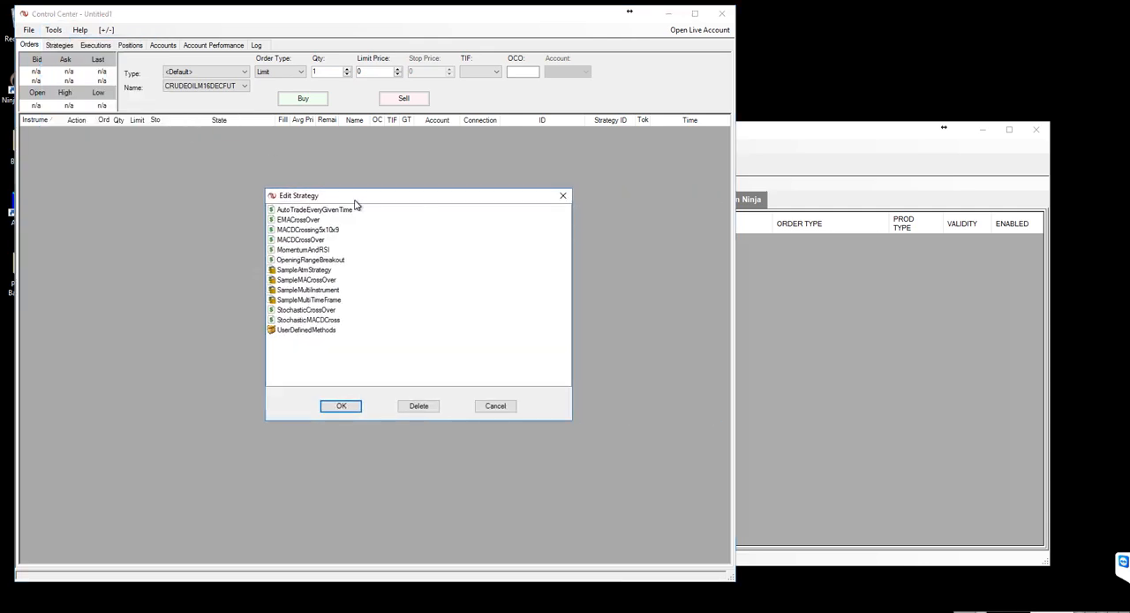
pyautogui.moveTo(401, 264)
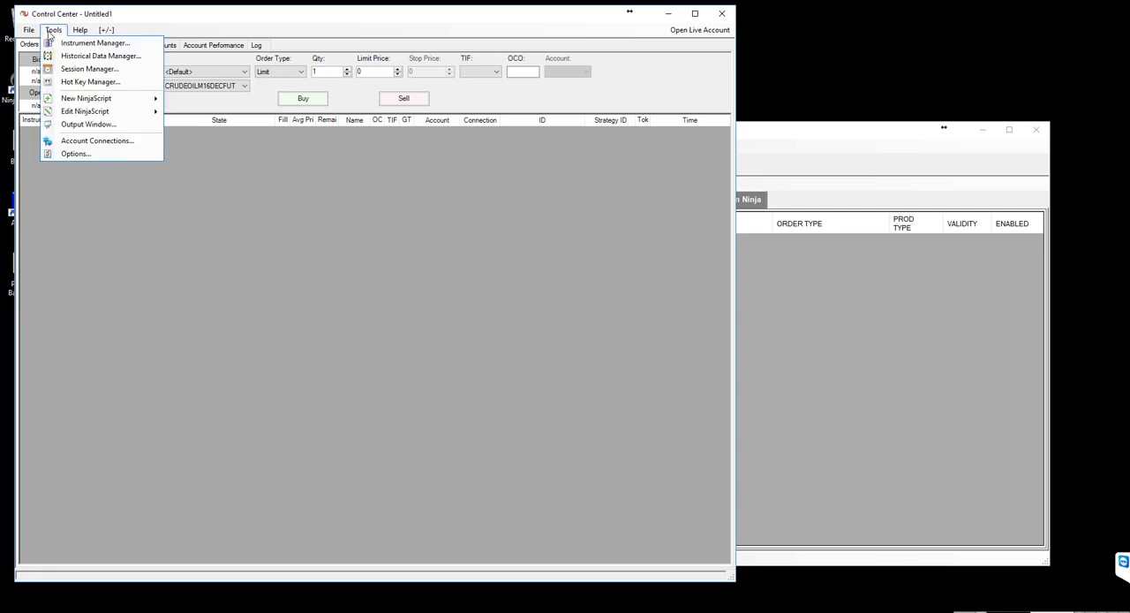
pyautogui.click(29, 29)
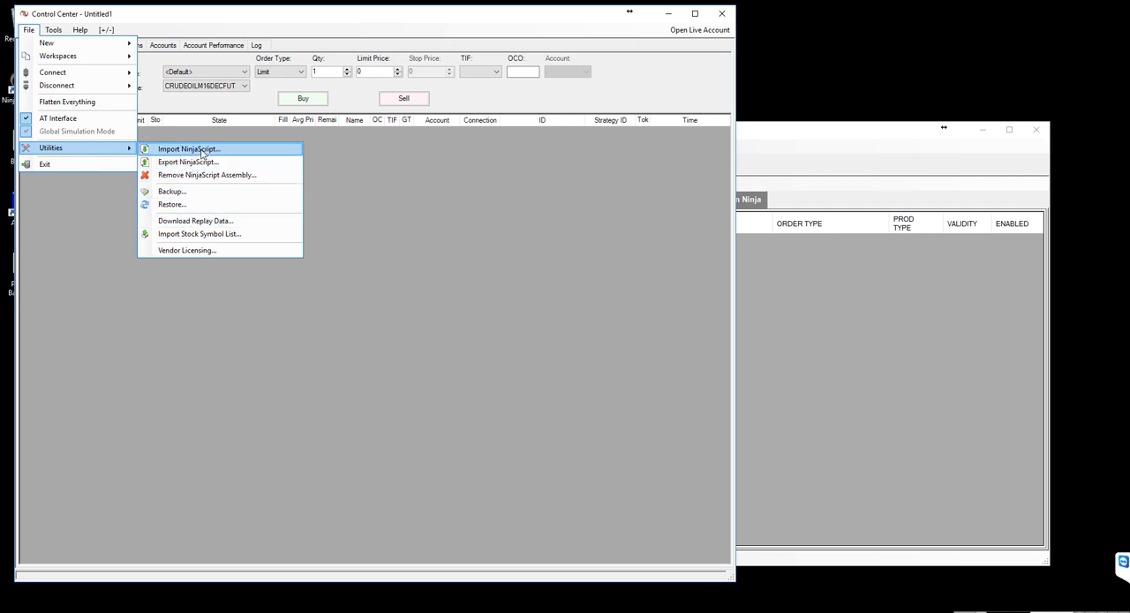
# - Import 22_MomentumRSI.zip from the ExportNinjaScript folder, reaching the replace MomentumAndRSI.cs prompt
pyautogui.click(188, 149)
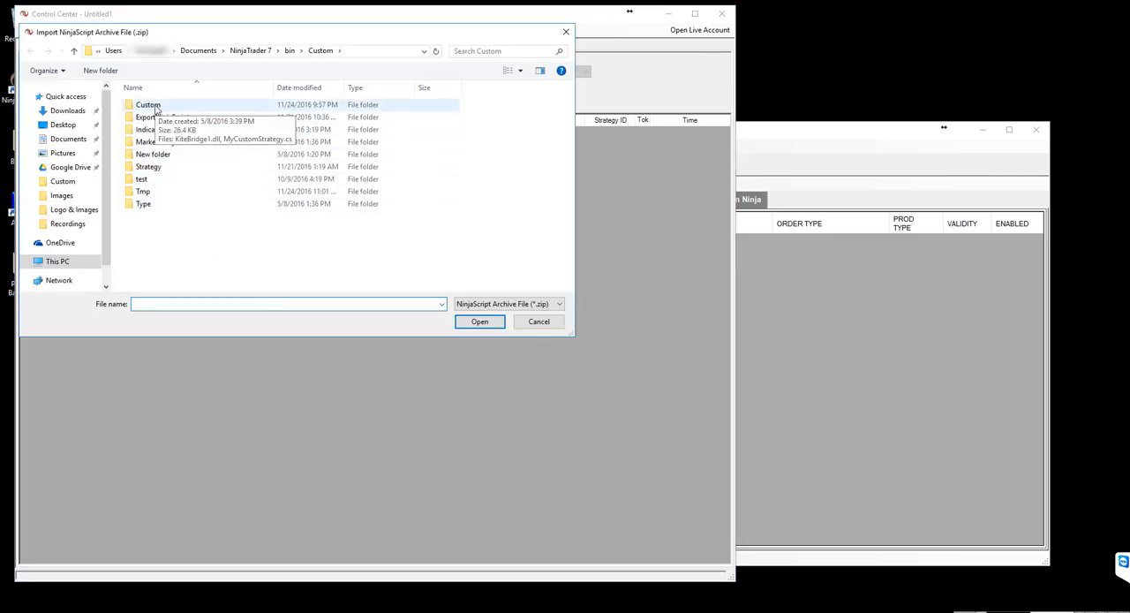
pyautogui.doubleClick(147, 105)
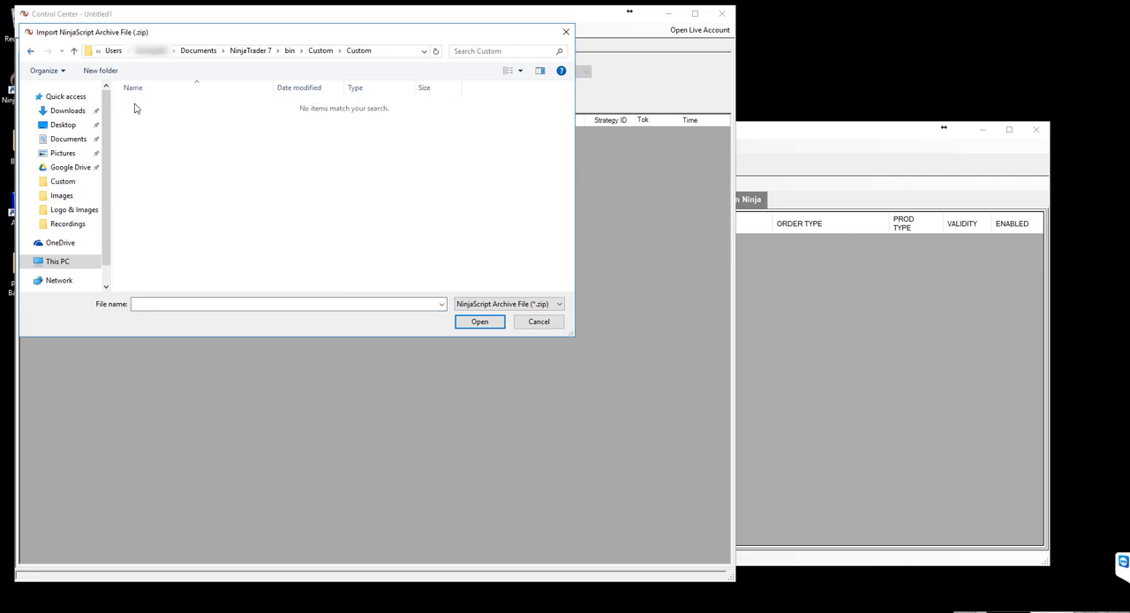
pyautogui.click(177, 129)
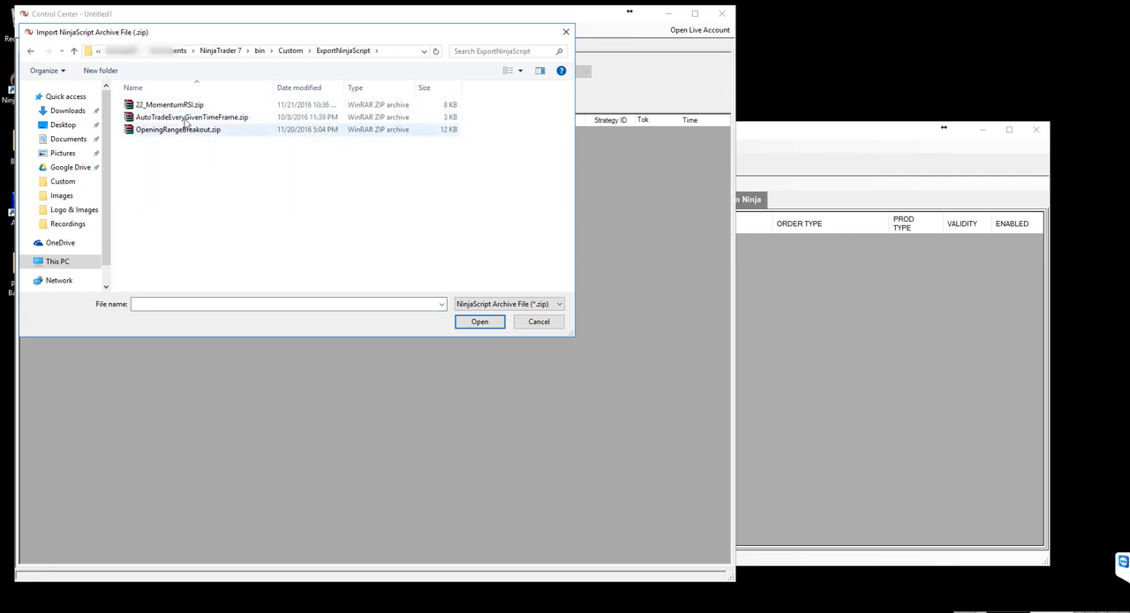
pyautogui.click(198, 163)
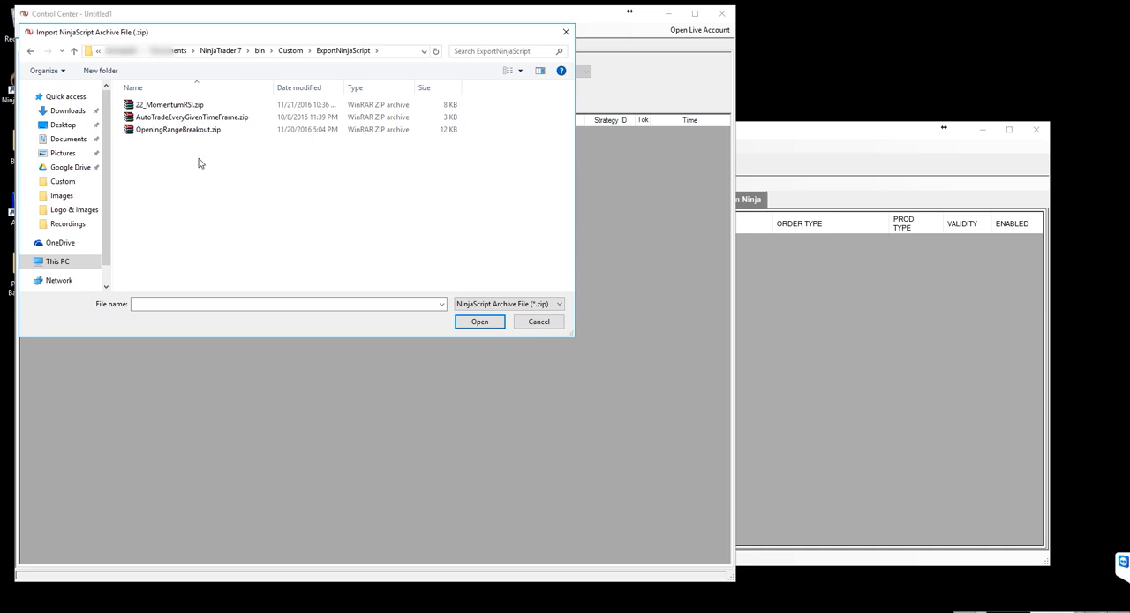
pyautogui.click(169, 104)
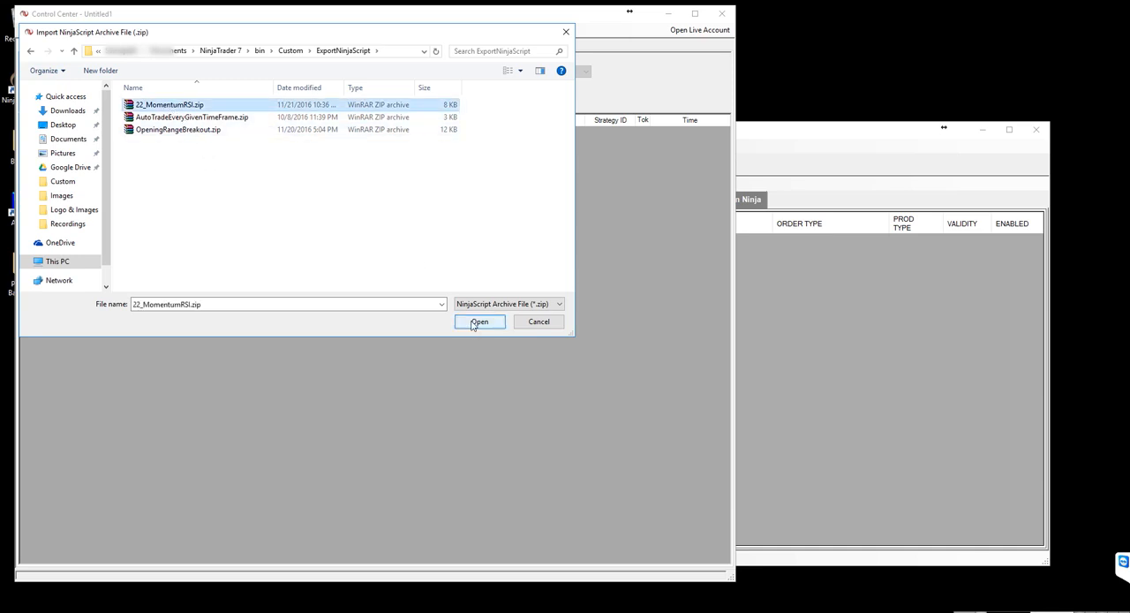
pyautogui.click(479, 321)
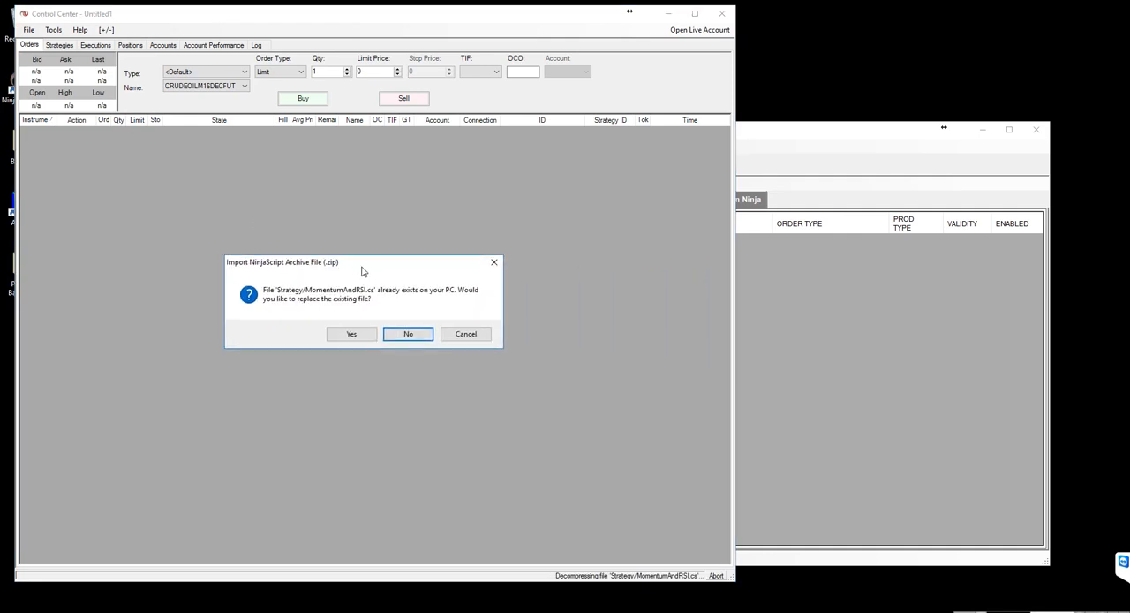
pyautogui.moveTo(324, 314)
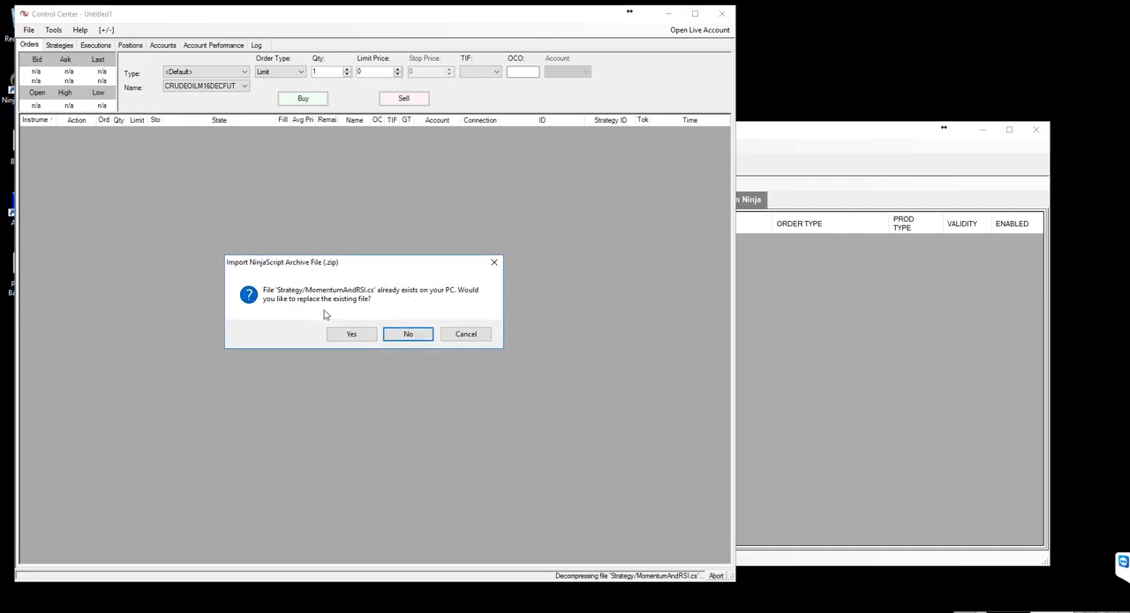
pyautogui.moveTo(362, 261); pyautogui.dragTo(340, 241)
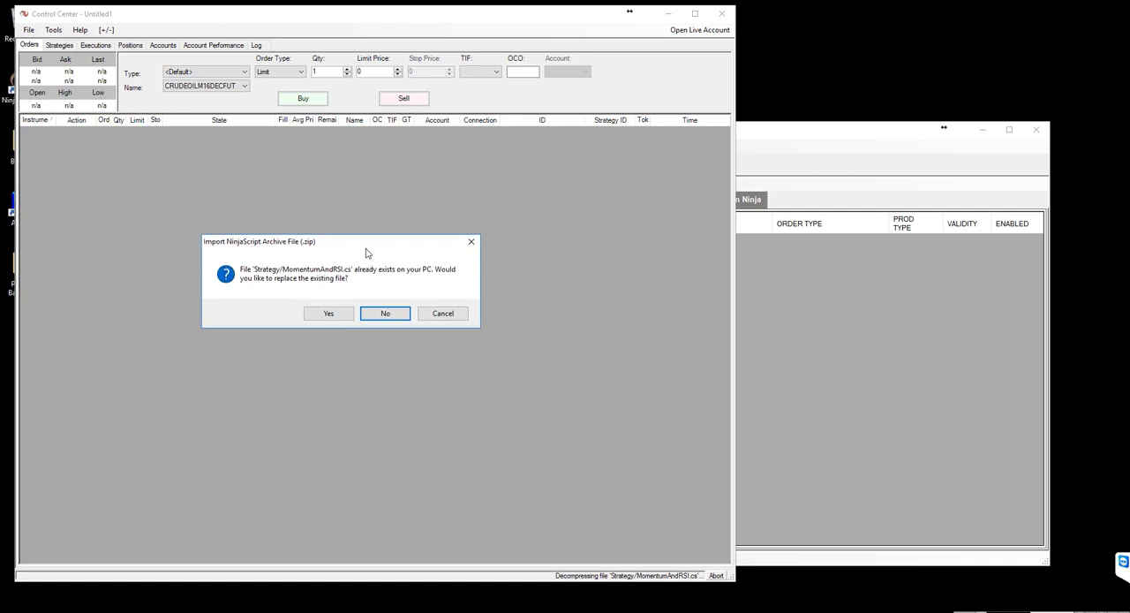
pyautogui.moveTo(425, 305)
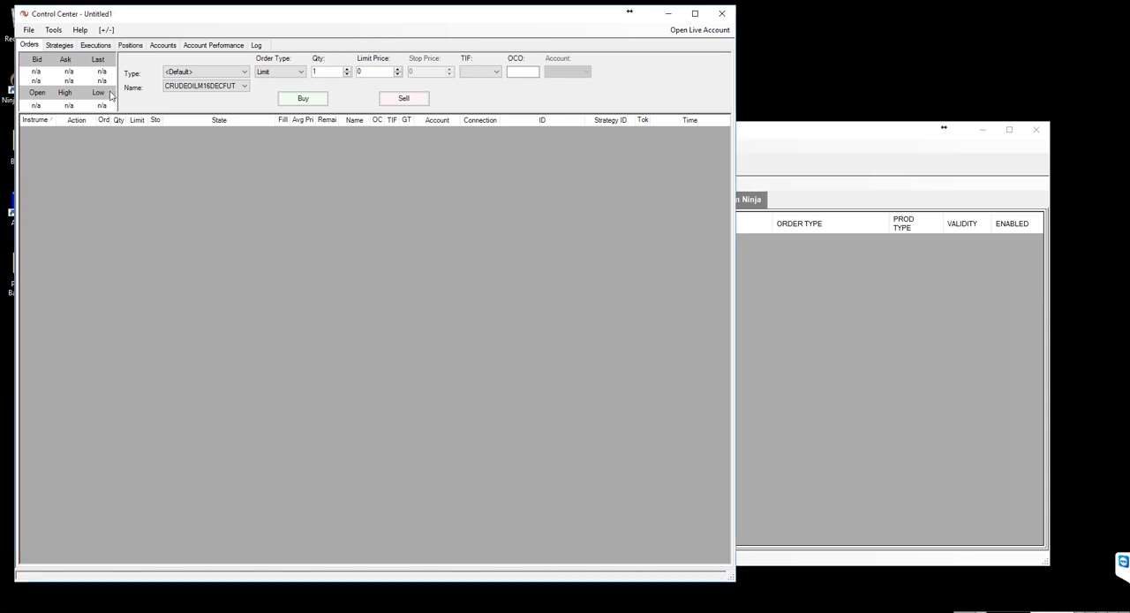
# - Open MomentumAndRSI from the Edit Strategy list in the NinjaScript editor
pyautogui.click(53, 29)
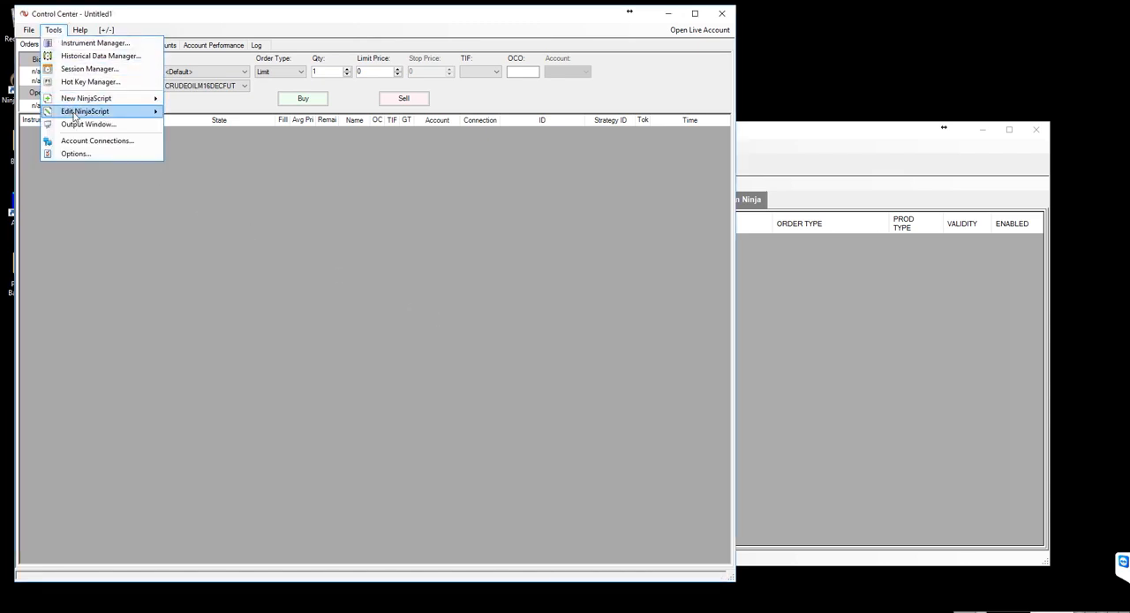
pyautogui.moveTo(84, 111)
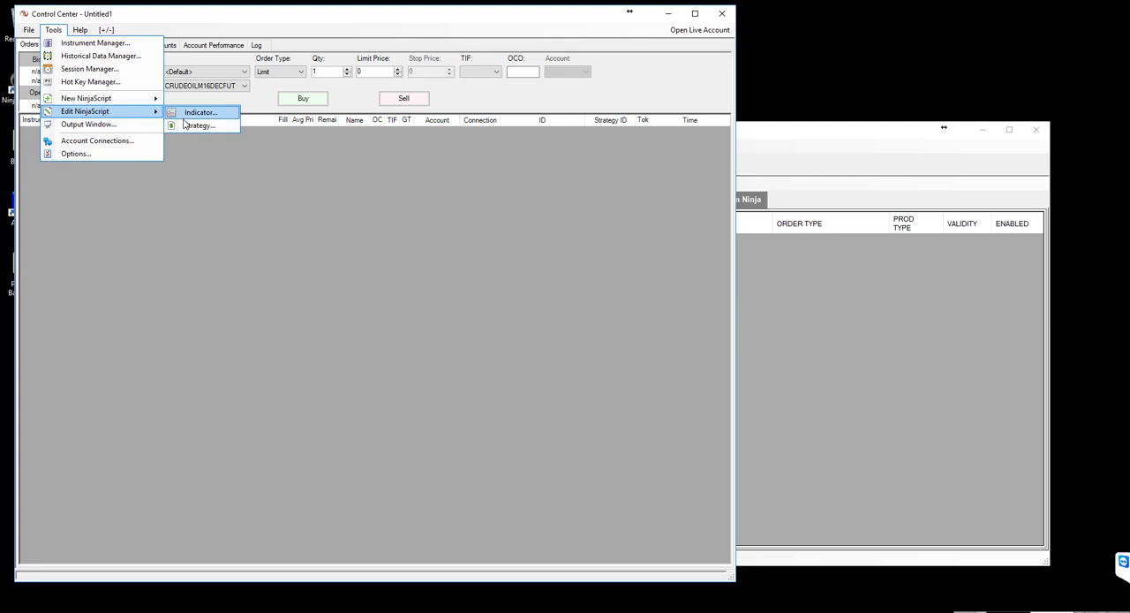
pyautogui.click(199, 124)
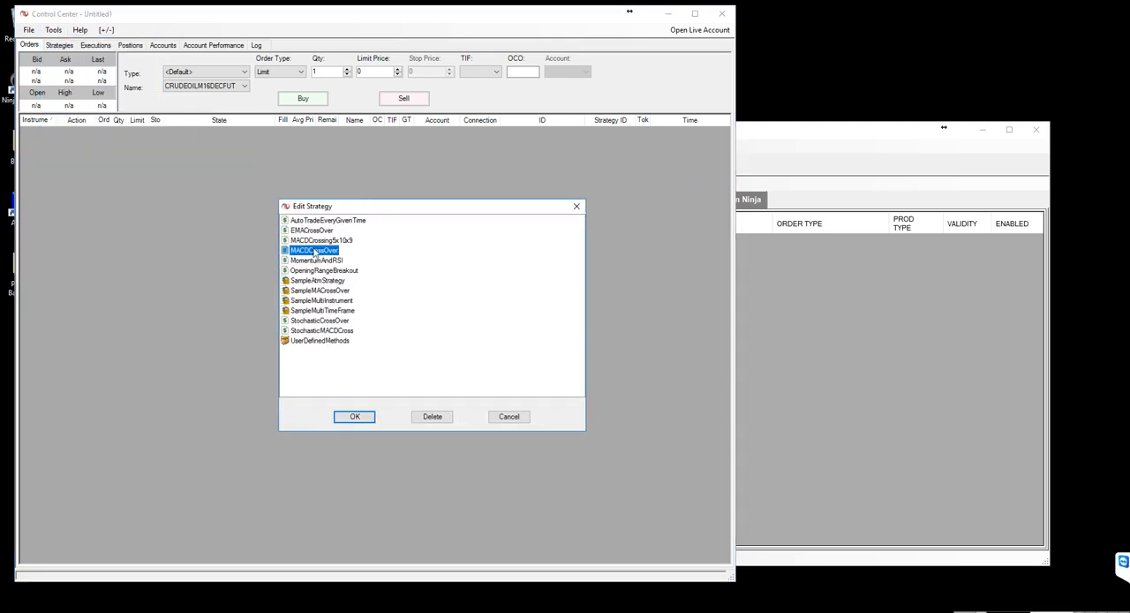
pyautogui.click(316, 259)
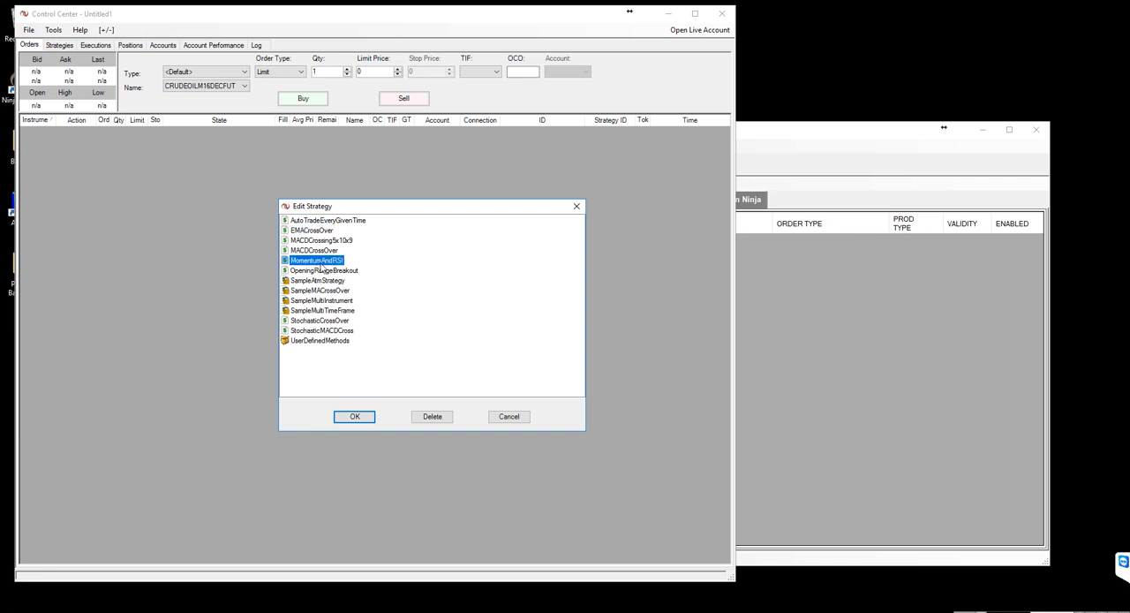
pyautogui.moveTo(338, 269)
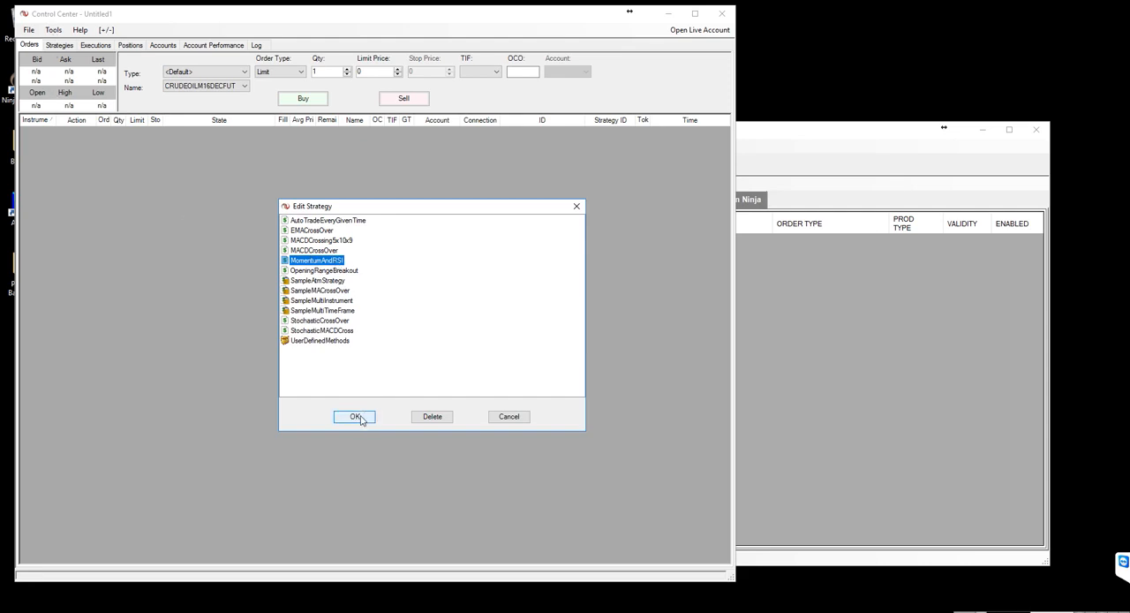
pyautogui.click(354, 415)
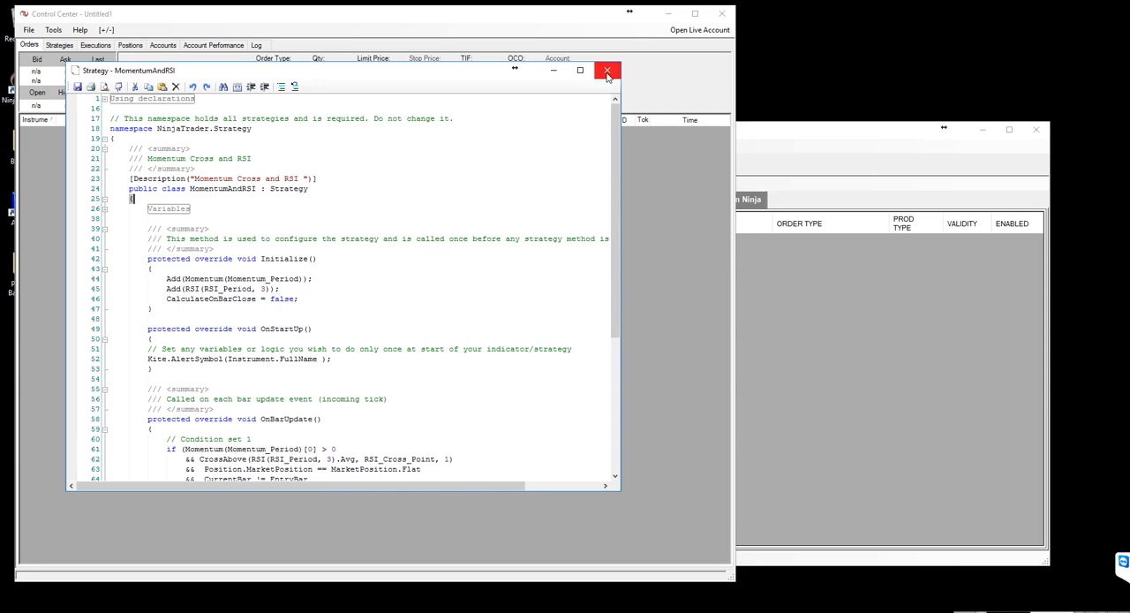
pyautogui.moveTo(607, 71)
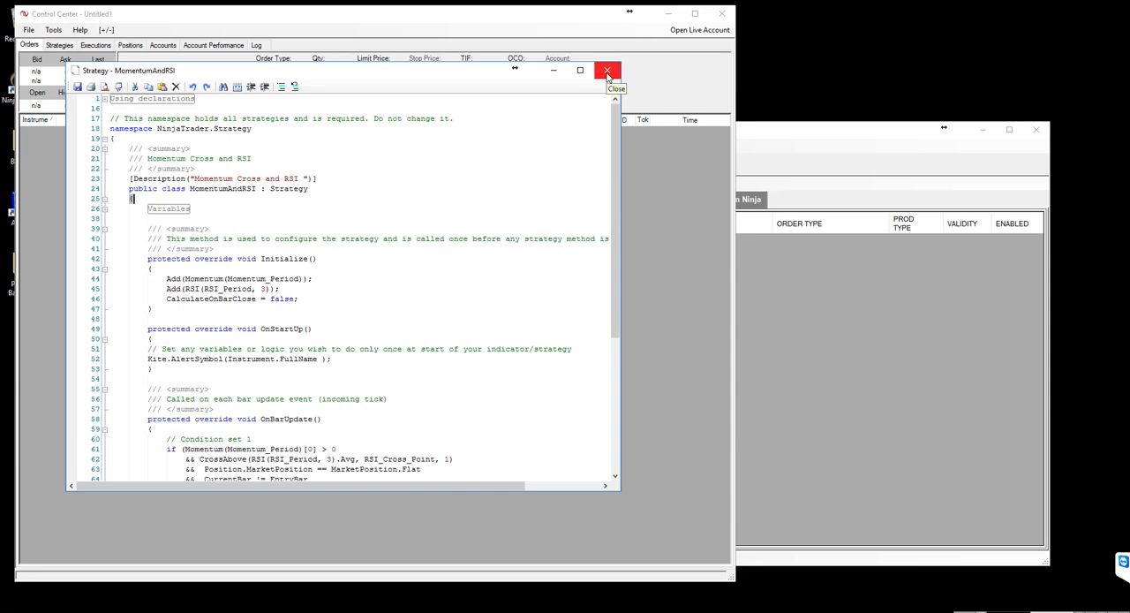
pyautogui.moveTo(227, 215)
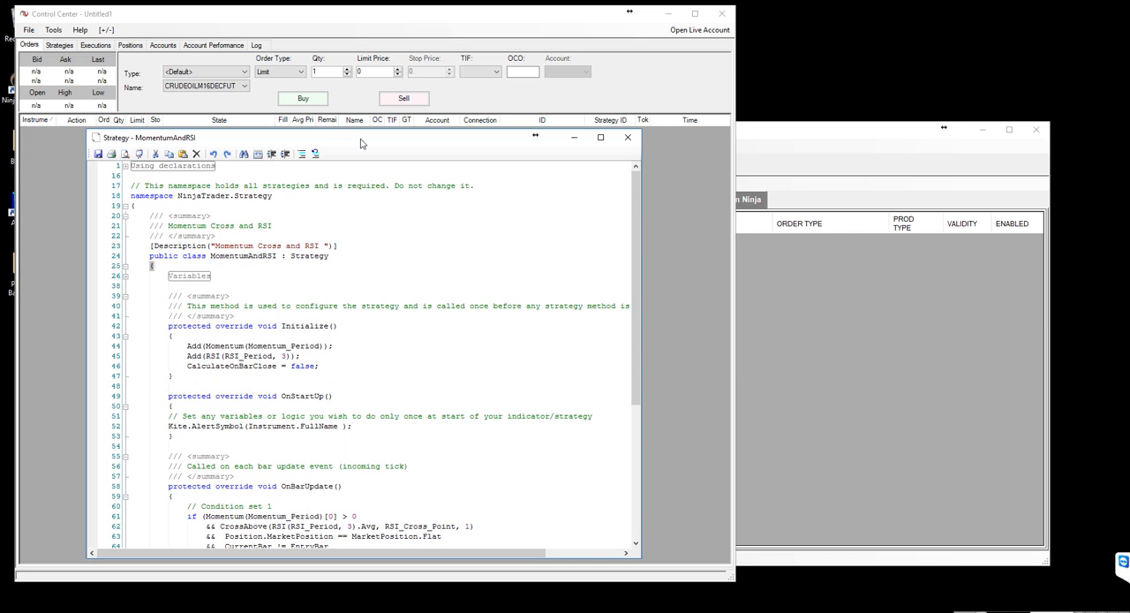
pyautogui.moveTo(627, 139)
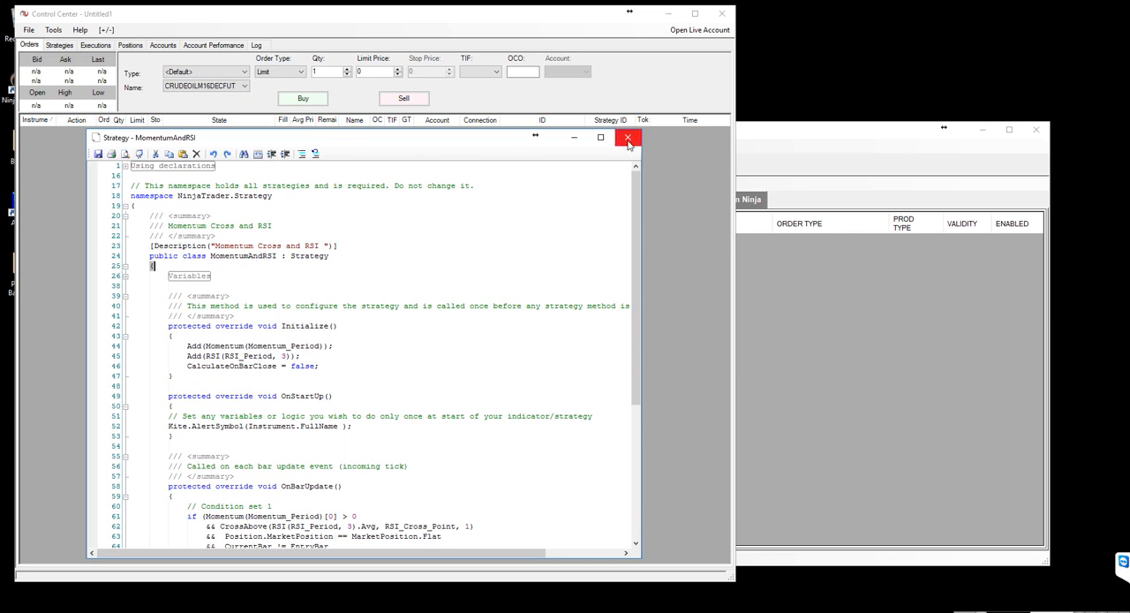
# - Close the Strategy - MomentumAndRSI editor window
pyautogui.click(627, 137)
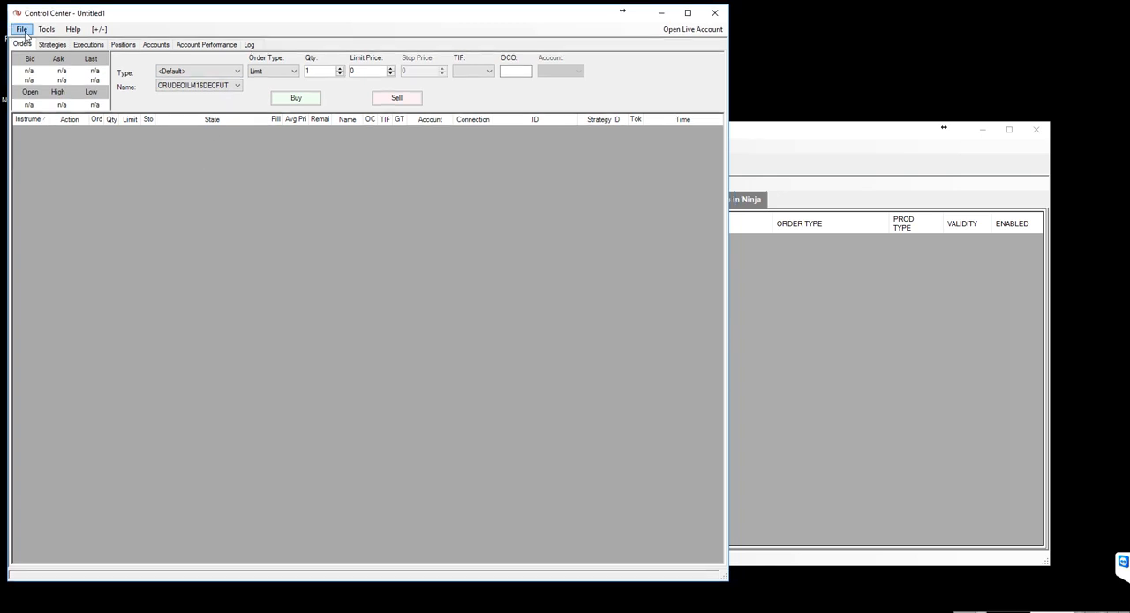
# - Create a new chart using the VEDL (1 Min) data series
pyautogui.click(21, 29)
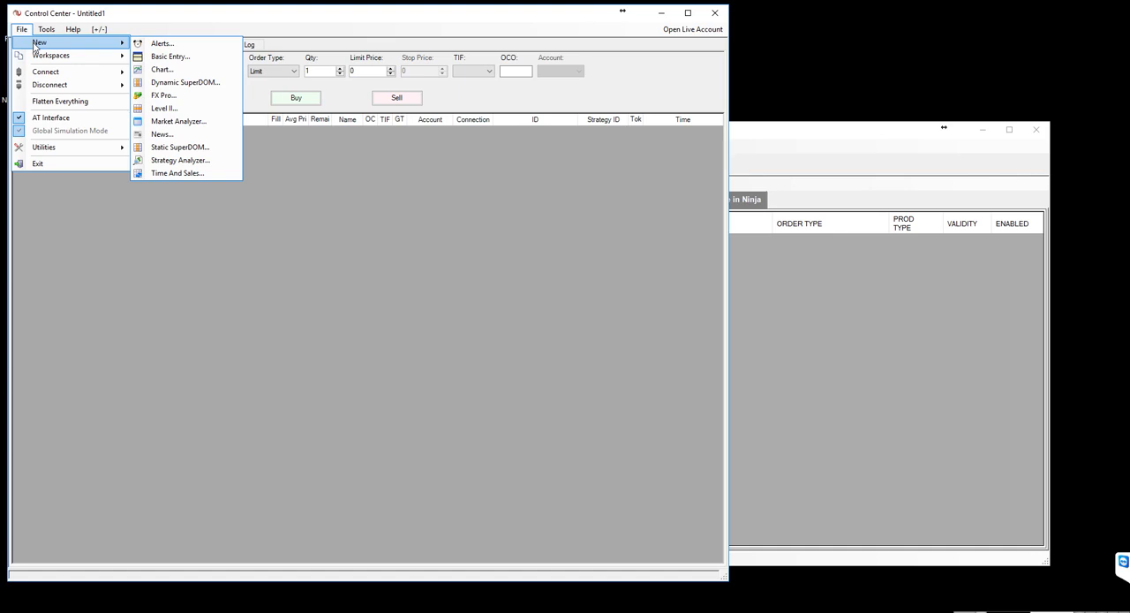
pyautogui.moveTo(163, 70)
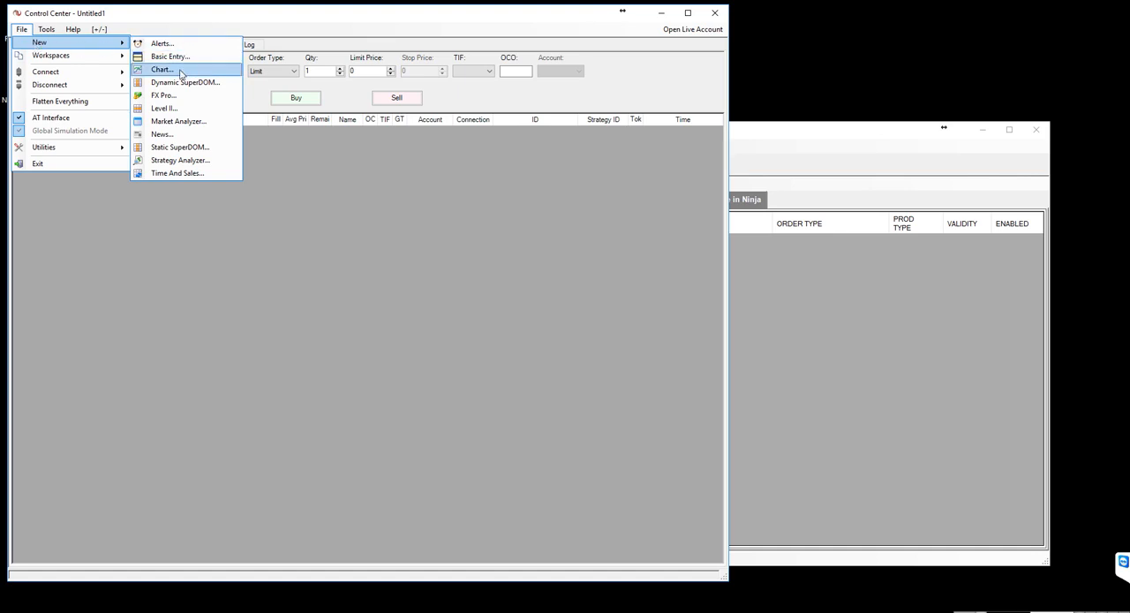
pyautogui.click(161, 69)
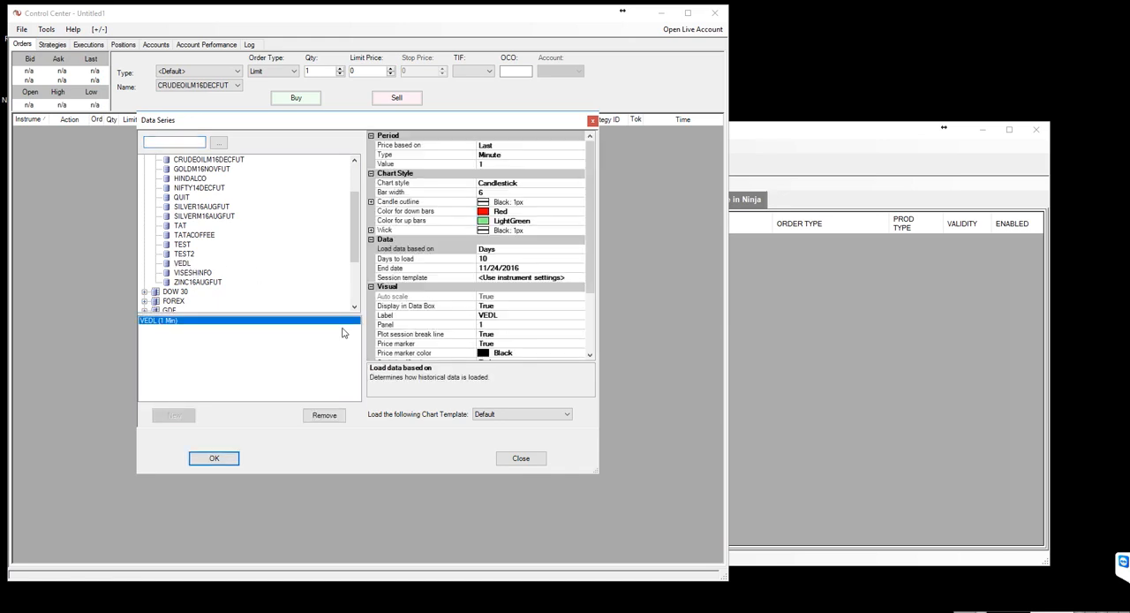
pyautogui.click(214, 458)
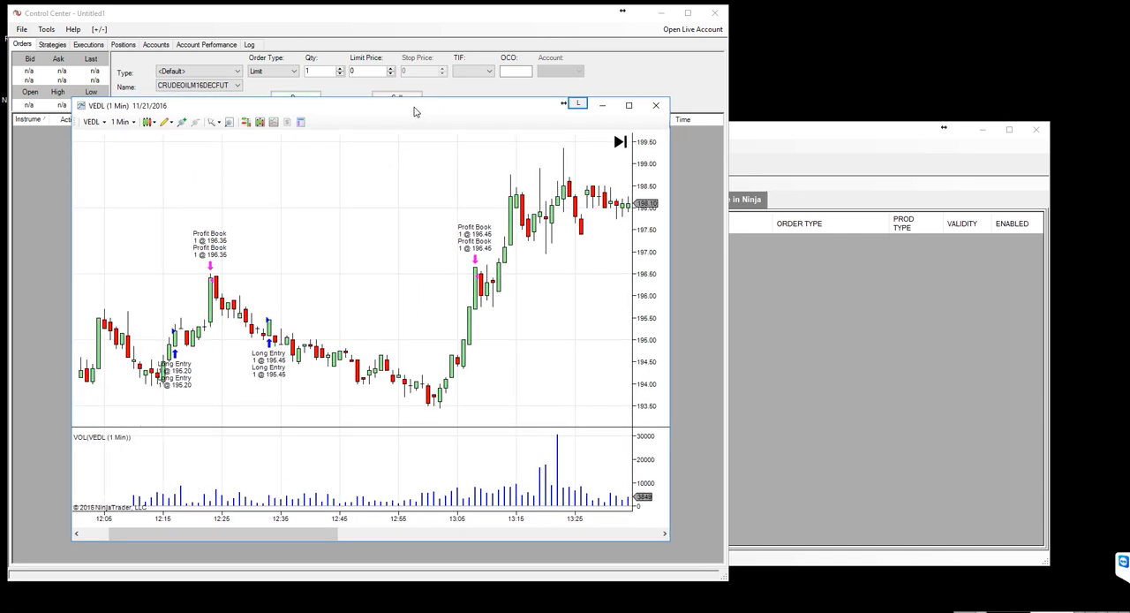
pyautogui.moveTo(352, 190)
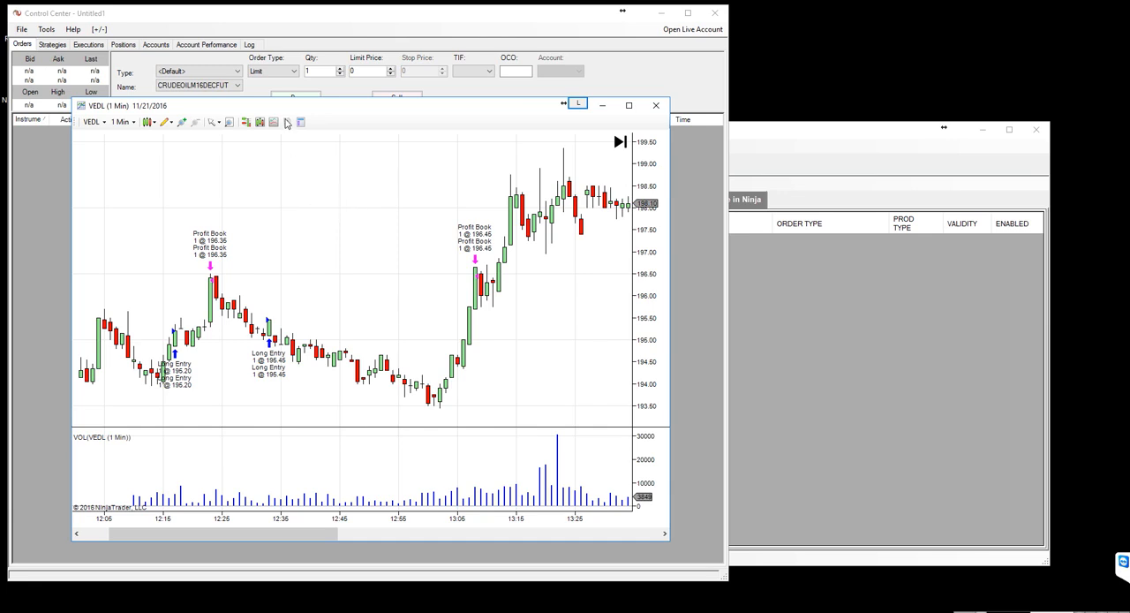
pyautogui.moveTo(290, 122)
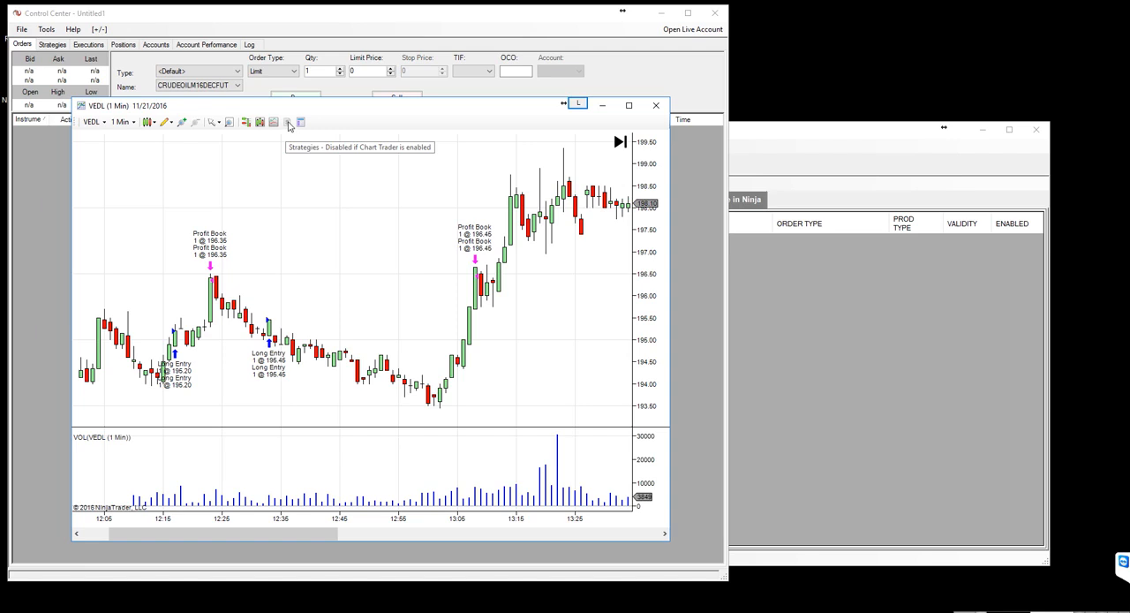
pyautogui.moveTo(289, 122)
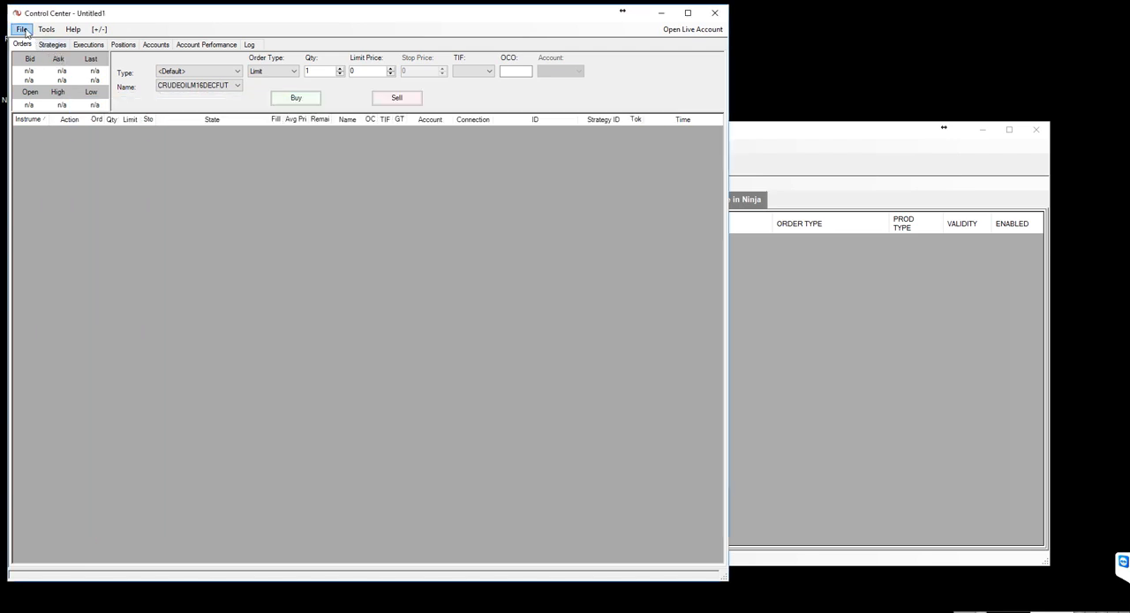
# - Connect to Replay data for 11/10/2016 and start playing the VEDL chart
pyautogui.click(21, 29)
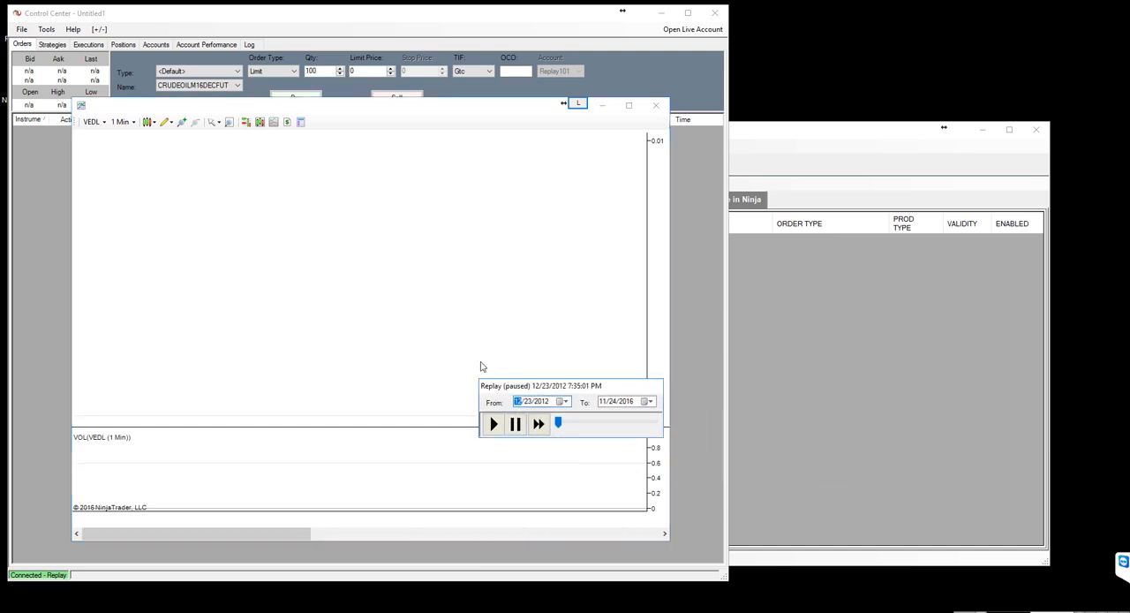
pyautogui.moveTo(569, 385); pyautogui.dragTo(501, 356)
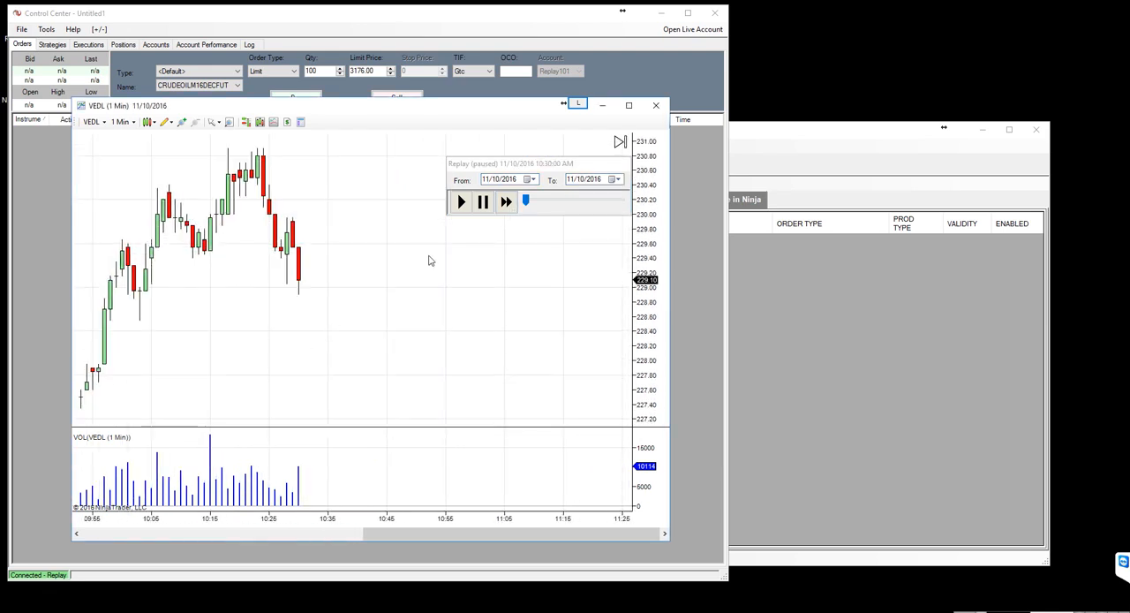
pyautogui.click(460, 201)
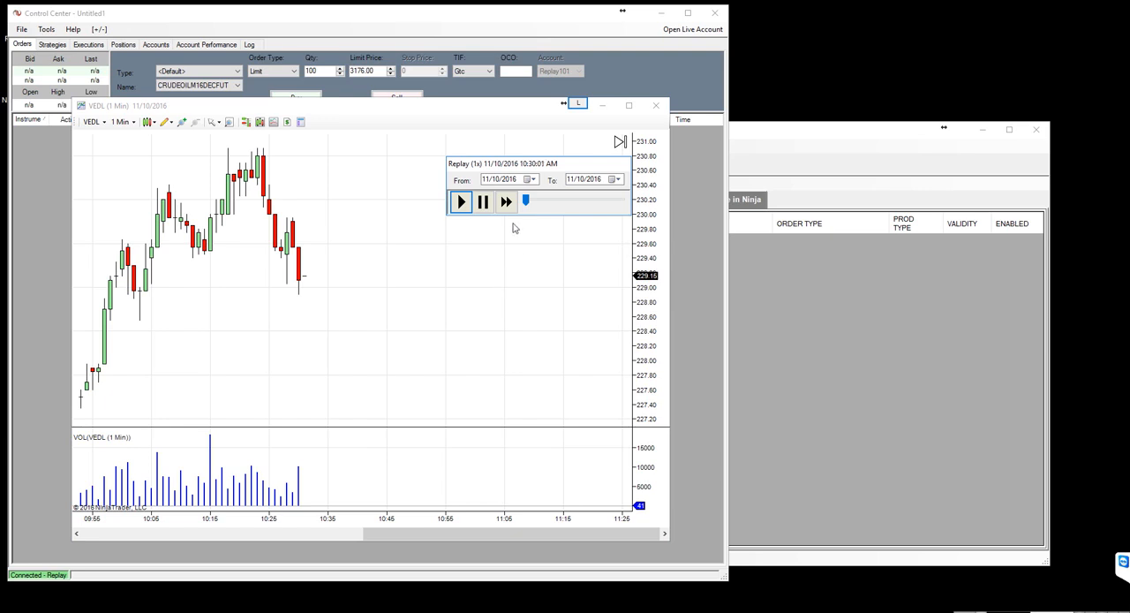
# - Fast-forward the replay to 200x, then pause it at 10:39 AM
pyautogui.click(506, 202)
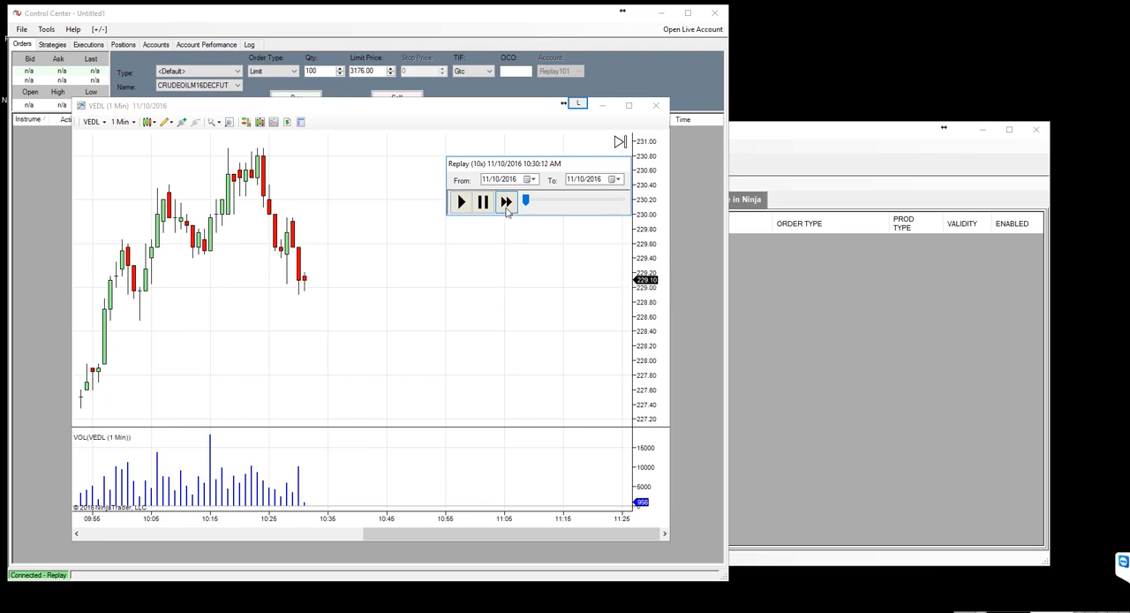
pyautogui.click(505, 202)
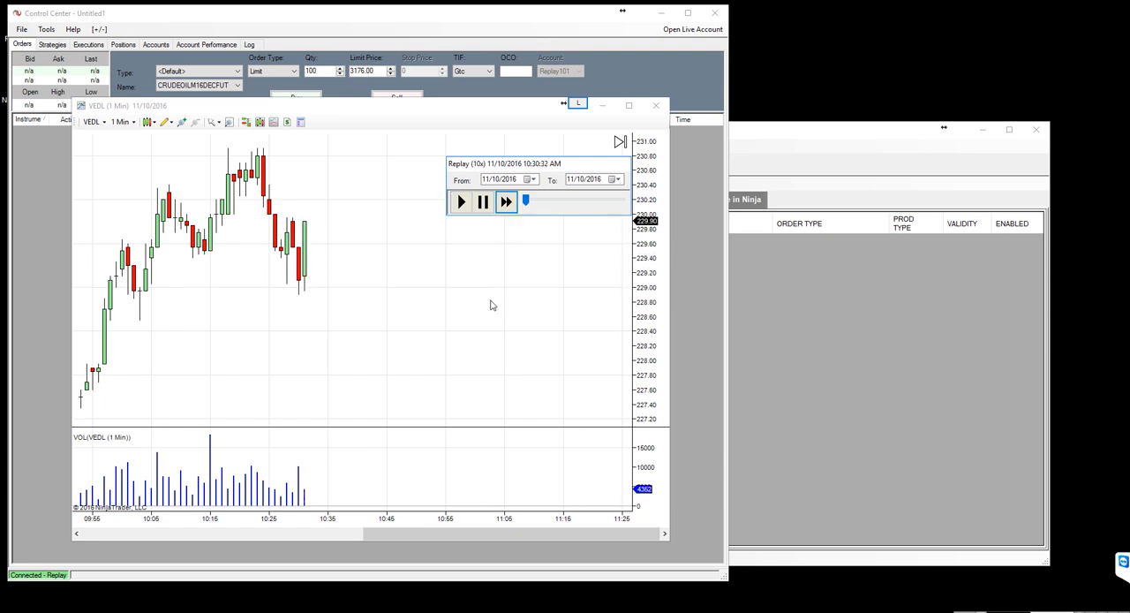
pyautogui.click(506, 202)
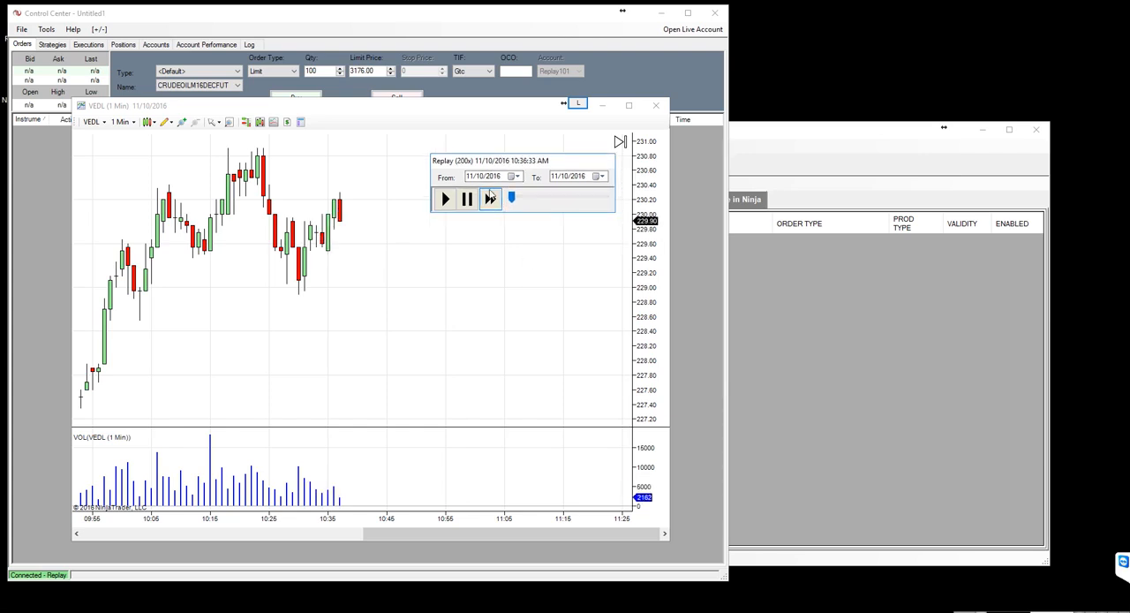
pyautogui.click(466, 199)
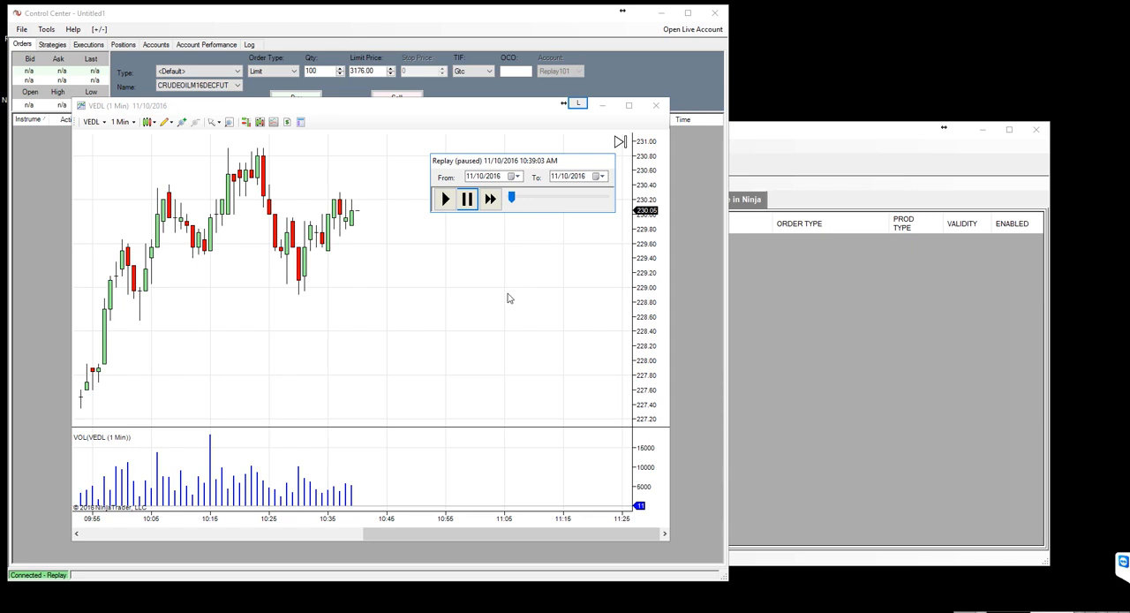
pyautogui.click(287, 122)
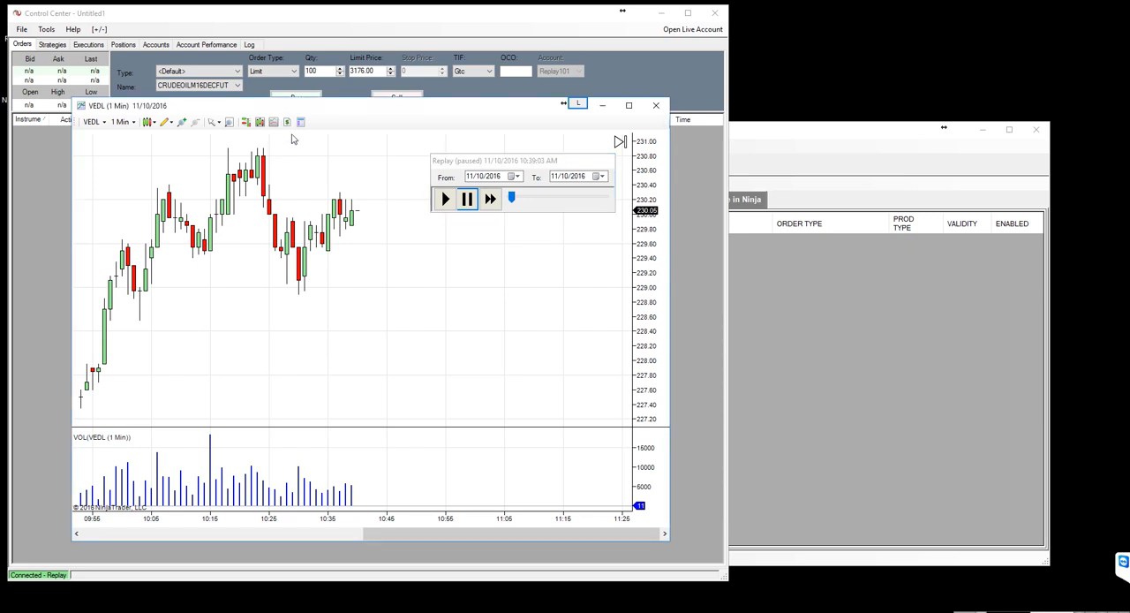
pyautogui.click(286, 122)
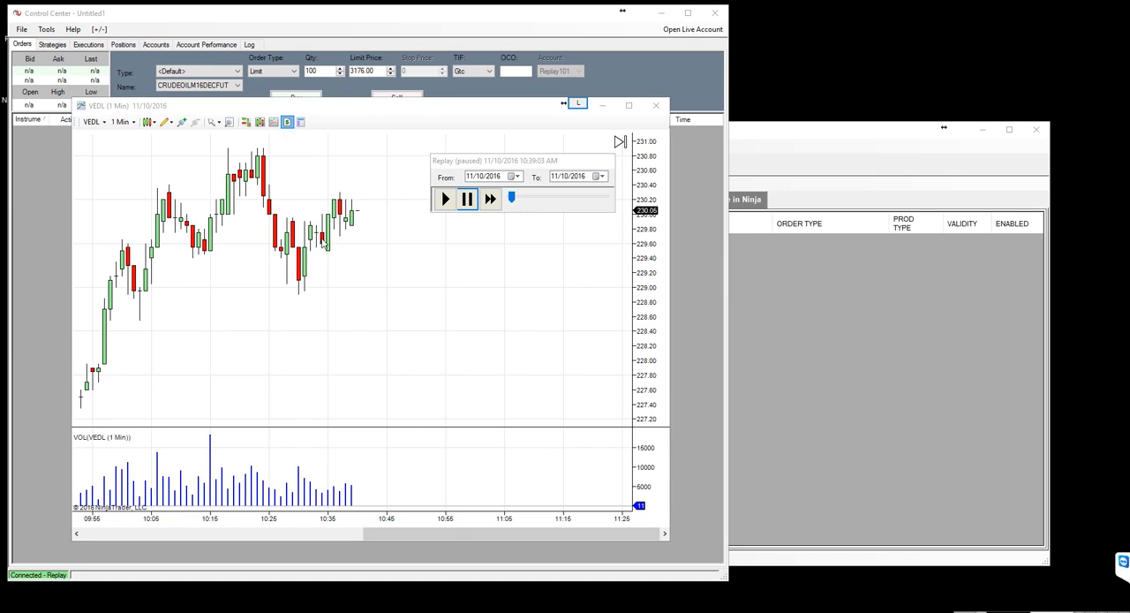
# - Review MomentumAndRSI parameters and change ProfitAddition from 1 to 2
pyautogui.click(287, 122)
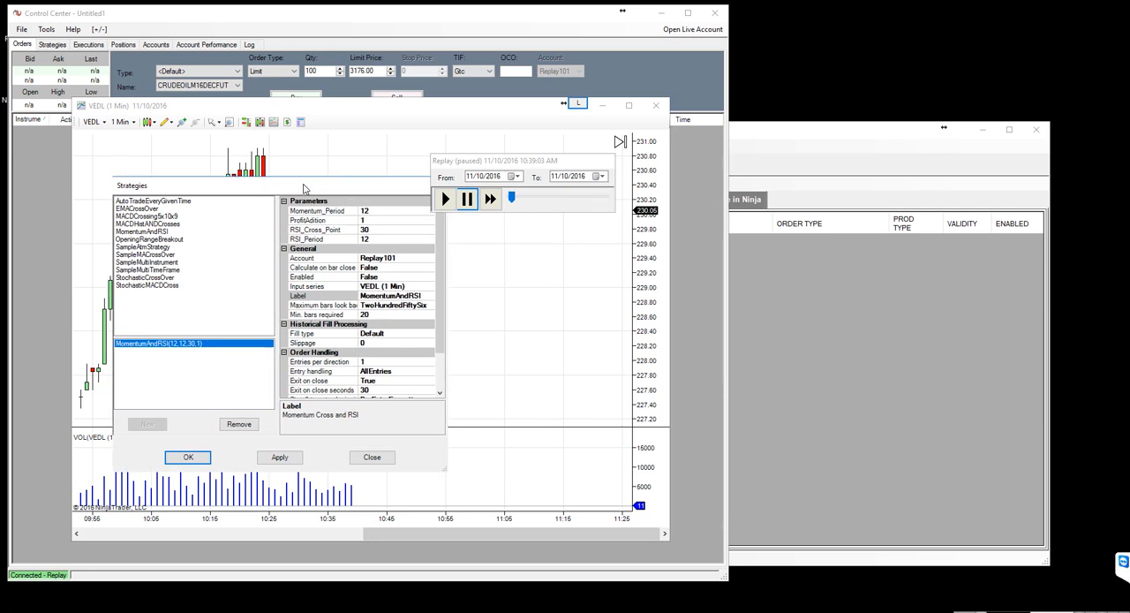
pyautogui.click(318, 220)
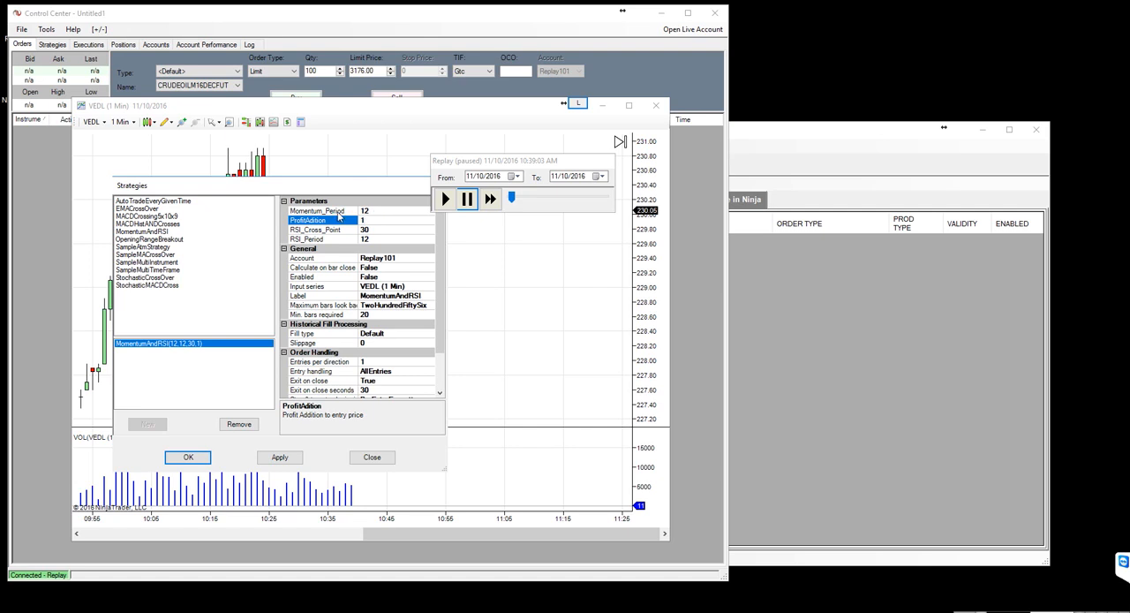
pyautogui.click(318, 230)
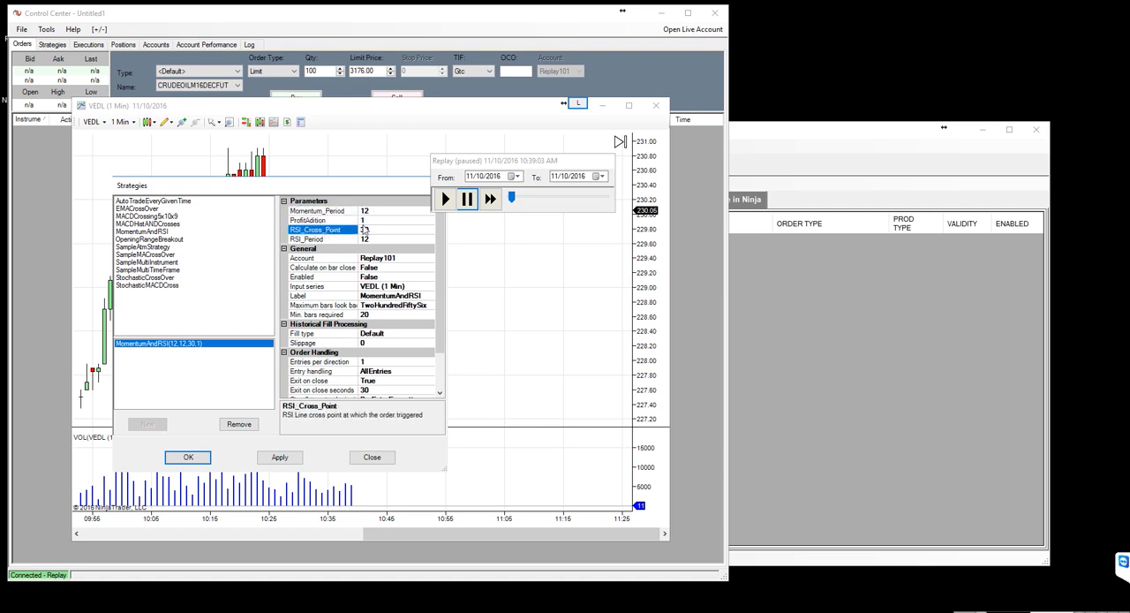
pyautogui.click(317, 210)
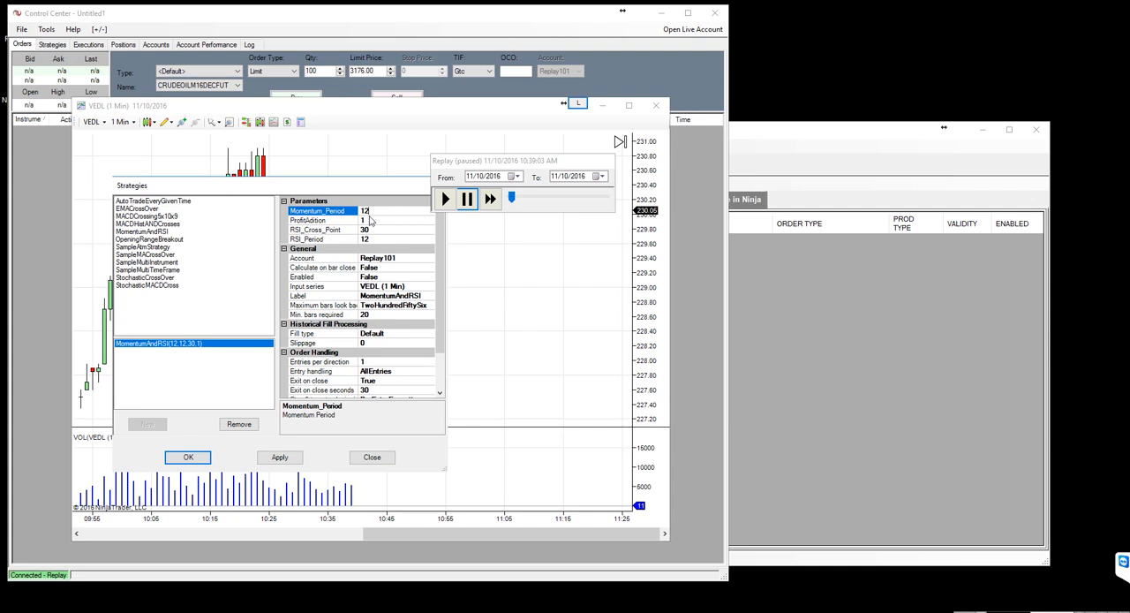
pyautogui.moveTo(369, 215)
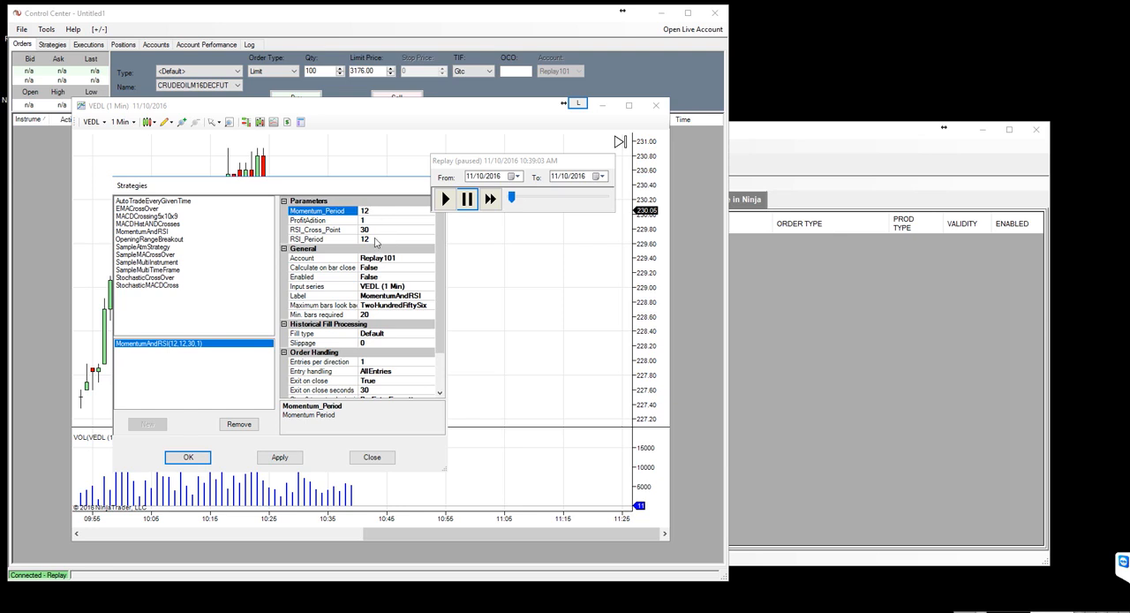
pyautogui.click(316, 230)
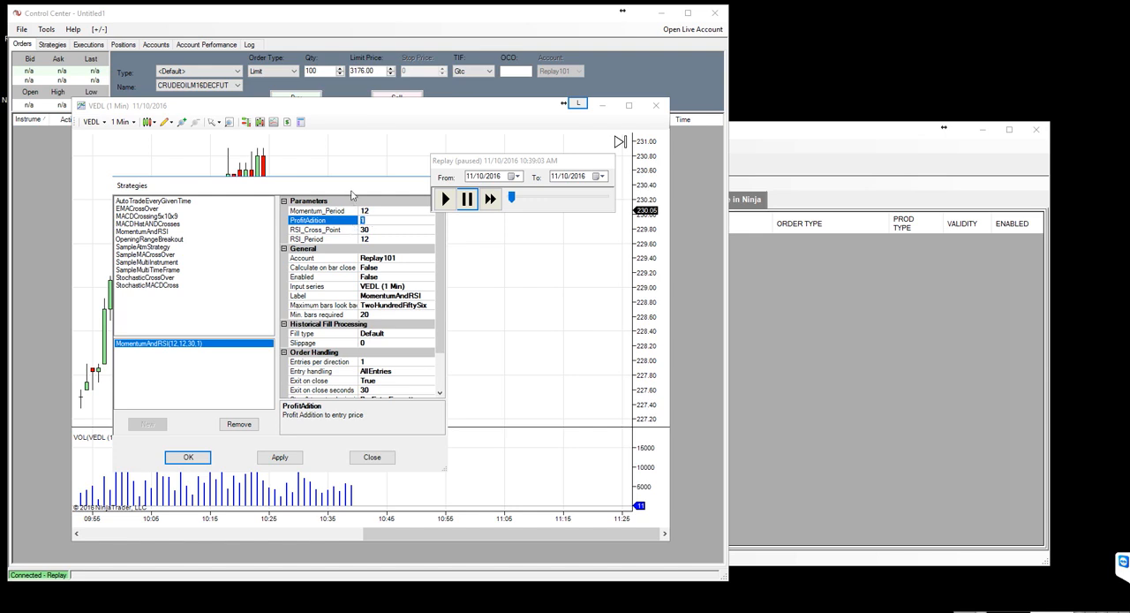
pyautogui.click(388, 220)
pyautogui.write('2')
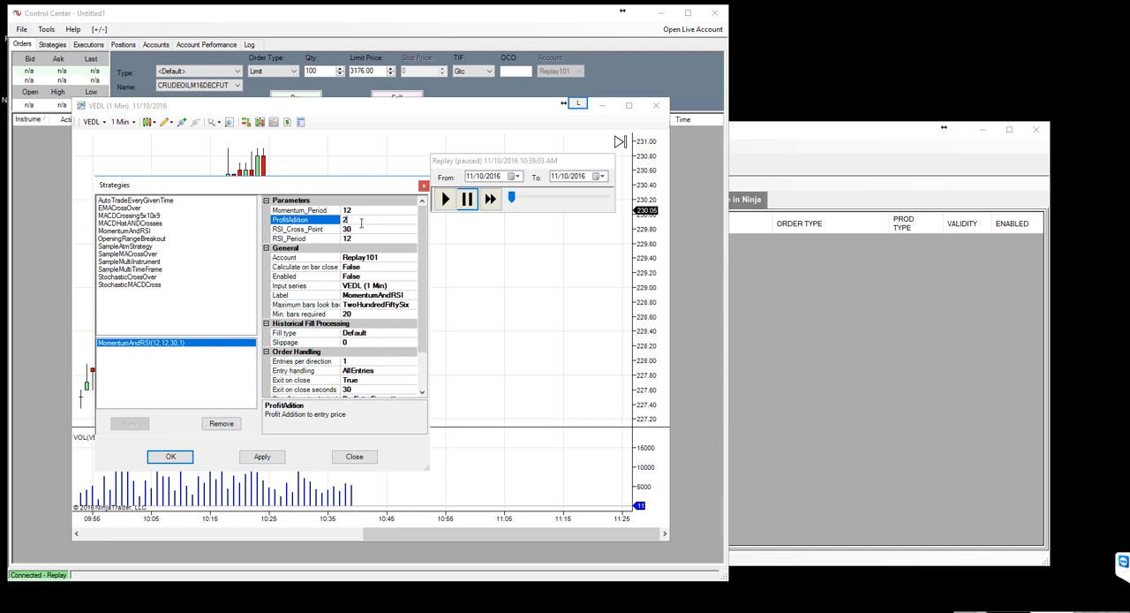
pyautogui.moveTo(344, 418)
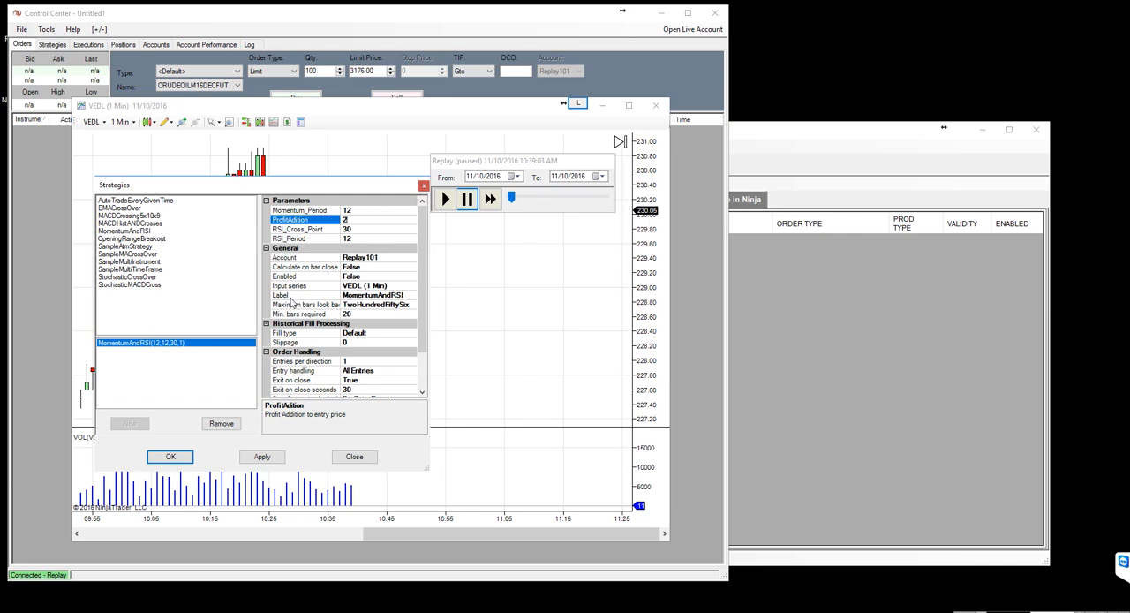
pyautogui.moveTo(427, 274)
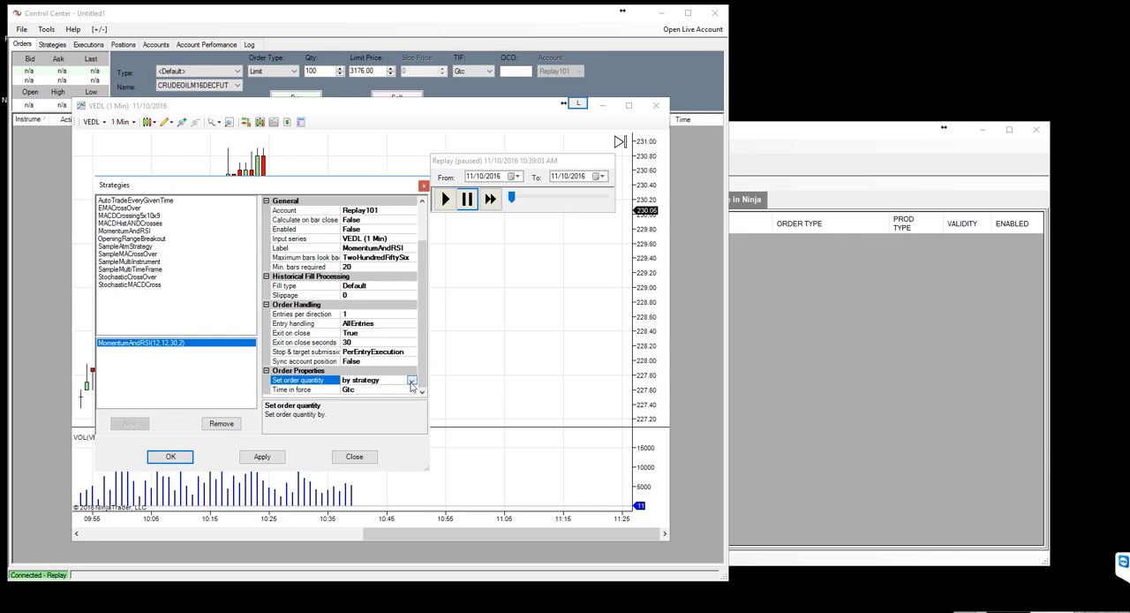
# - Set order quantity 'by default quantity' with Default quantity 10, and Enabled True
pyautogui.click(412, 379)
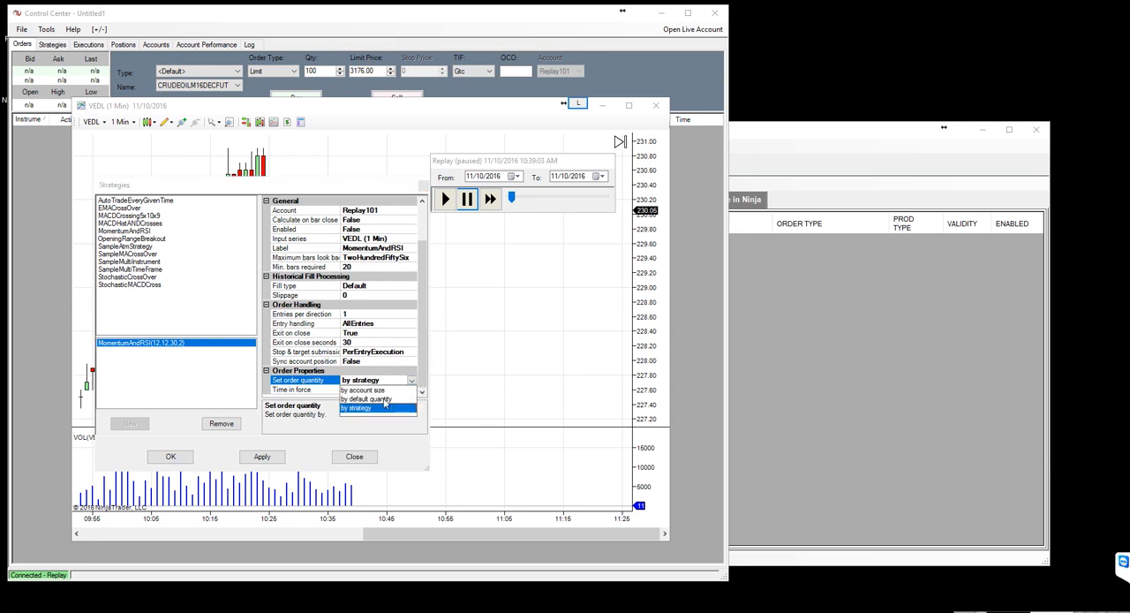
pyautogui.click(366, 398)
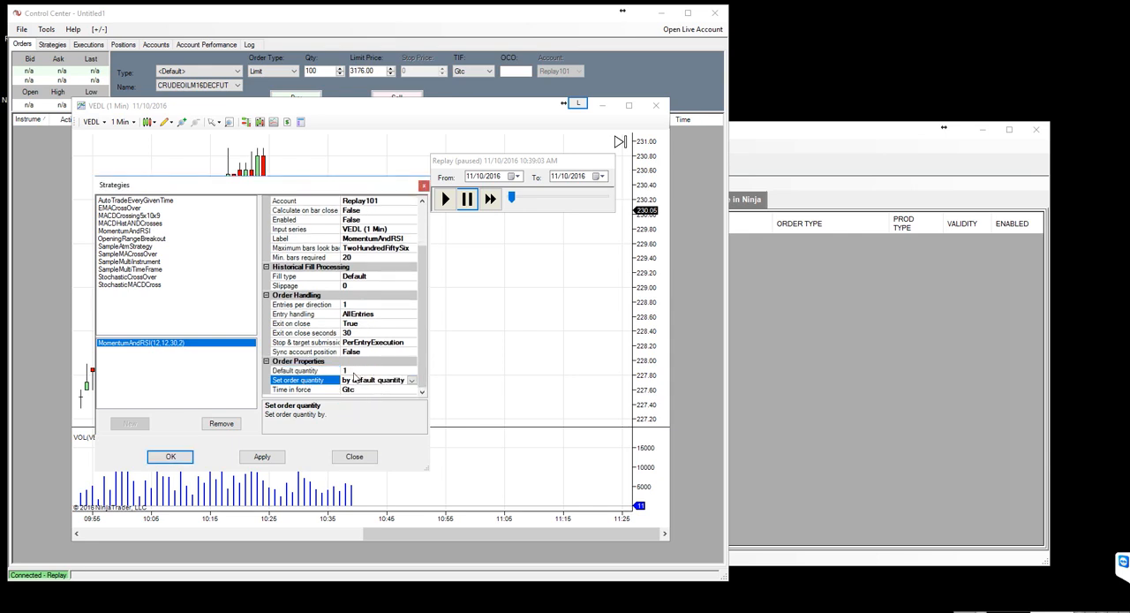
pyautogui.click(295, 370)
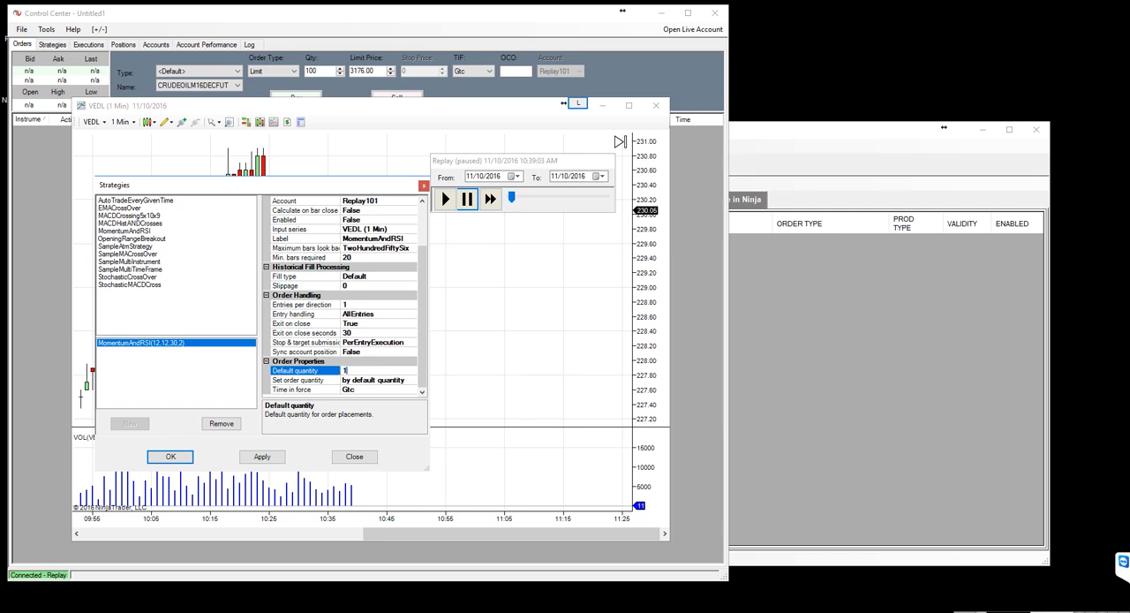
pyautogui.click(297, 379)
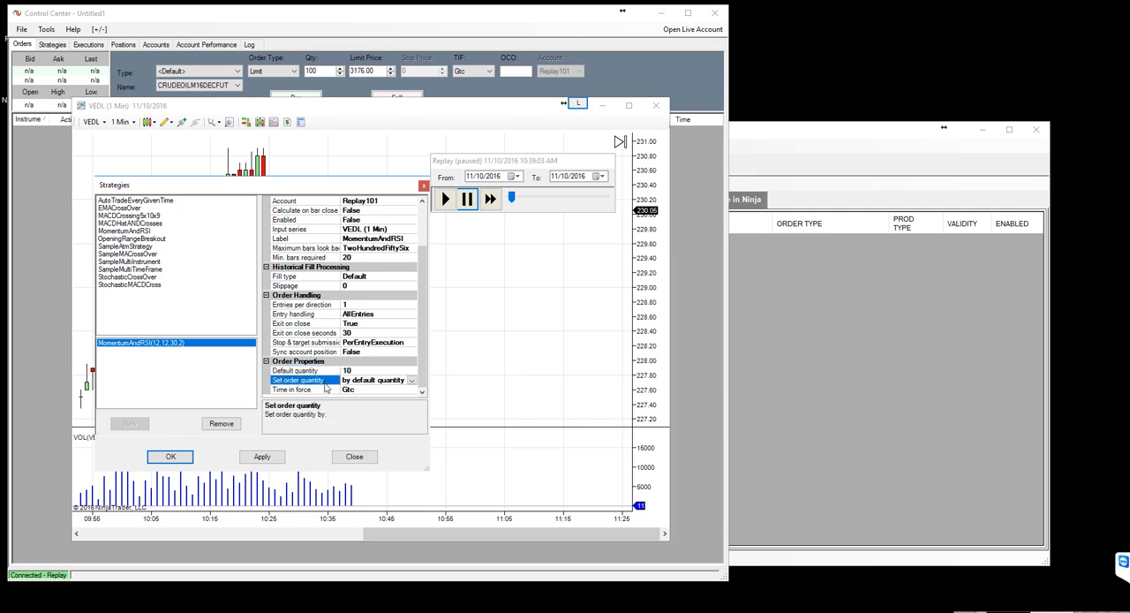
pyautogui.click(296, 369)
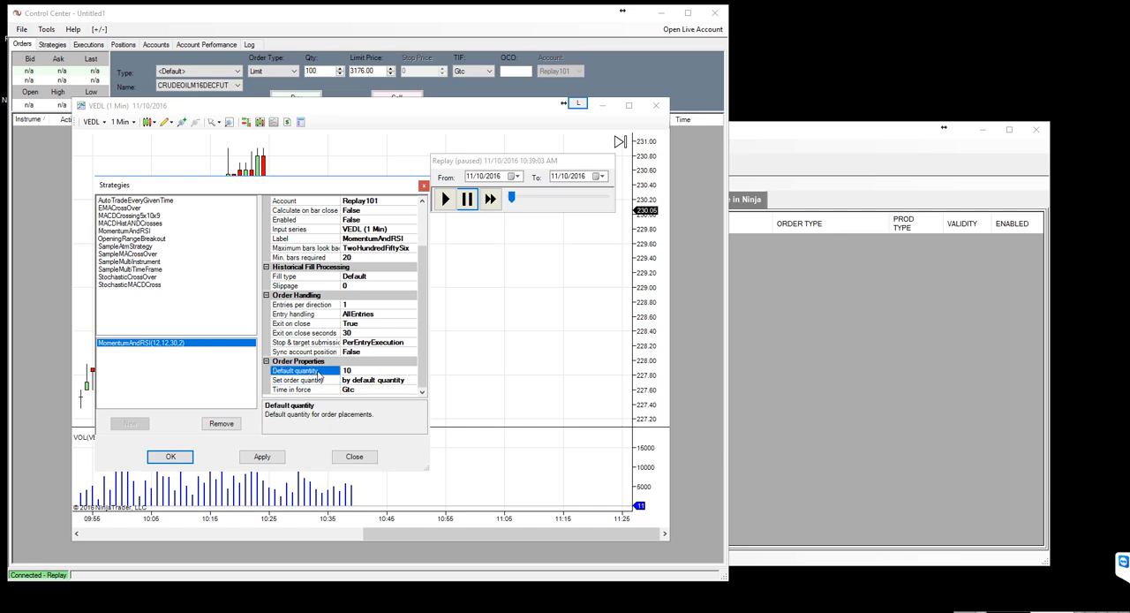
pyautogui.click(353, 370)
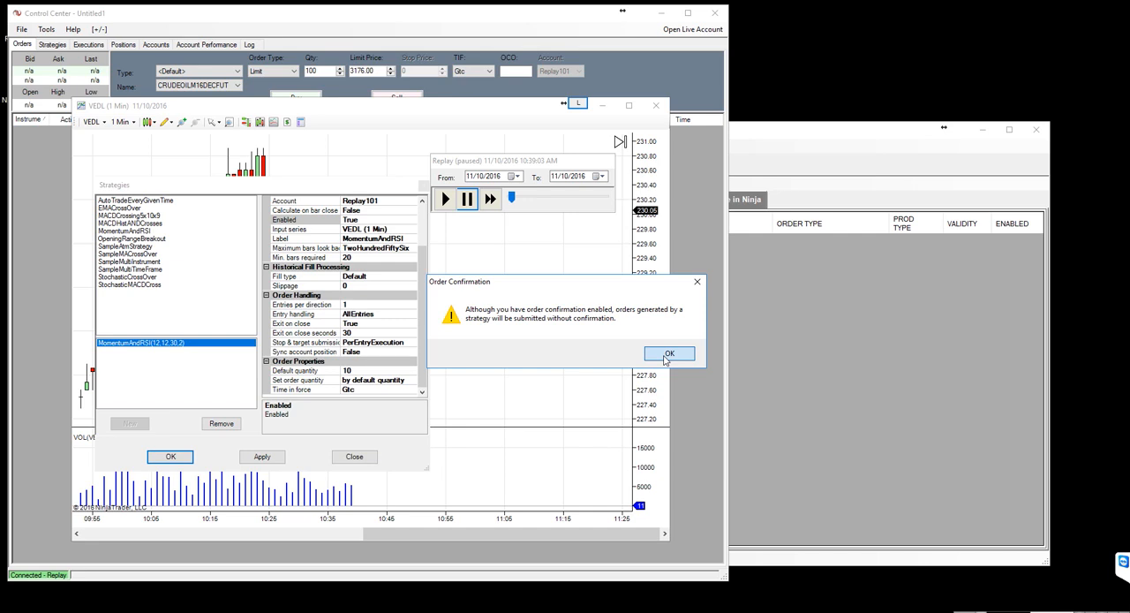
# - Acknowledge the Order Confirmation warning so MomentumAndRSI applies to the VEDL chart
pyautogui.click(669, 353)
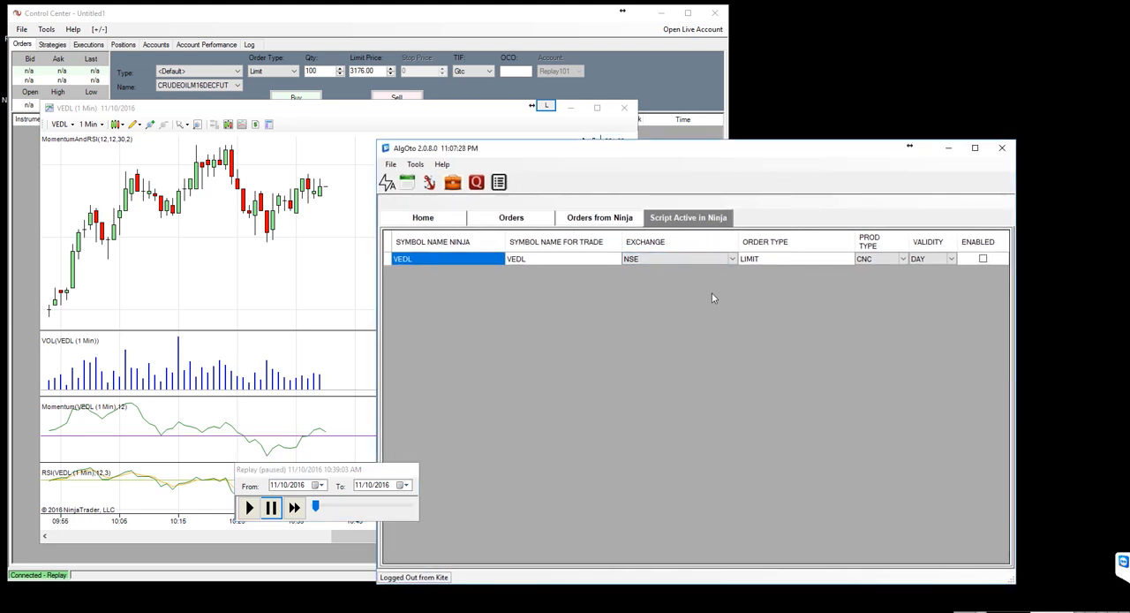
# - Select VEDL's Enabled cell, peek at Orders from Ninja and broker orders, then return
pyautogui.click(983, 258)
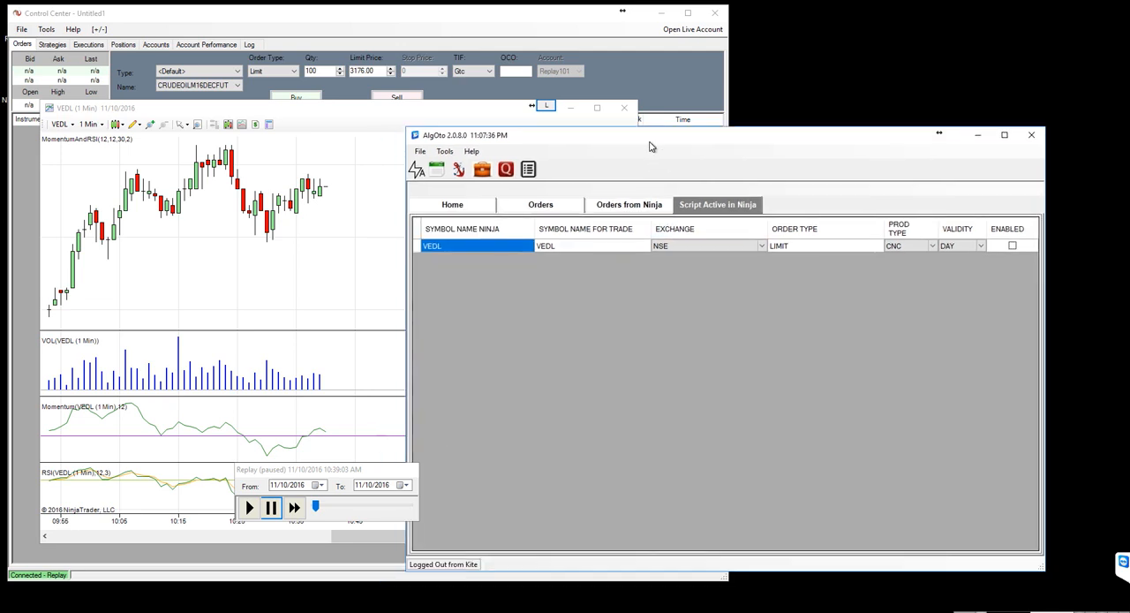
pyautogui.moveTo(618, 276)
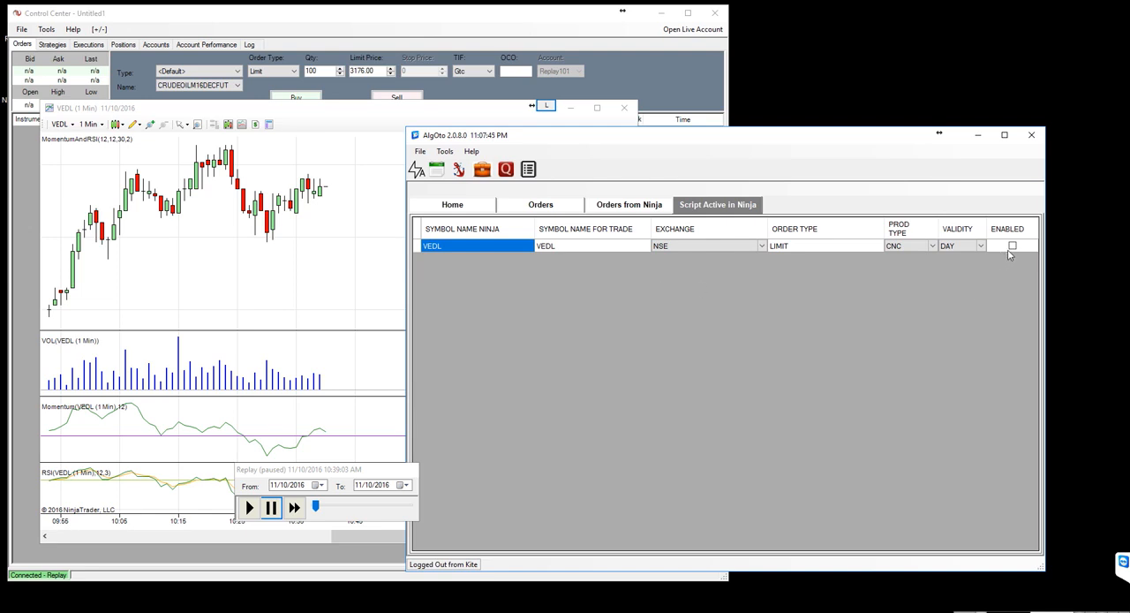
pyautogui.click(1012, 245)
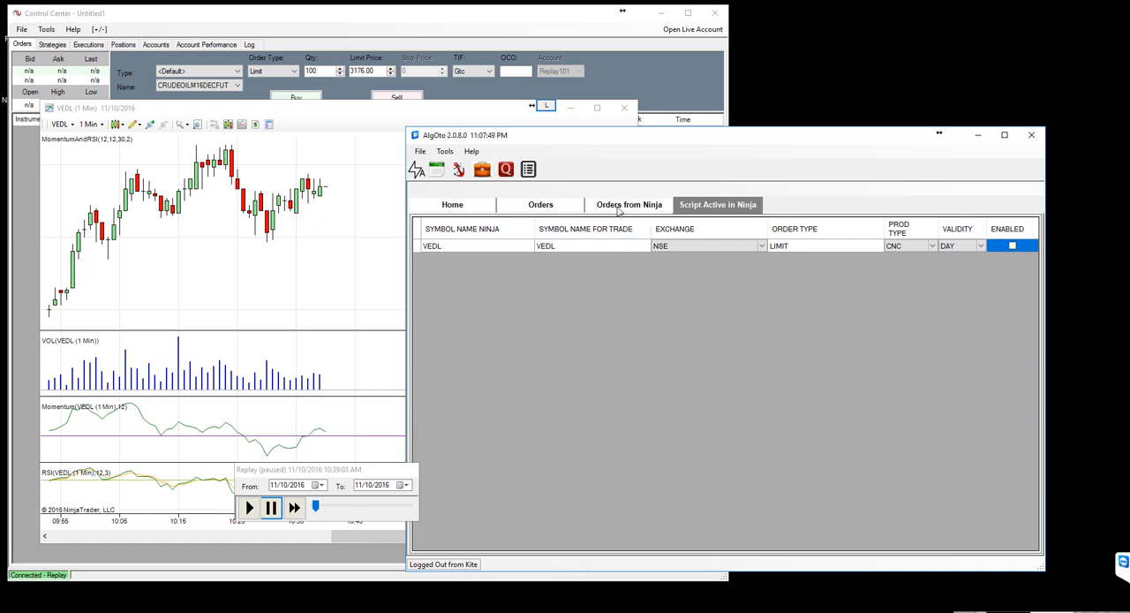
pyautogui.click(629, 204)
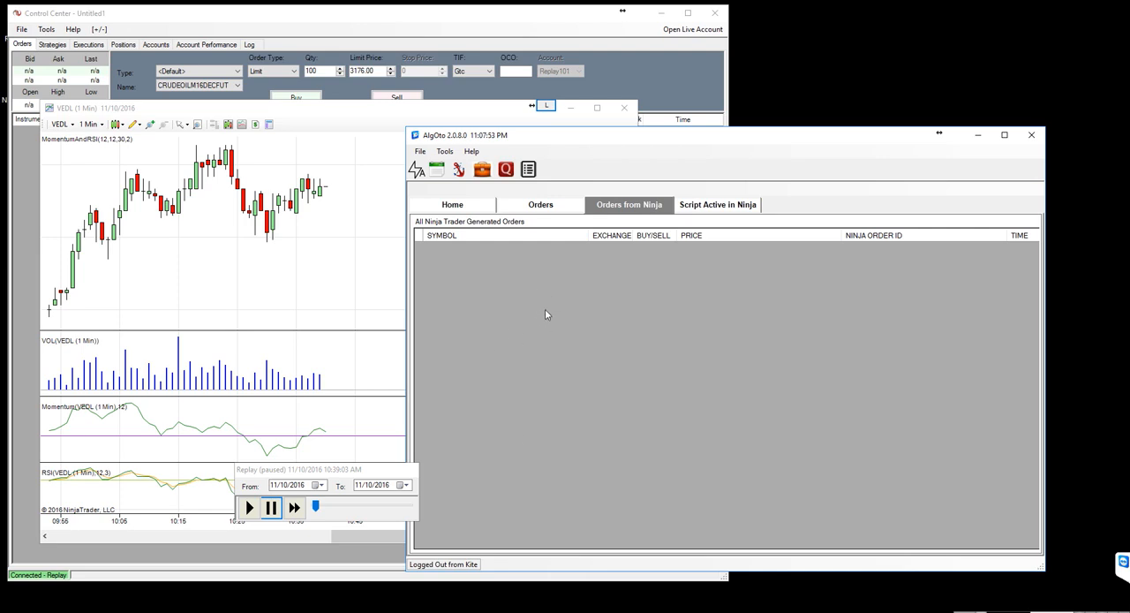
pyautogui.click(540, 204)
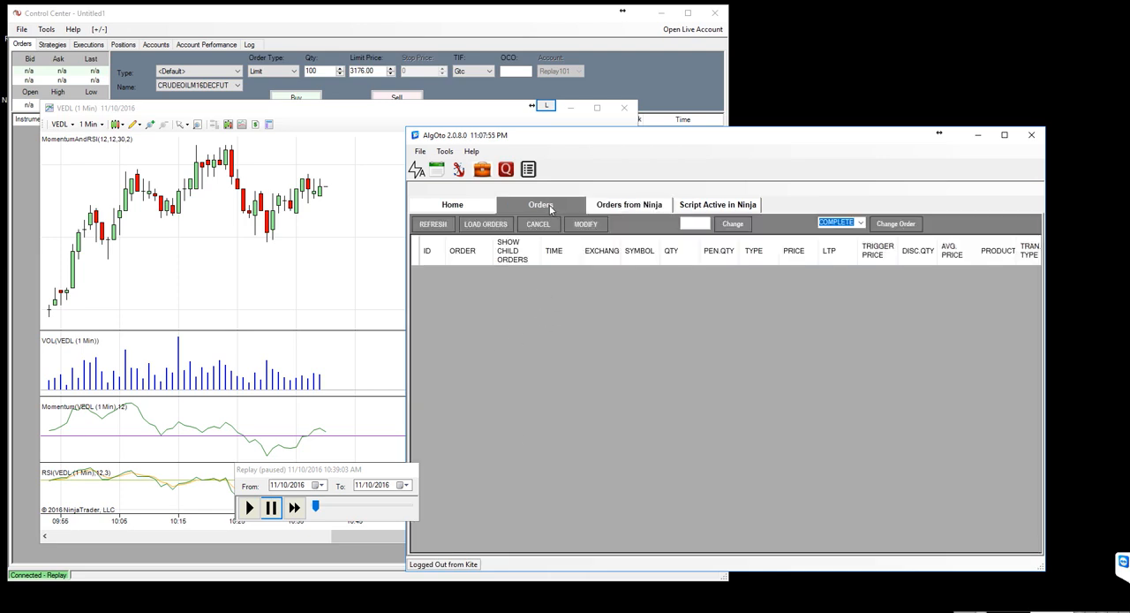
pyautogui.click(718, 203)
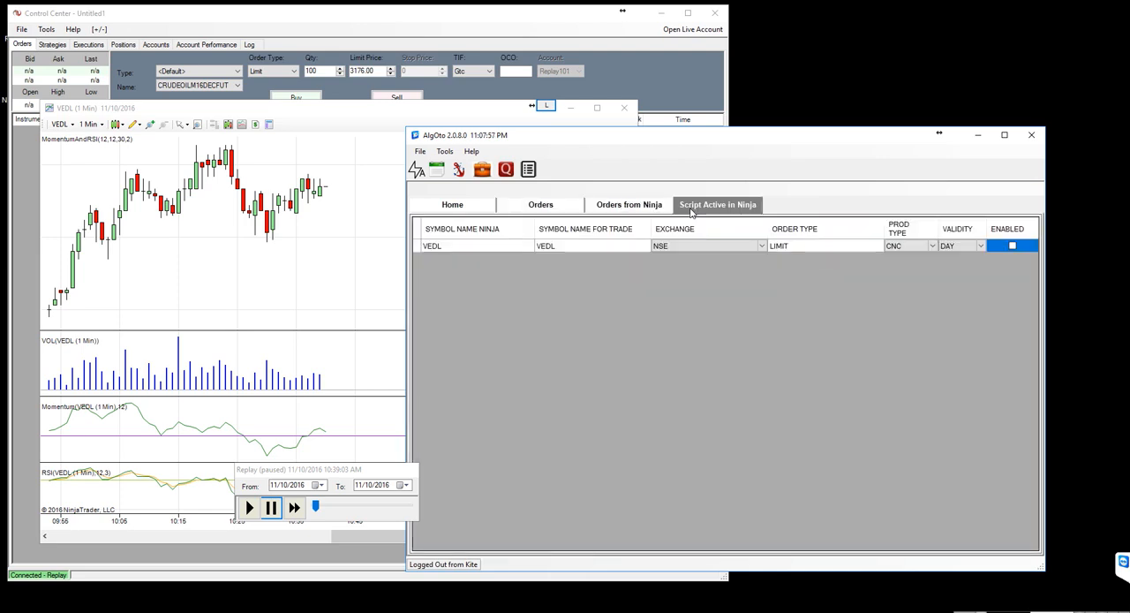
pyautogui.moveTo(719, 320)
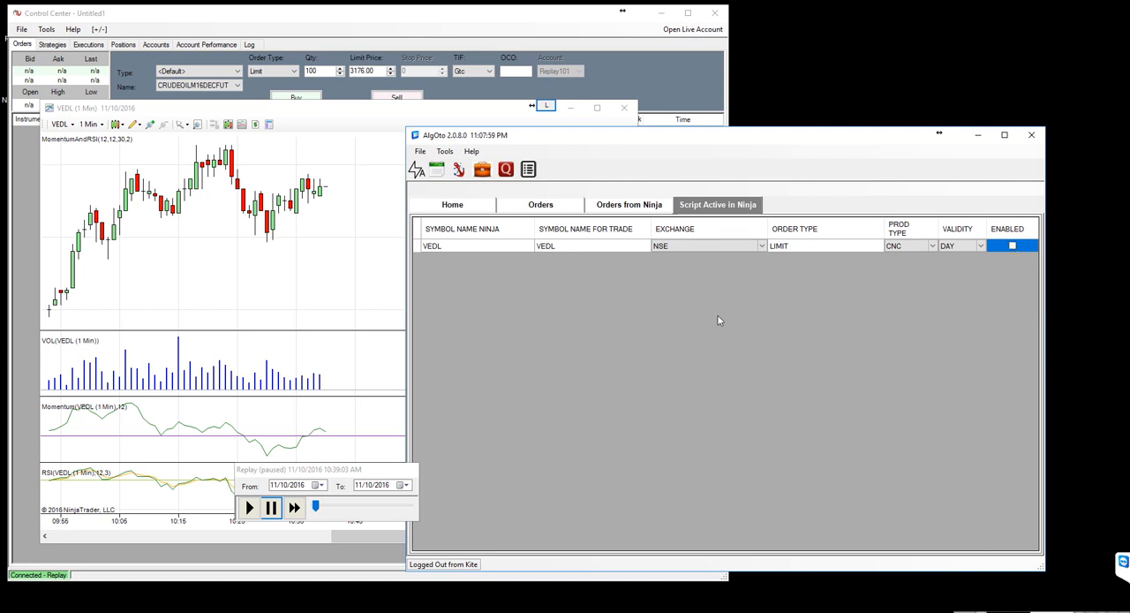
pyautogui.moveTo(494, 256)
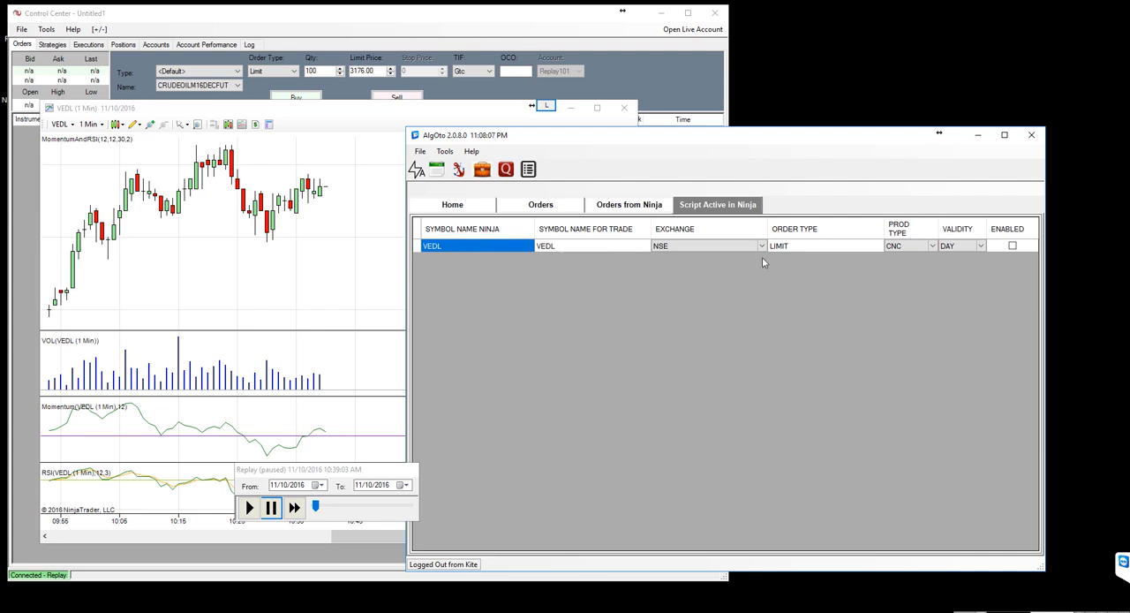
# - Keep VEDL on NSE, LIMIT, CNC, then tick its ENABLED checkbox
pyautogui.click(761, 245)
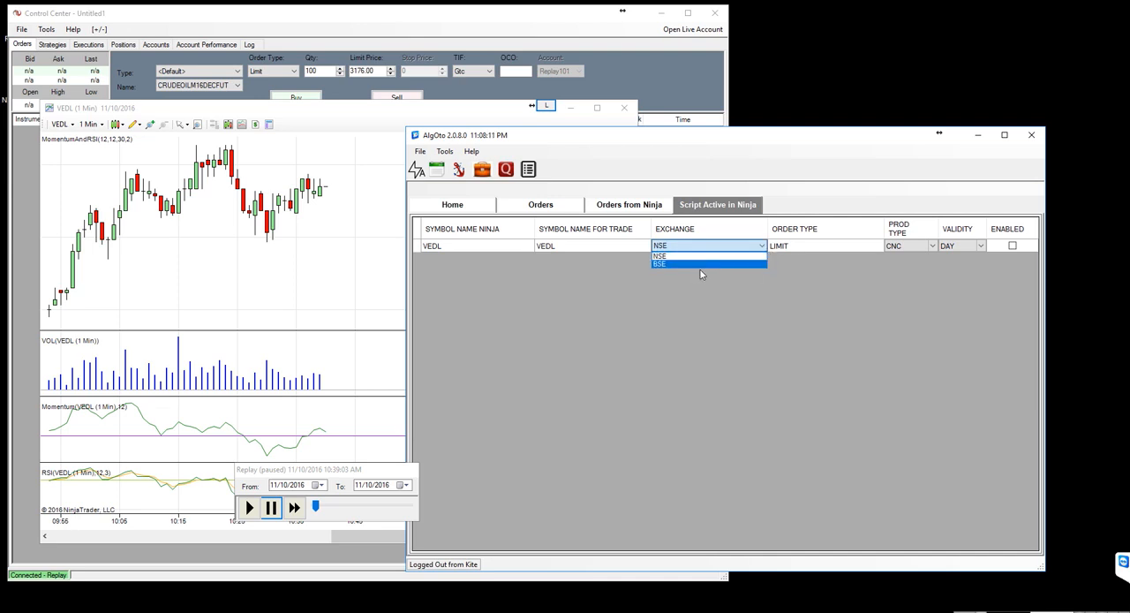
pyautogui.click(659, 256)
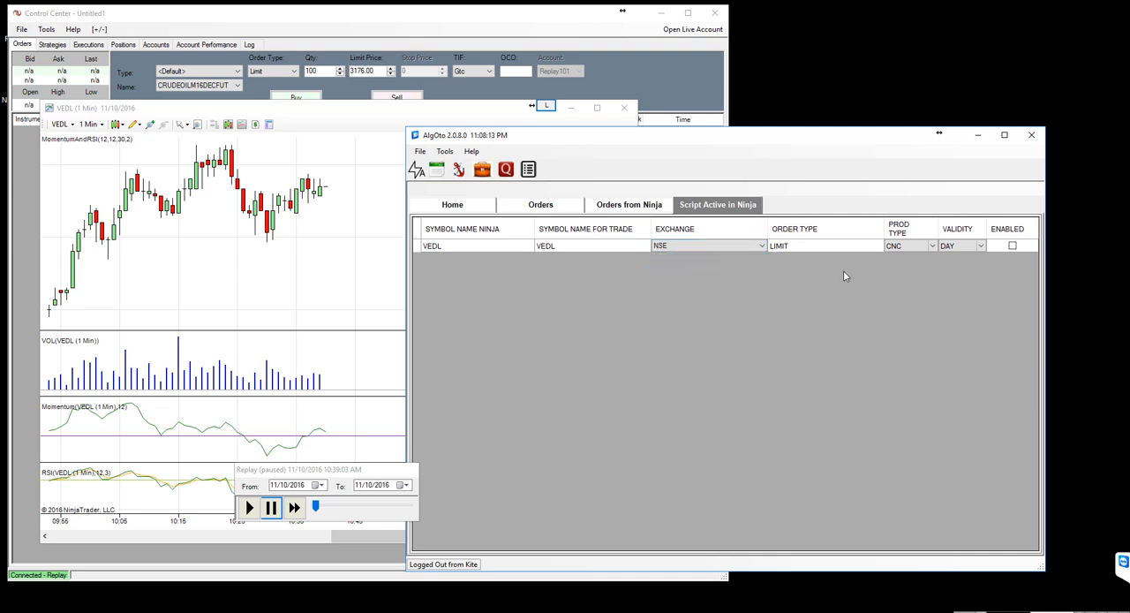
pyautogui.click(821, 246)
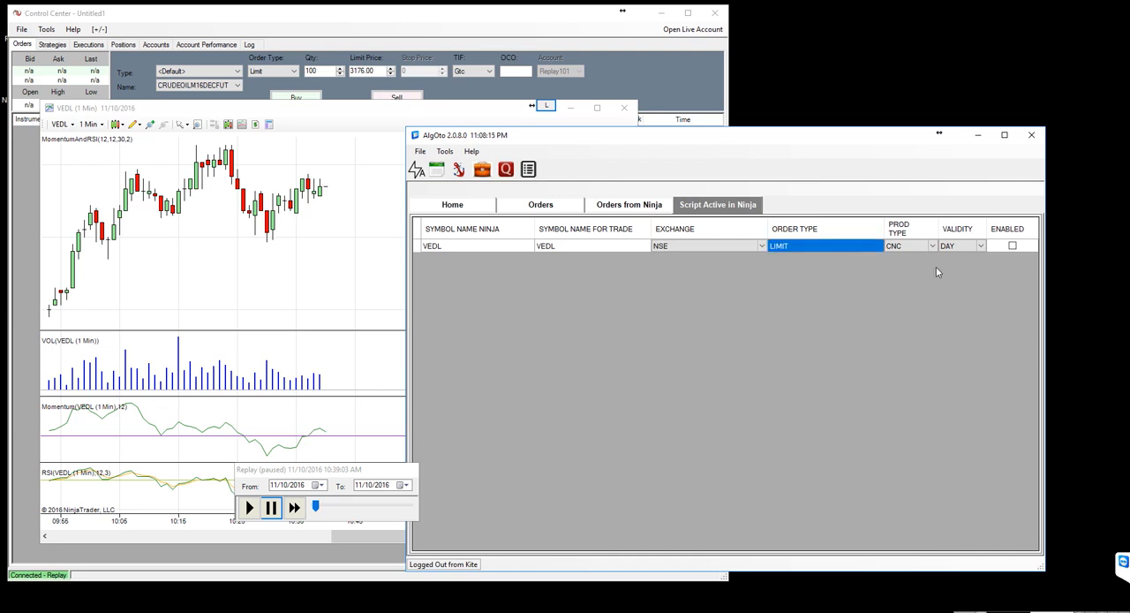
pyautogui.click(932, 246)
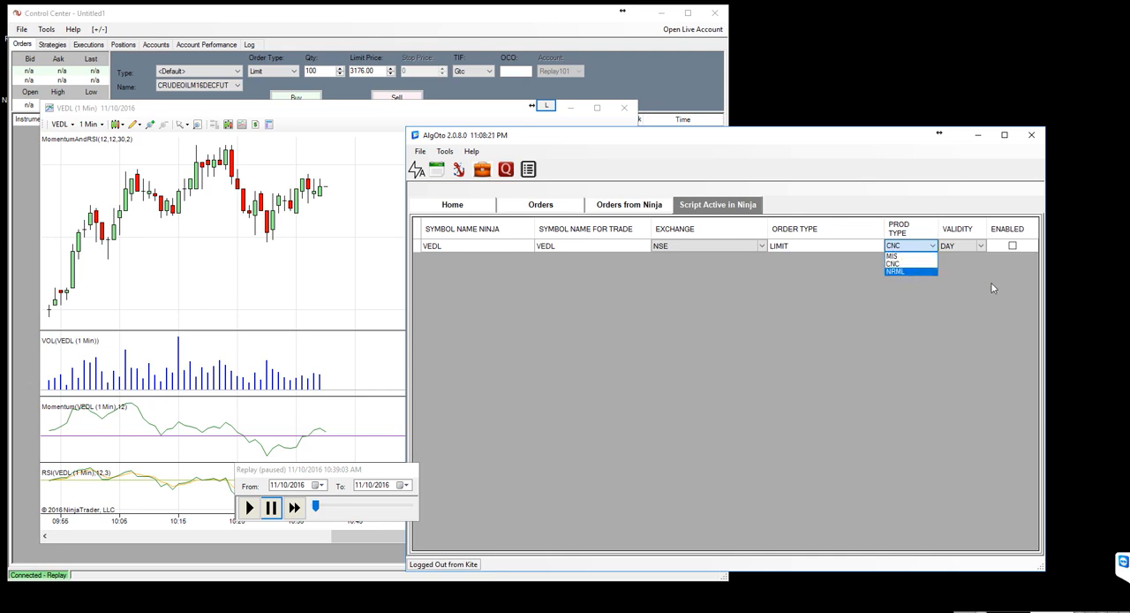
pyautogui.click(892, 264)
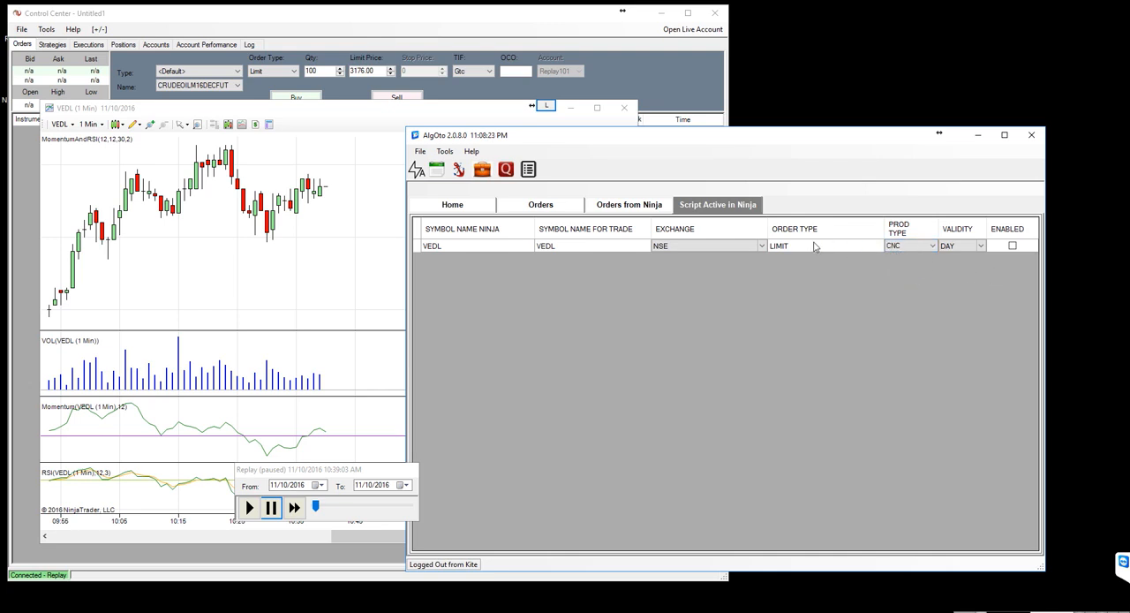
pyautogui.click(1013, 246)
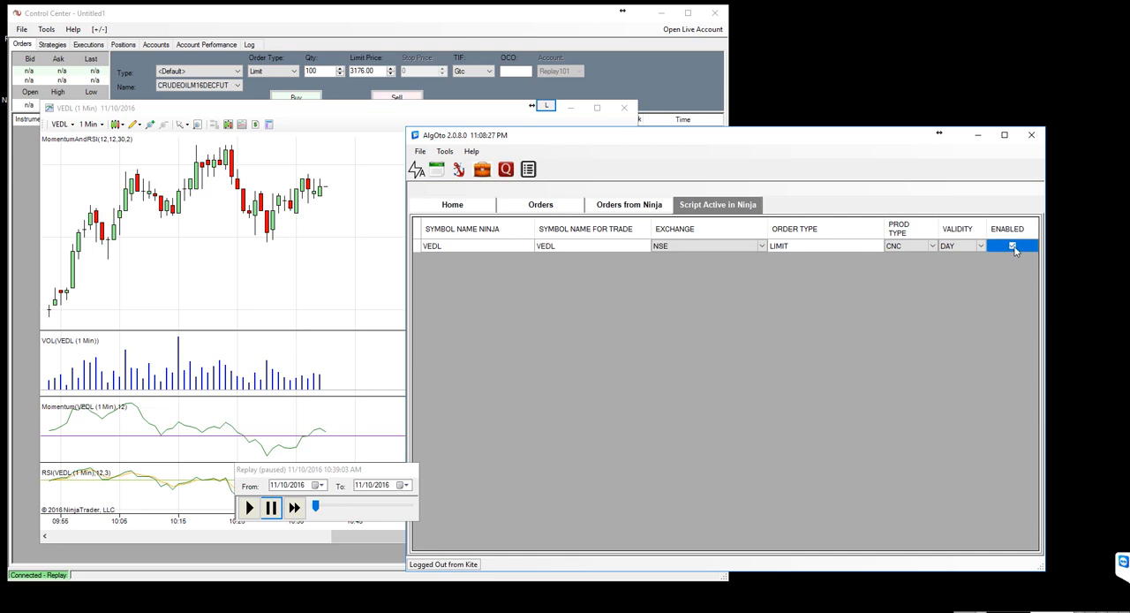
pyautogui.click(1012, 246)
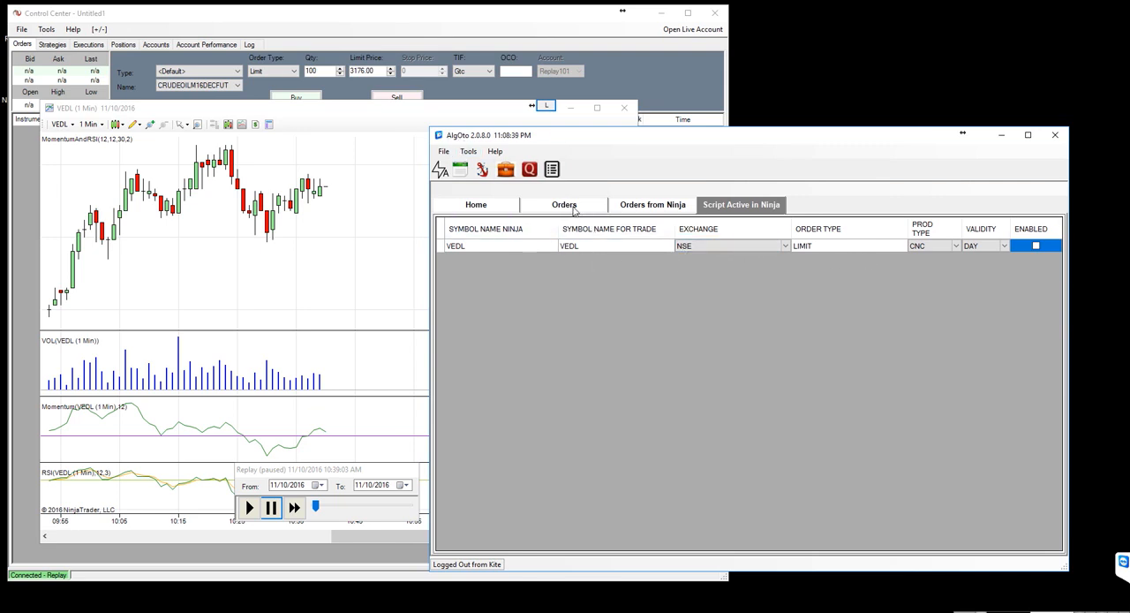
# - Bring up the VEDL chart, play the replay, and change the start date to 11/21/2016
pyautogui.click(564, 204)
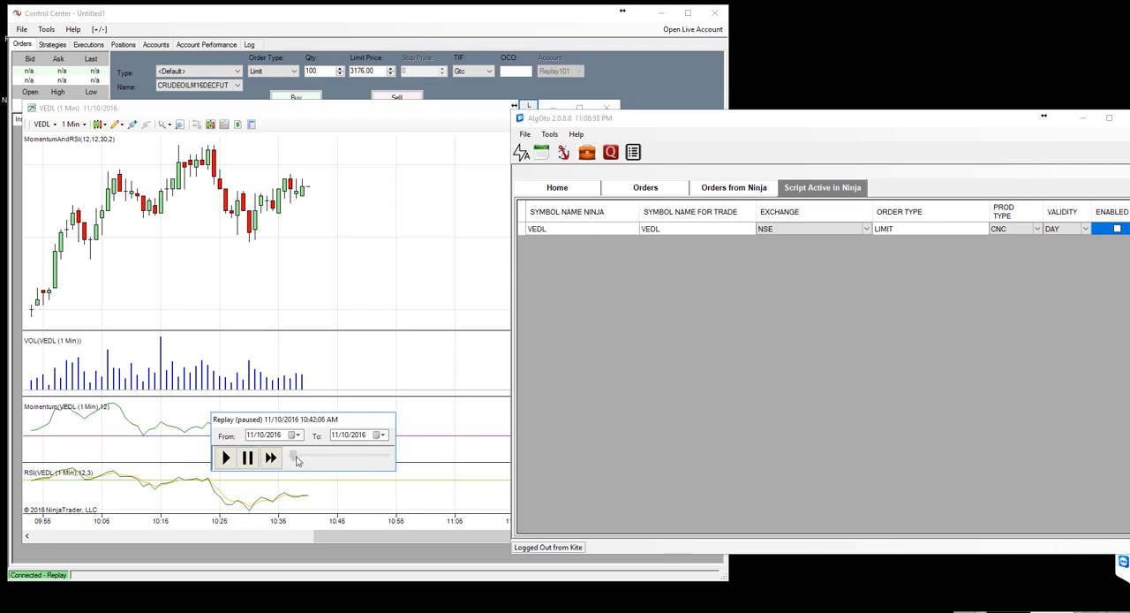
pyautogui.click(271, 457)
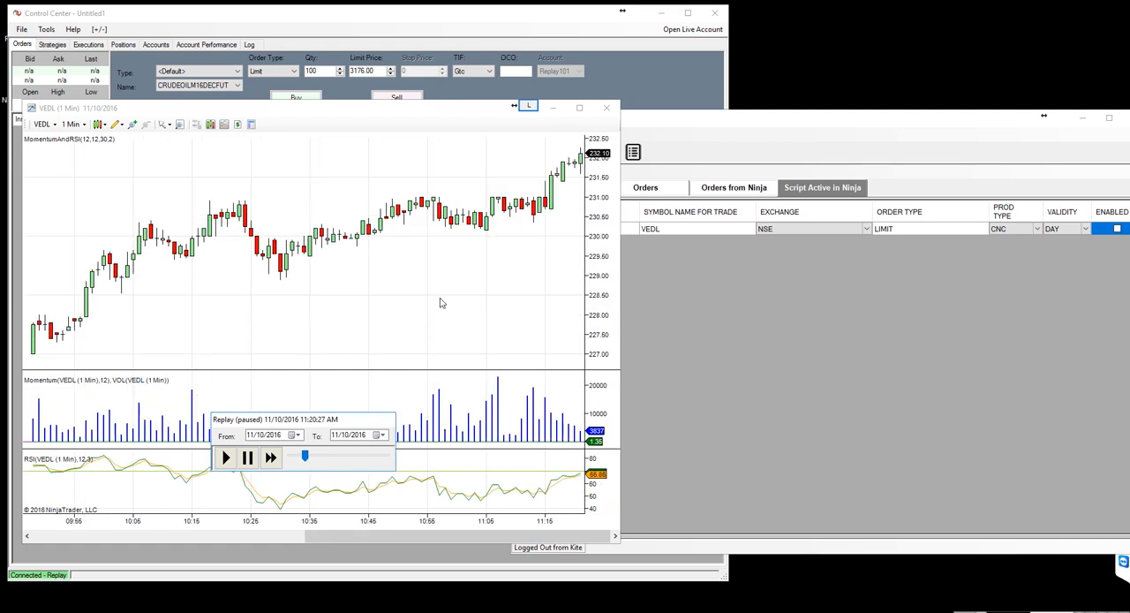
pyautogui.click(271, 457)
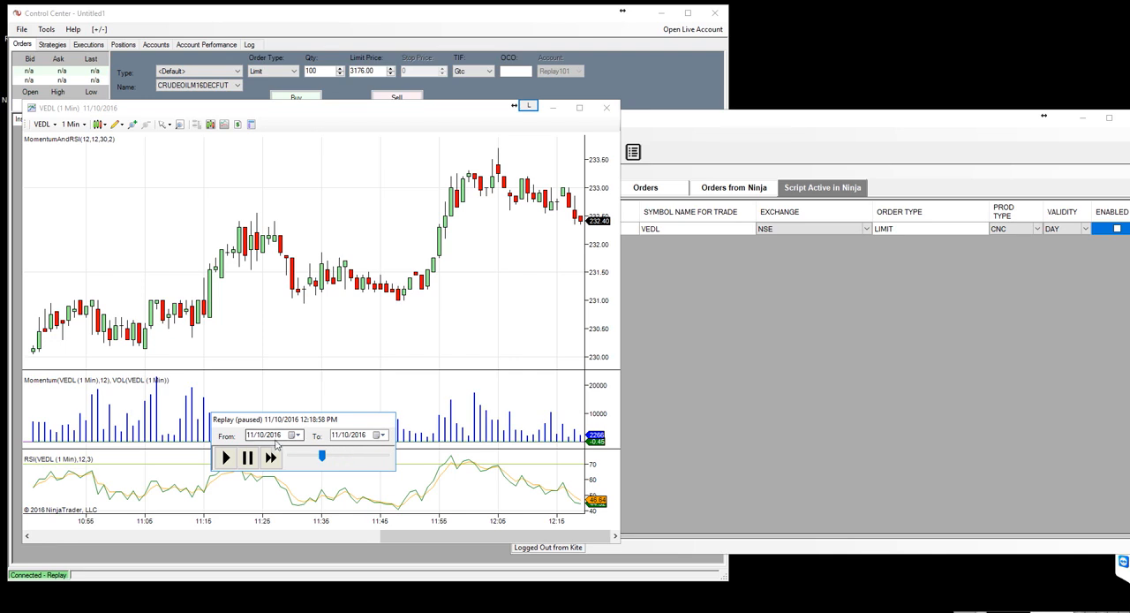
pyautogui.click(353, 434)
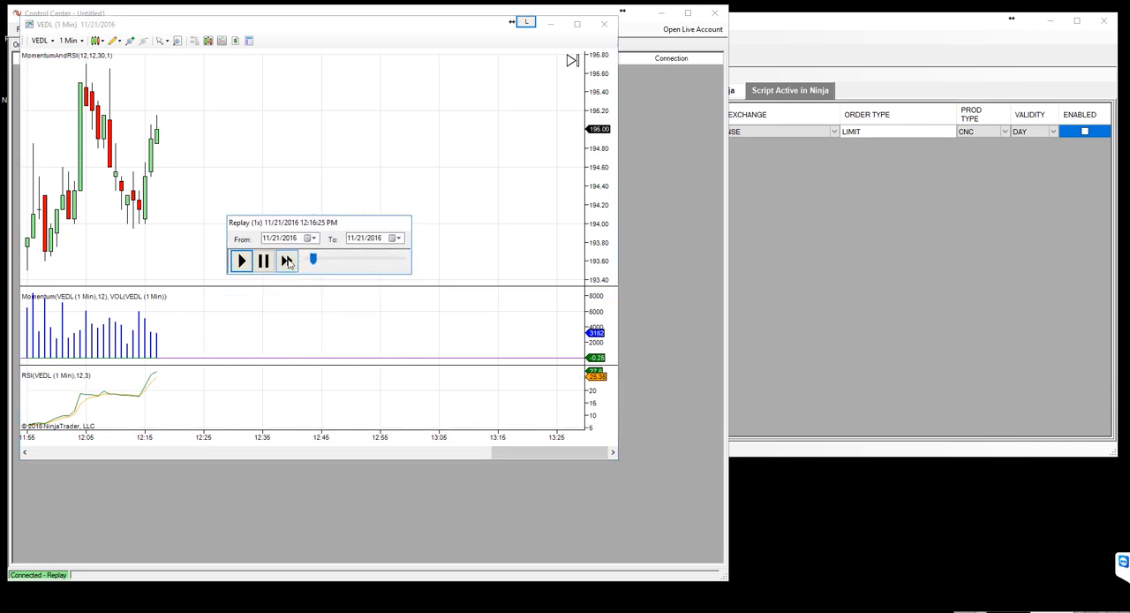
# - Fast-forward the VEDL replay twice, then pause once the Long Entry of 10 appears
pyautogui.click(286, 261)
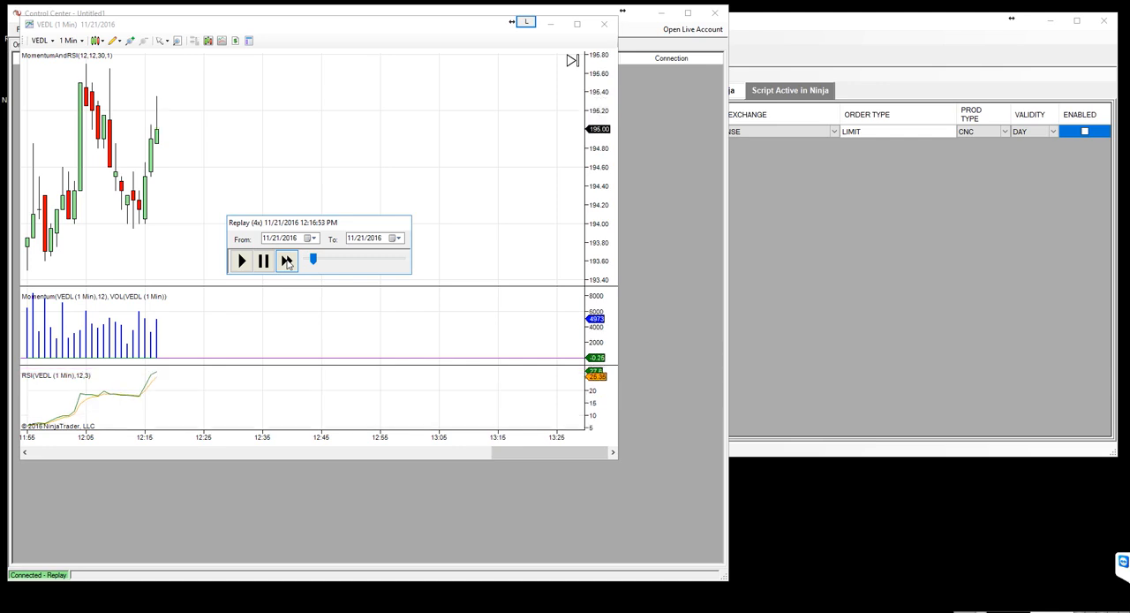
pyautogui.click(286, 259)
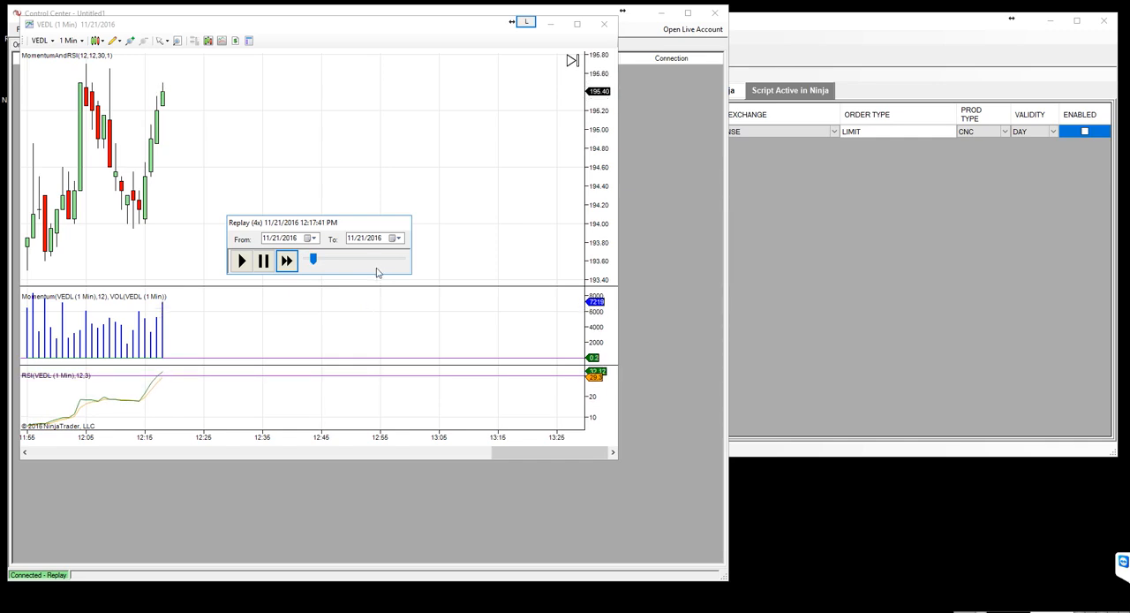
pyautogui.click(287, 260)
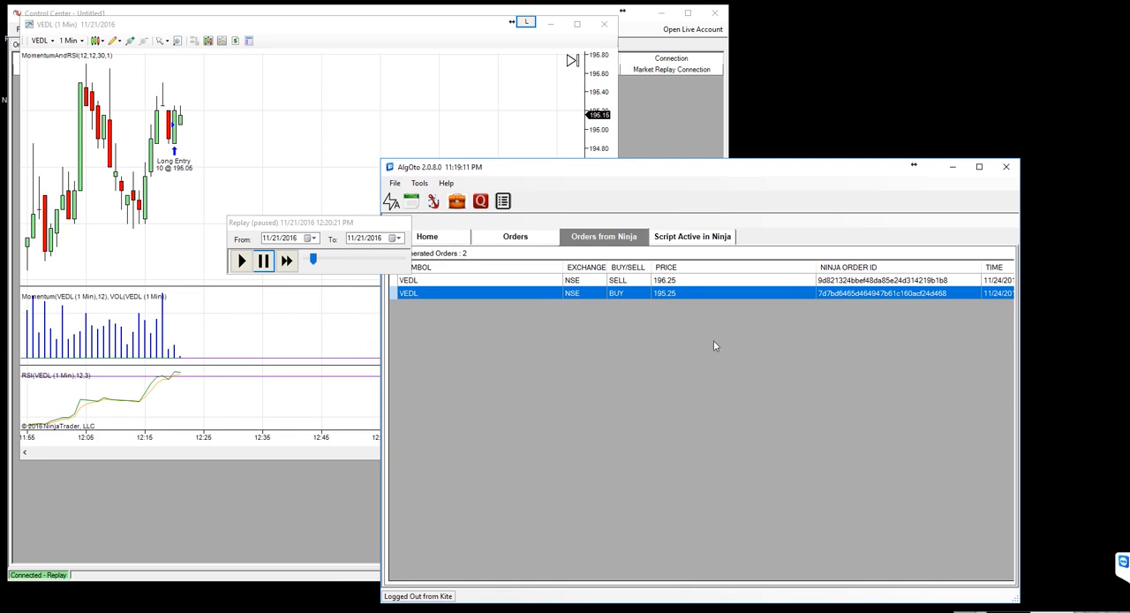
pyautogui.moveTo(679, 311)
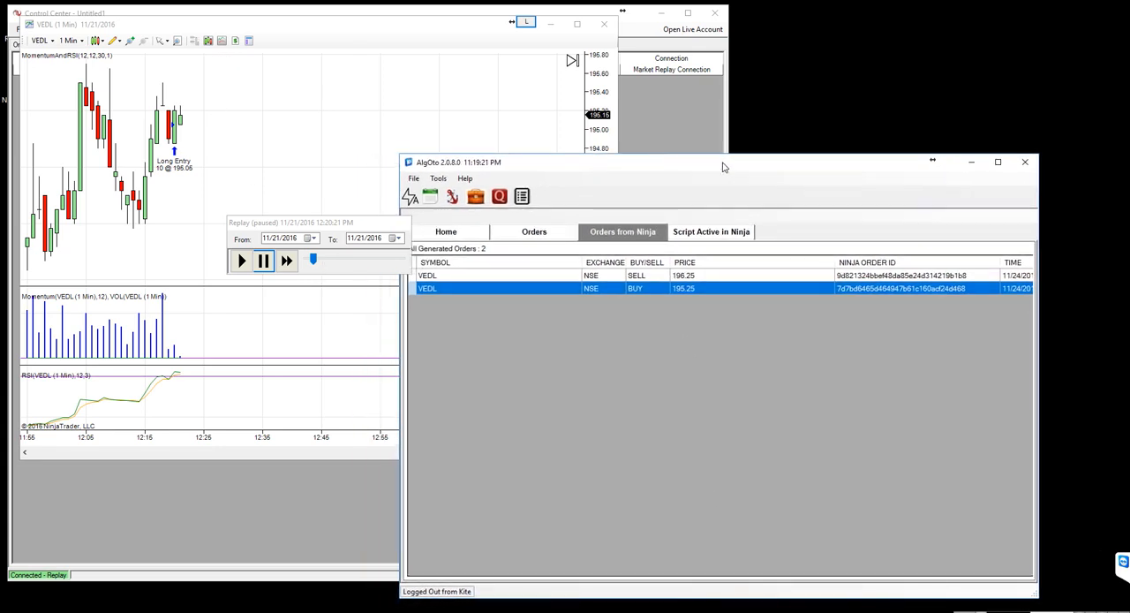
# - Maximize the AlgOto window showing the SELL and BUY VEDL orders
pyautogui.click(998, 162)
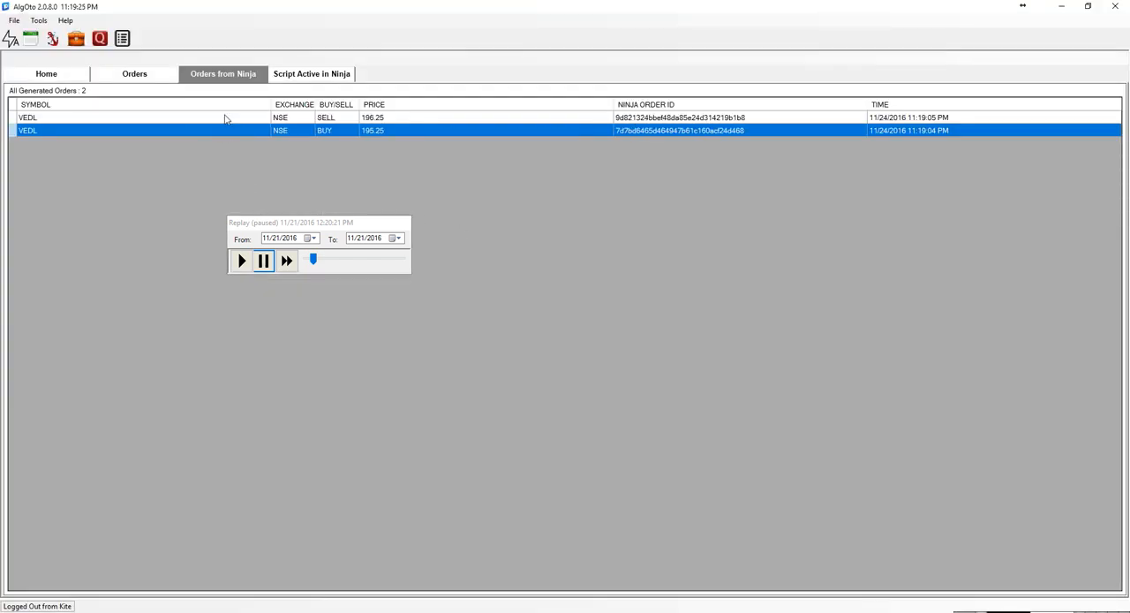
# - Flip through Orders and Script Active in Ninja, ending on Orders from Ninja
pyautogui.click(134, 73)
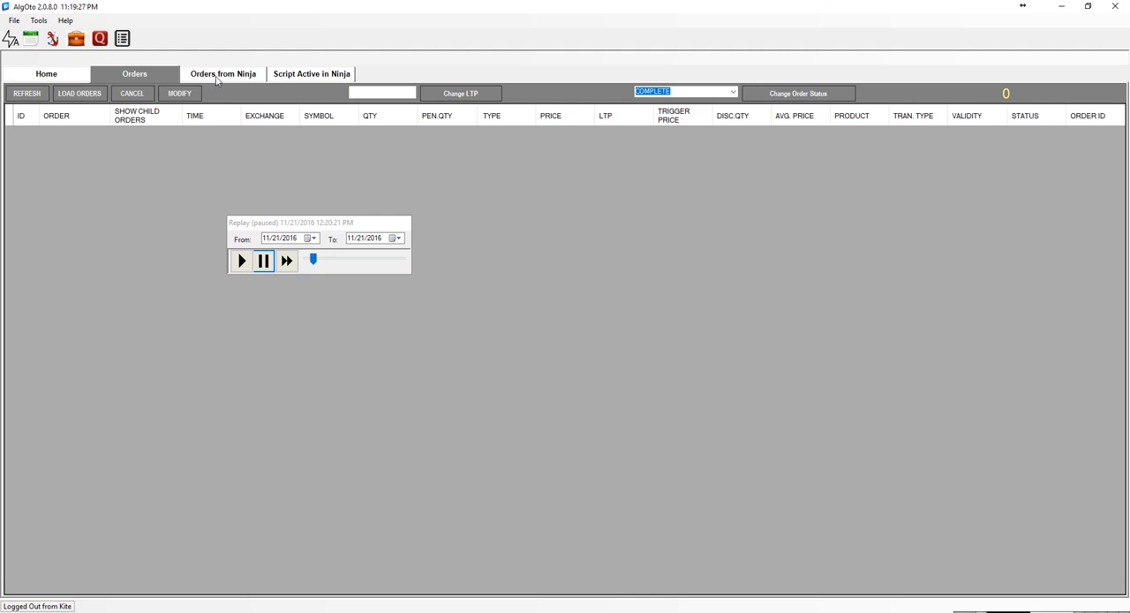
pyautogui.click(311, 73)
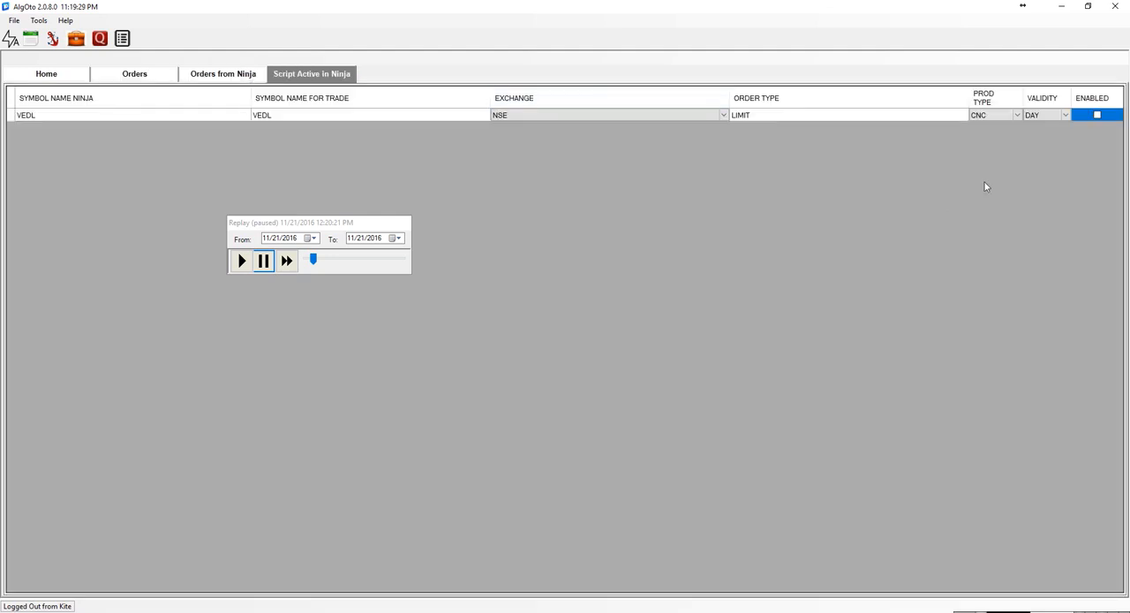
pyautogui.click(134, 73)
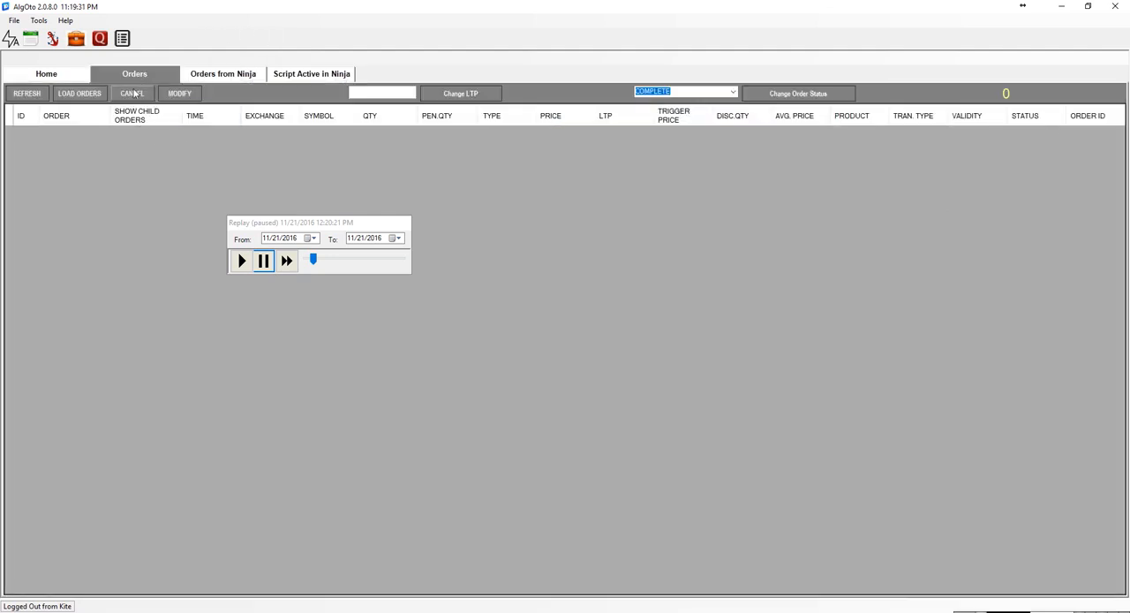
pyautogui.click(222, 74)
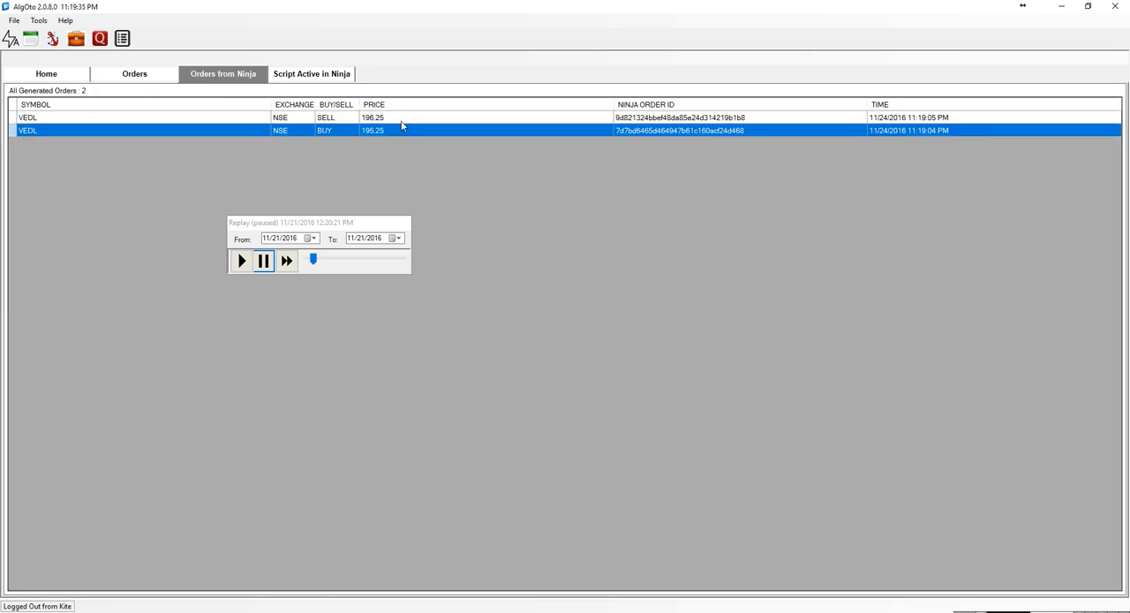
pyautogui.moveTo(400, 132)
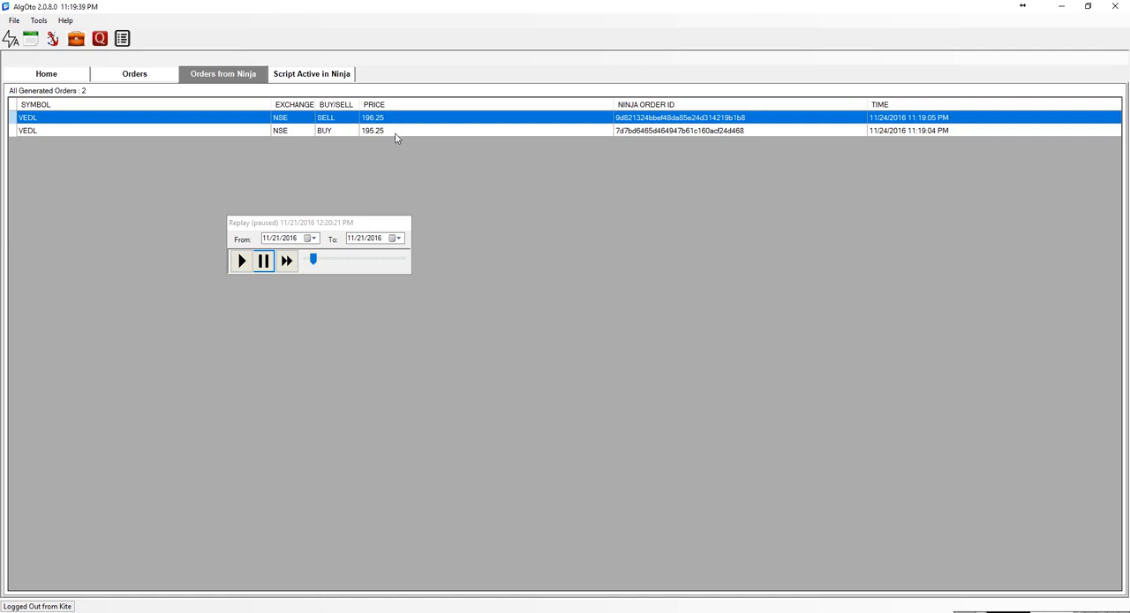
pyautogui.moveTo(713, 135)
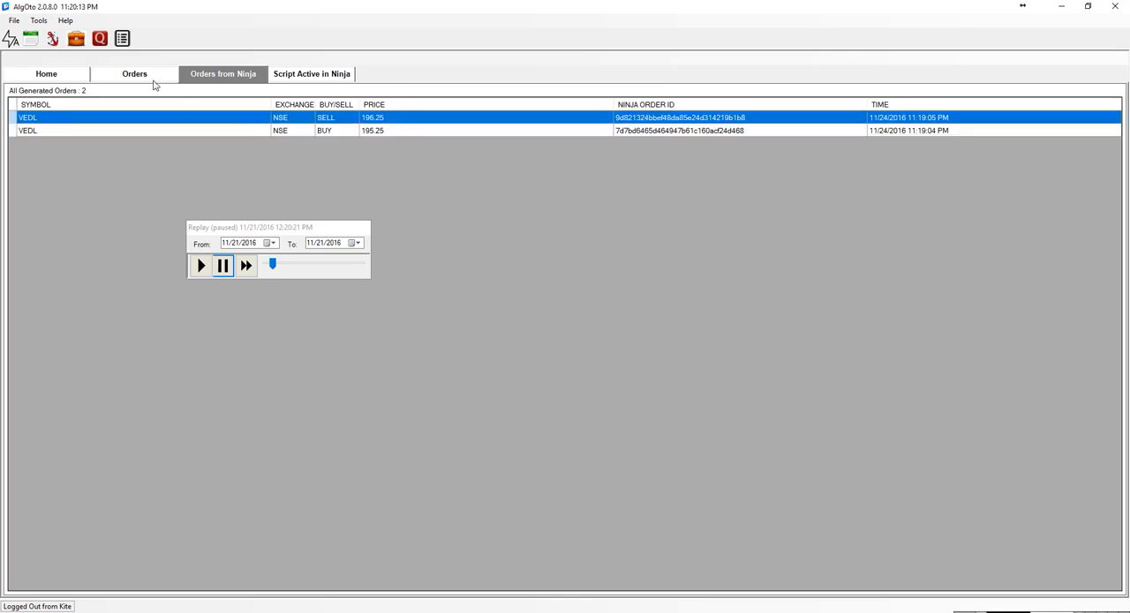
pyautogui.moveTo(148, 79)
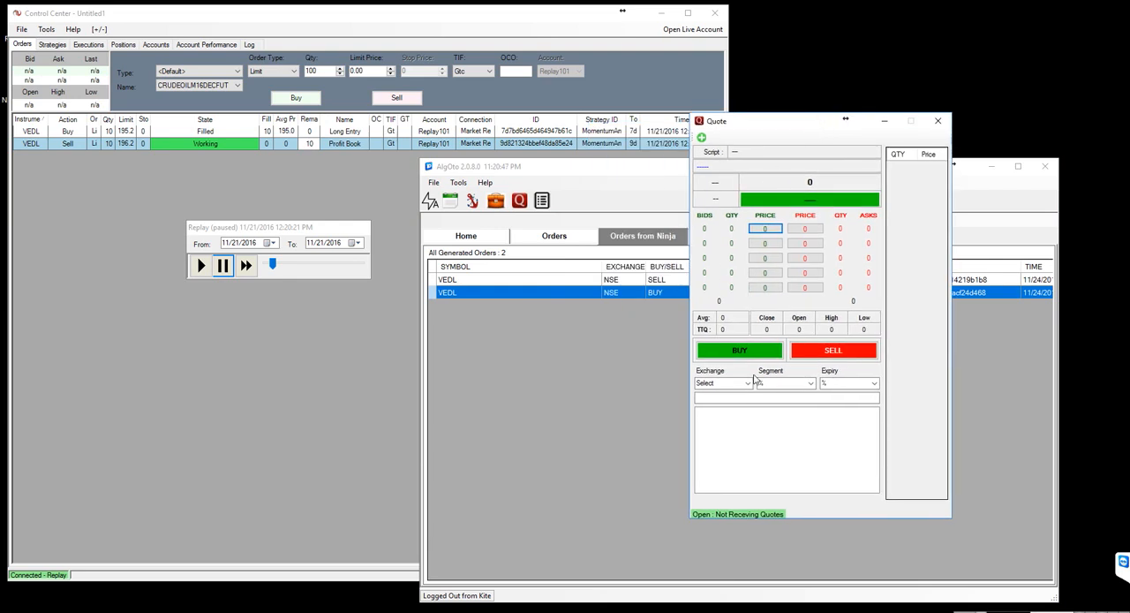
# - Set quote exchange NSE and expiry NOV, search 'vedl', and select VEDL
pyautogui.click(719, 382)
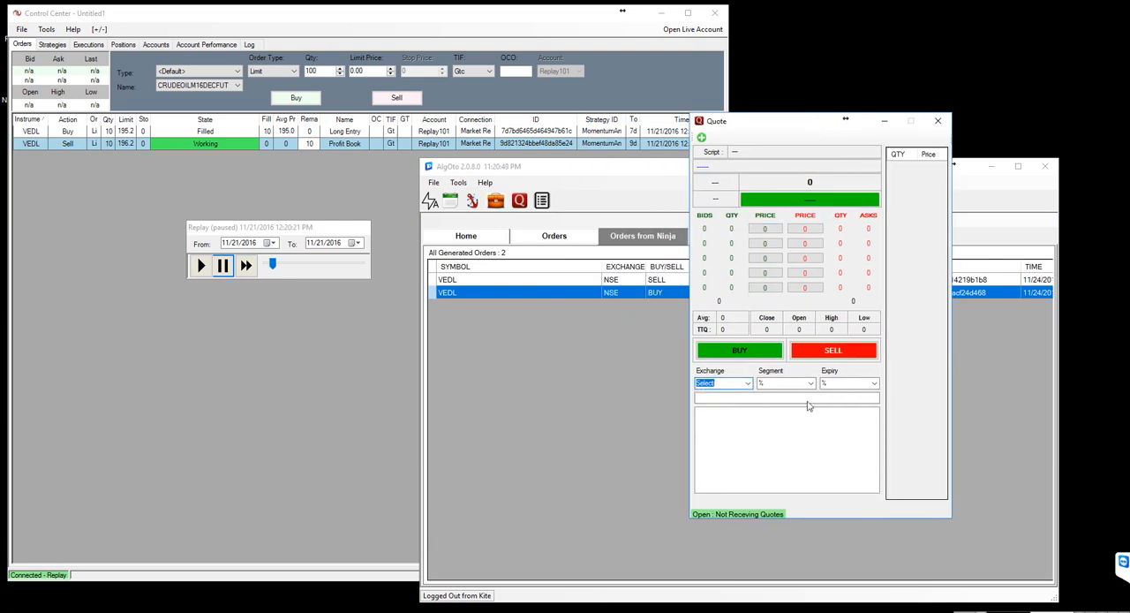
pyautogui.click(872, 382)
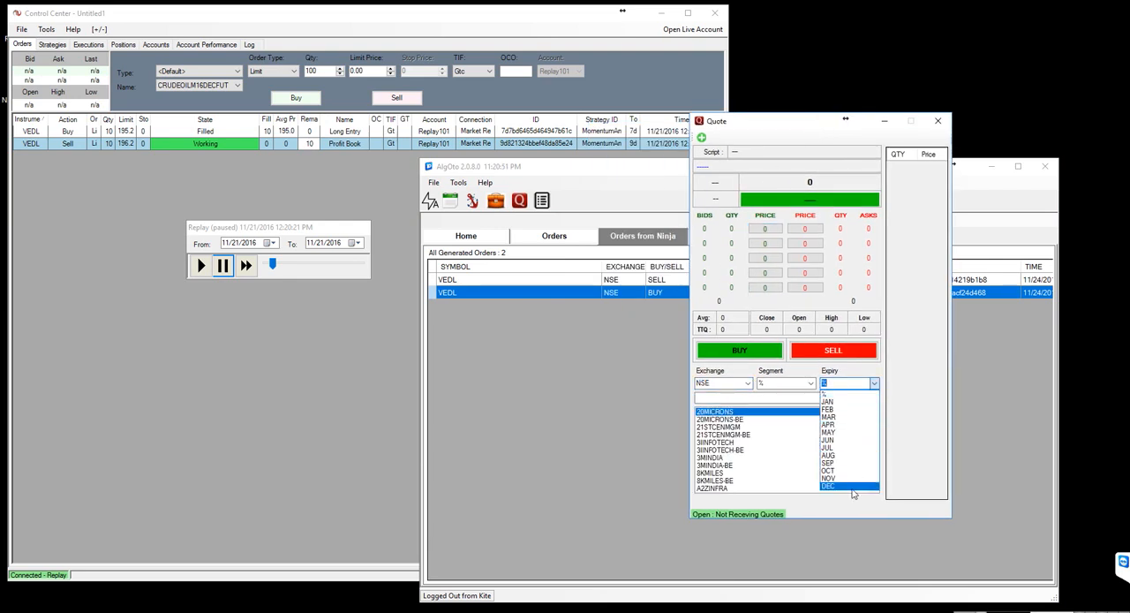
pyautogui.click(828, 479)
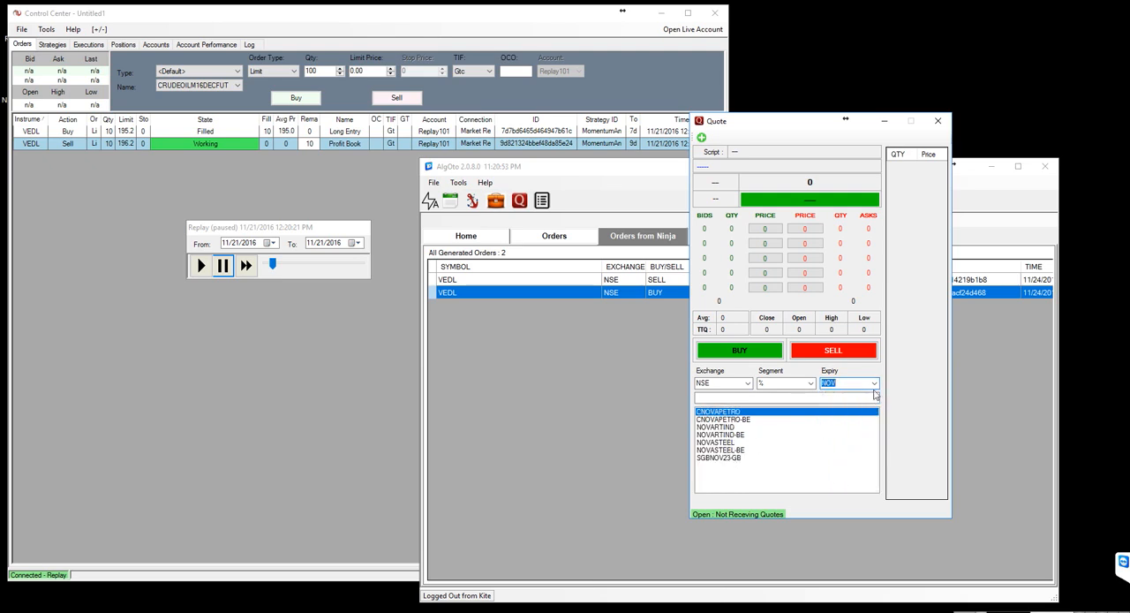
pyautogui.write('vedl')
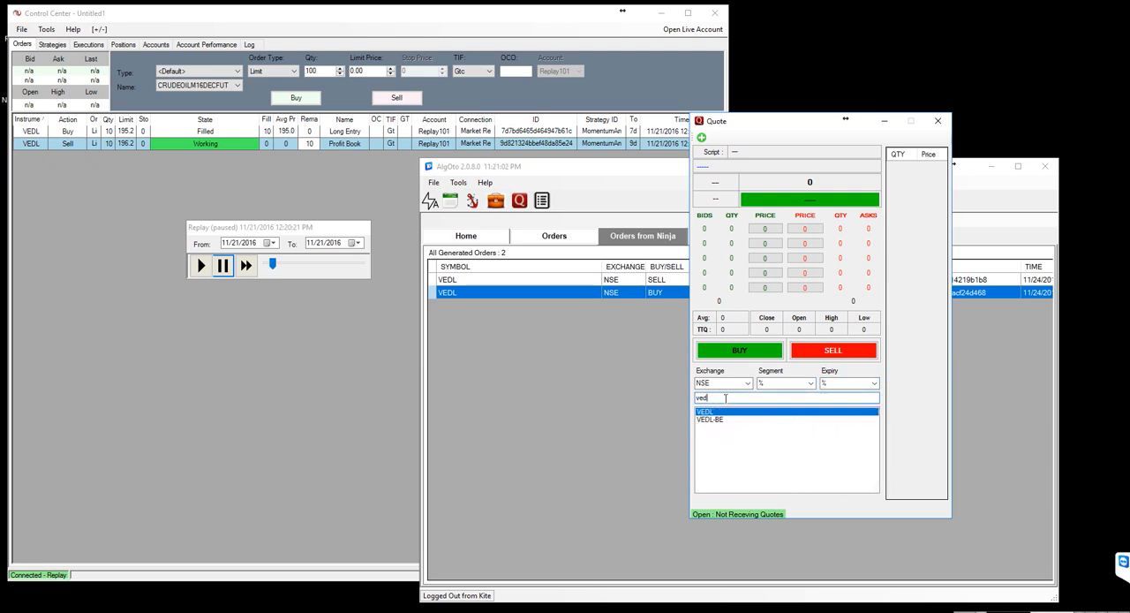
pyautogui.press('Backspace')
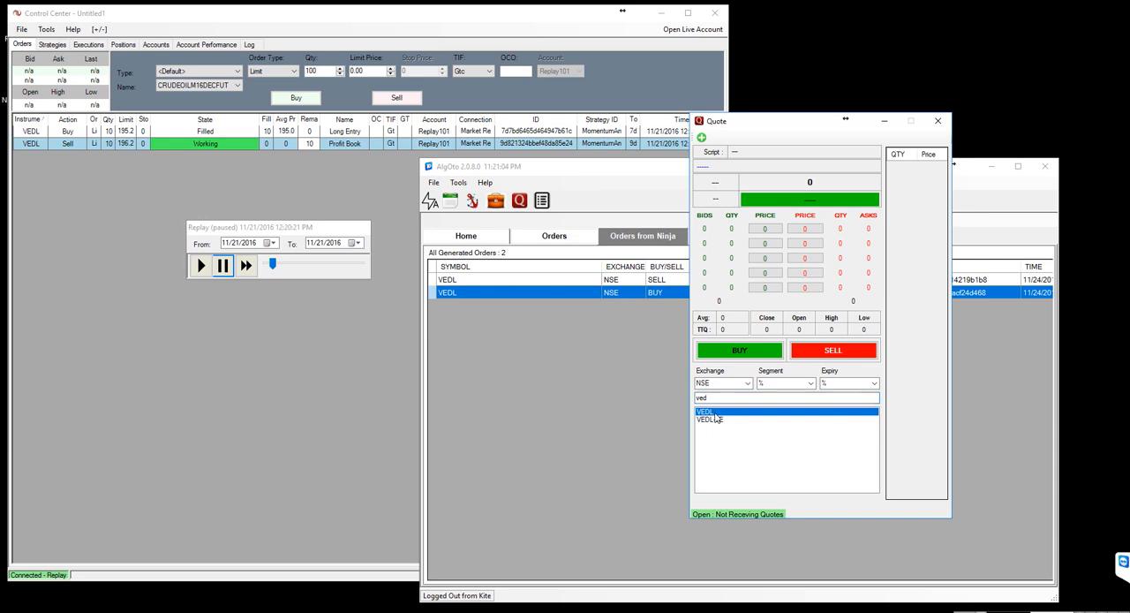
pyautogui.click(705, 411)
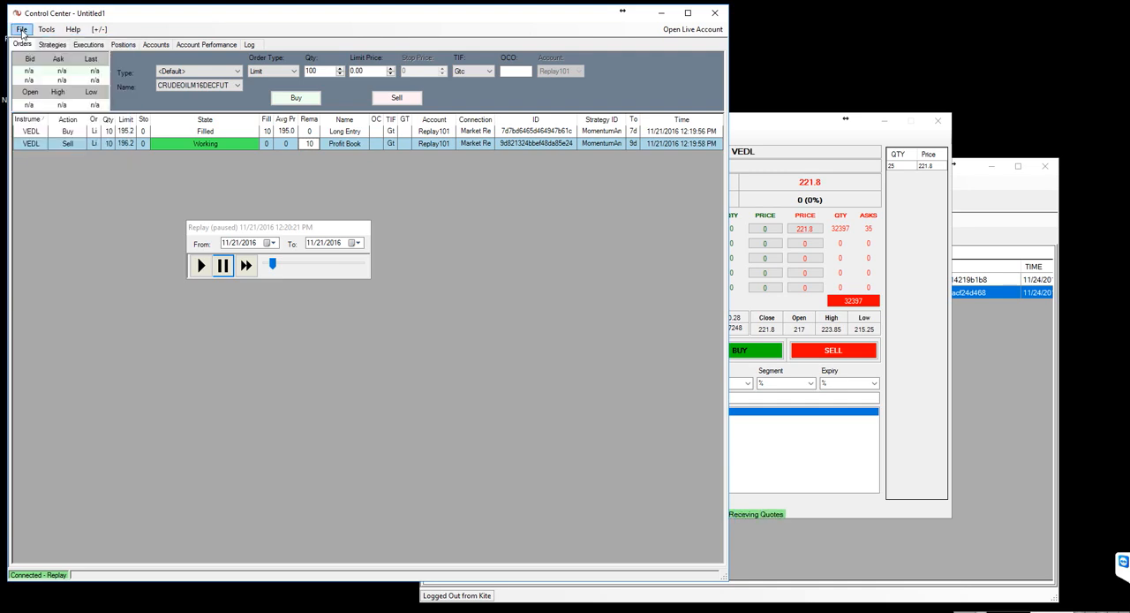
# - Open the Control Center's File menu to review data connection options
pyautogui.click(21, 29)
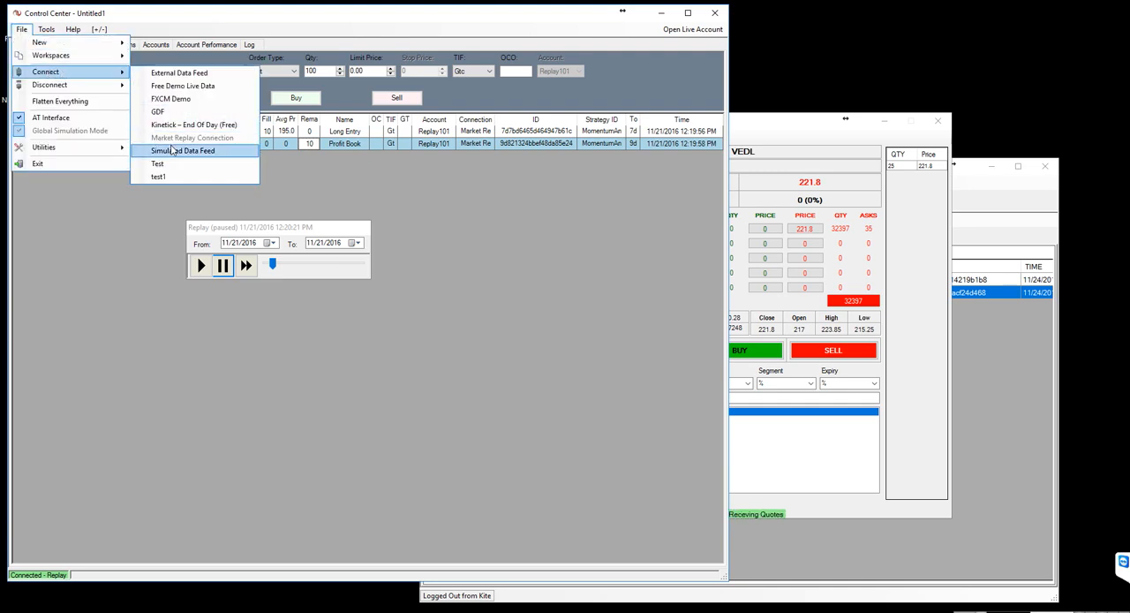
pyautogui.moveTo(157, 112)
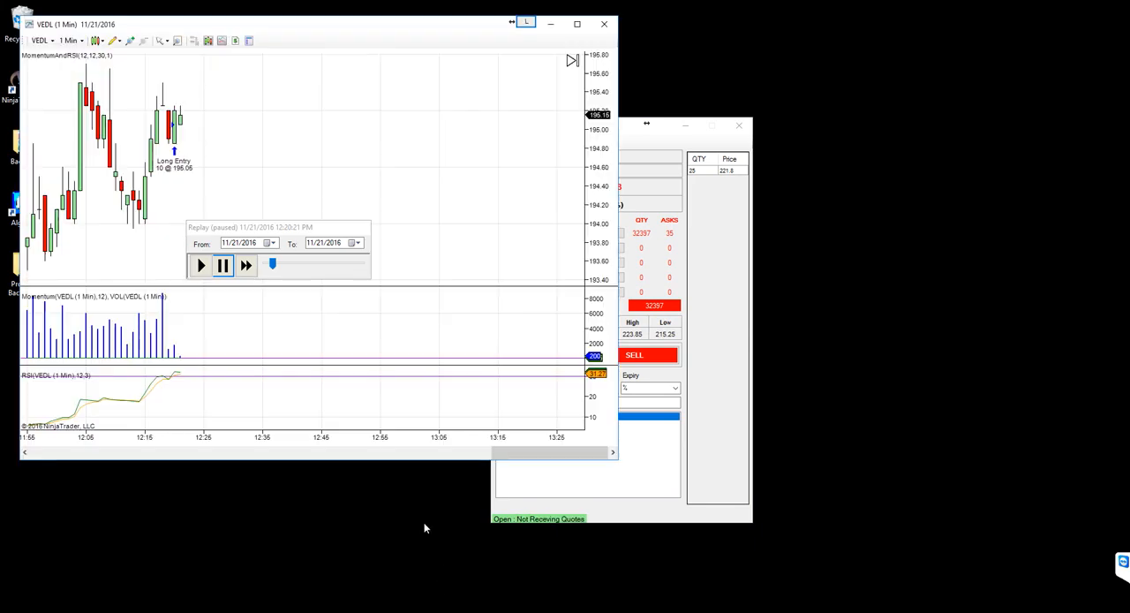
pyautogui.moveTo(181, 111)
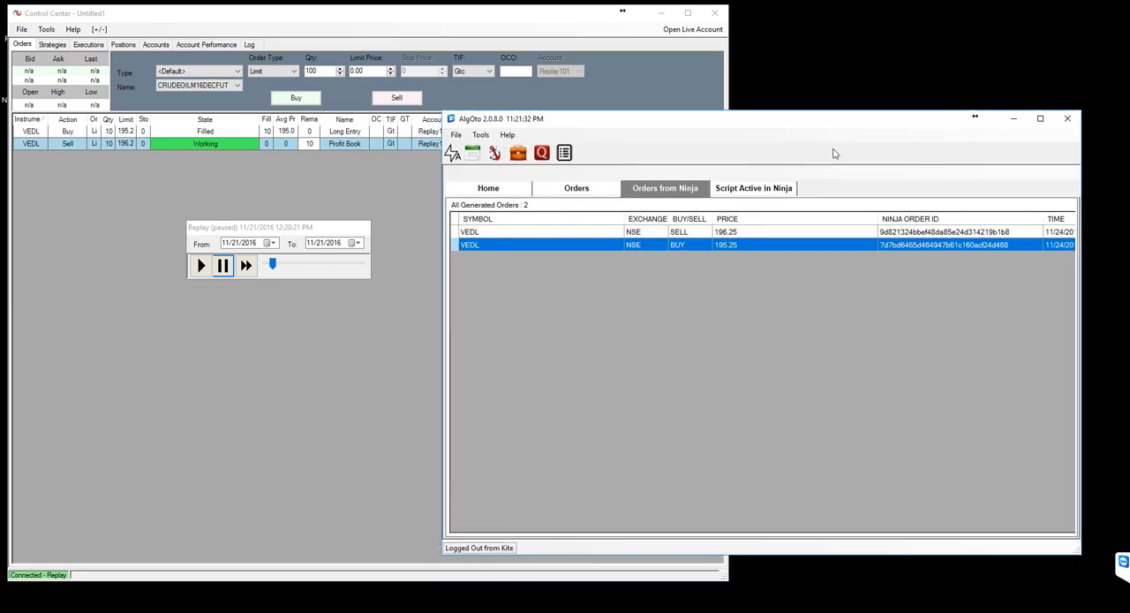
pyautogui.click(753, 189)
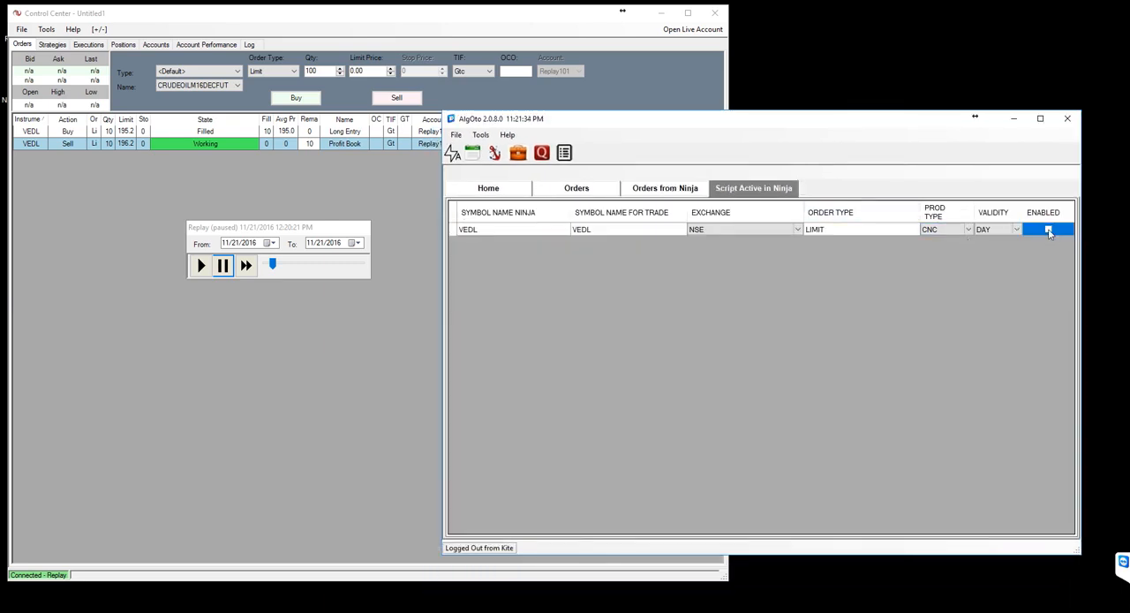
pyautogui.click(1048, 229)
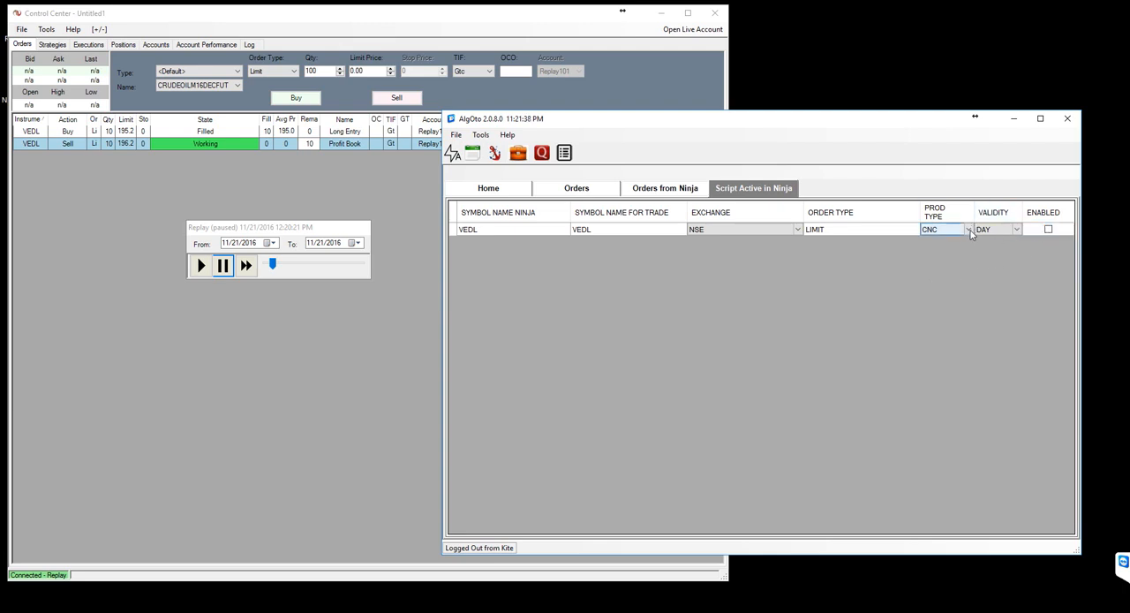
pyautogui.click(968, 229)
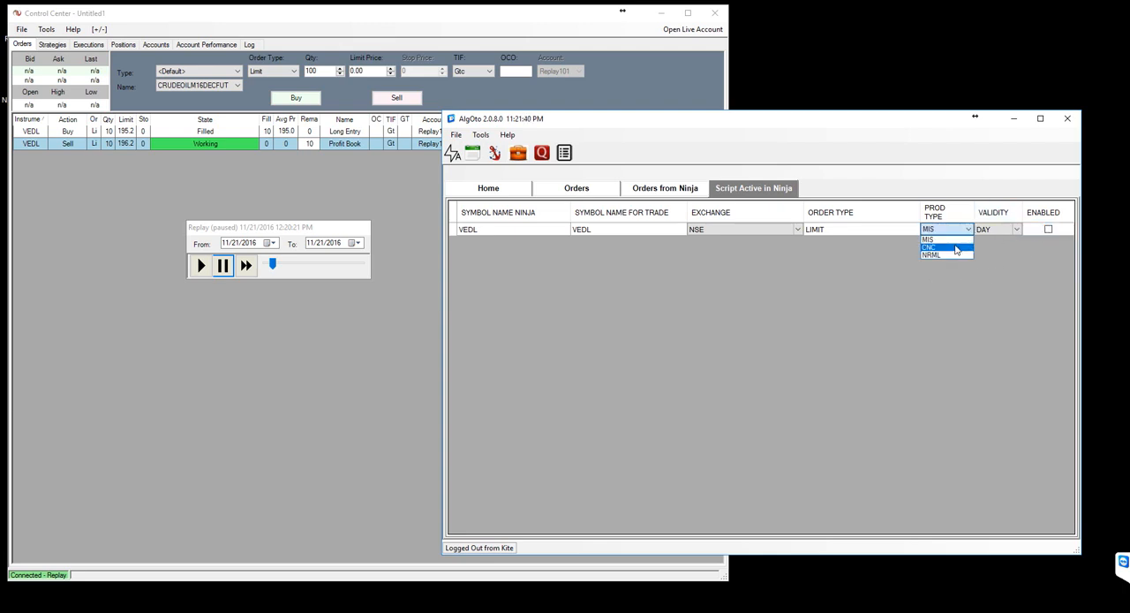
pyautogui.click(928, 246)
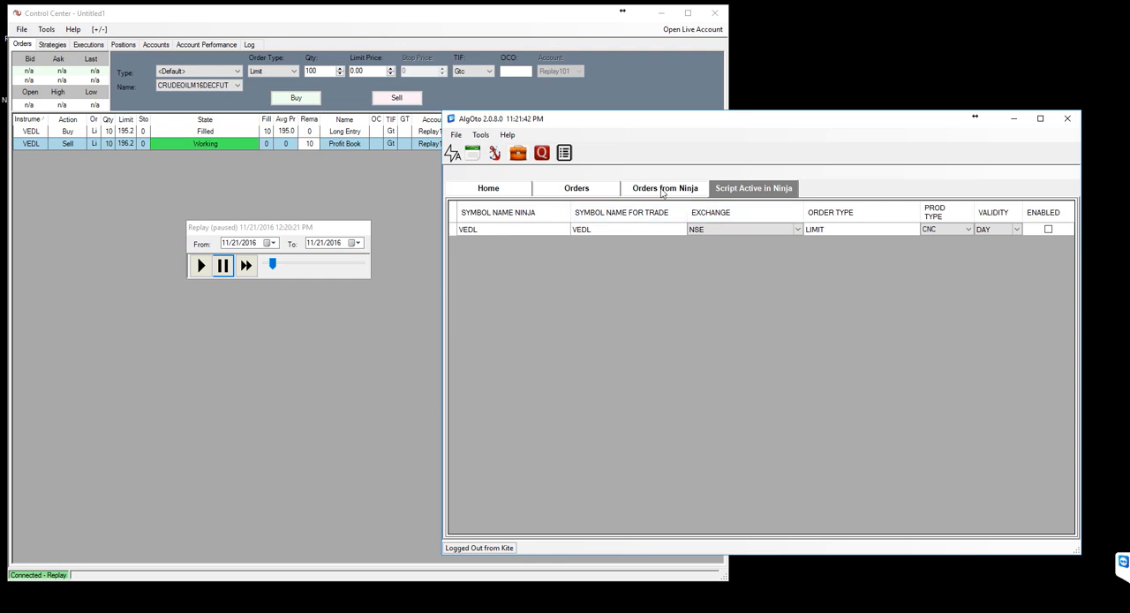
pyautogui.click(576, 188)
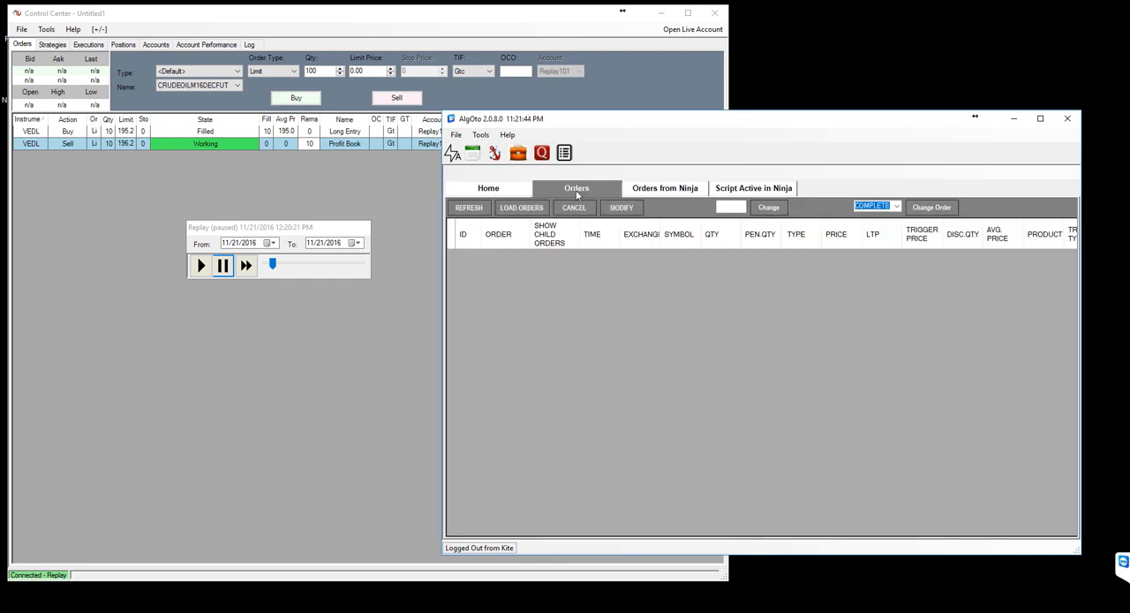
pyautogui.click(664, 187)
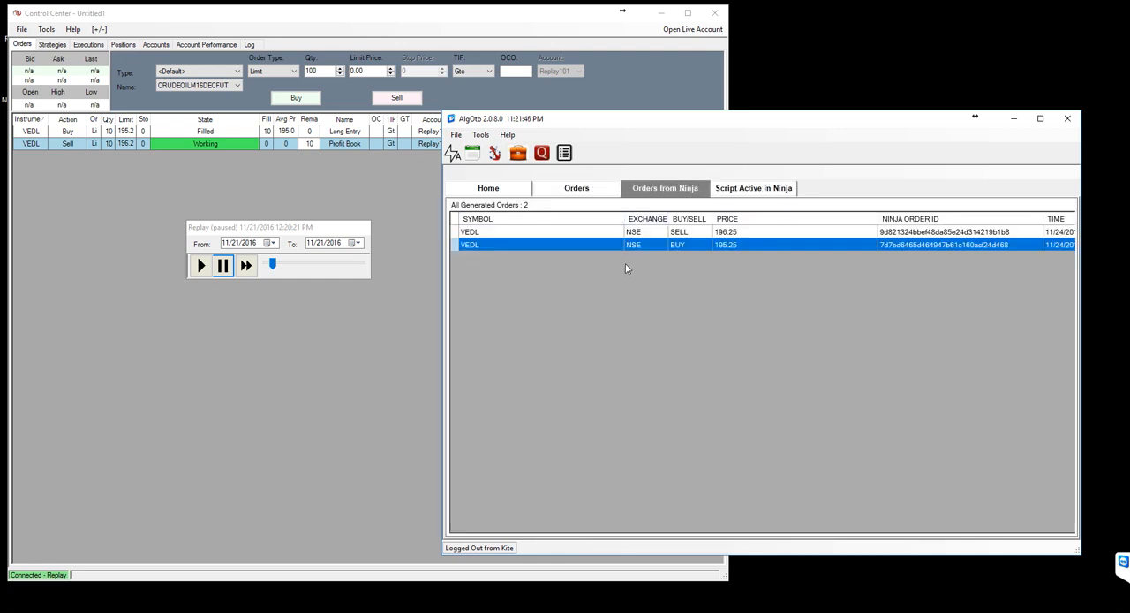